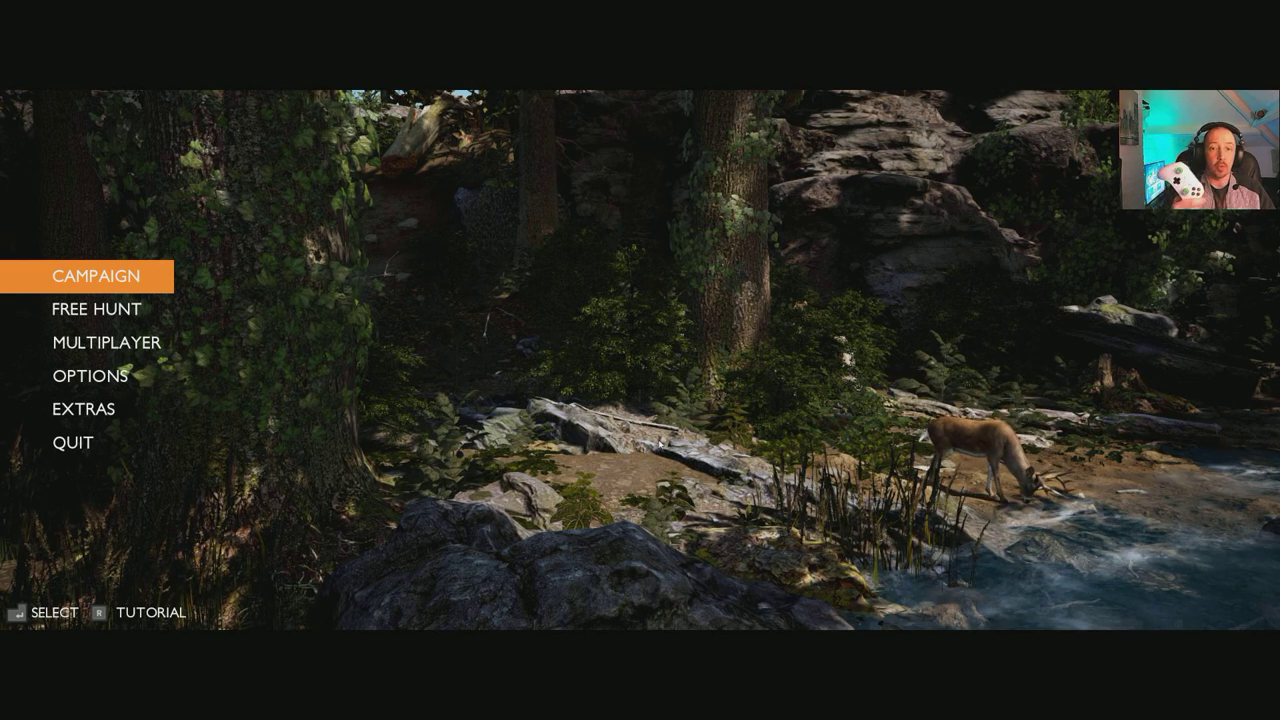
Move down past Free Hunt on the main menu and select Options.
key("Down")
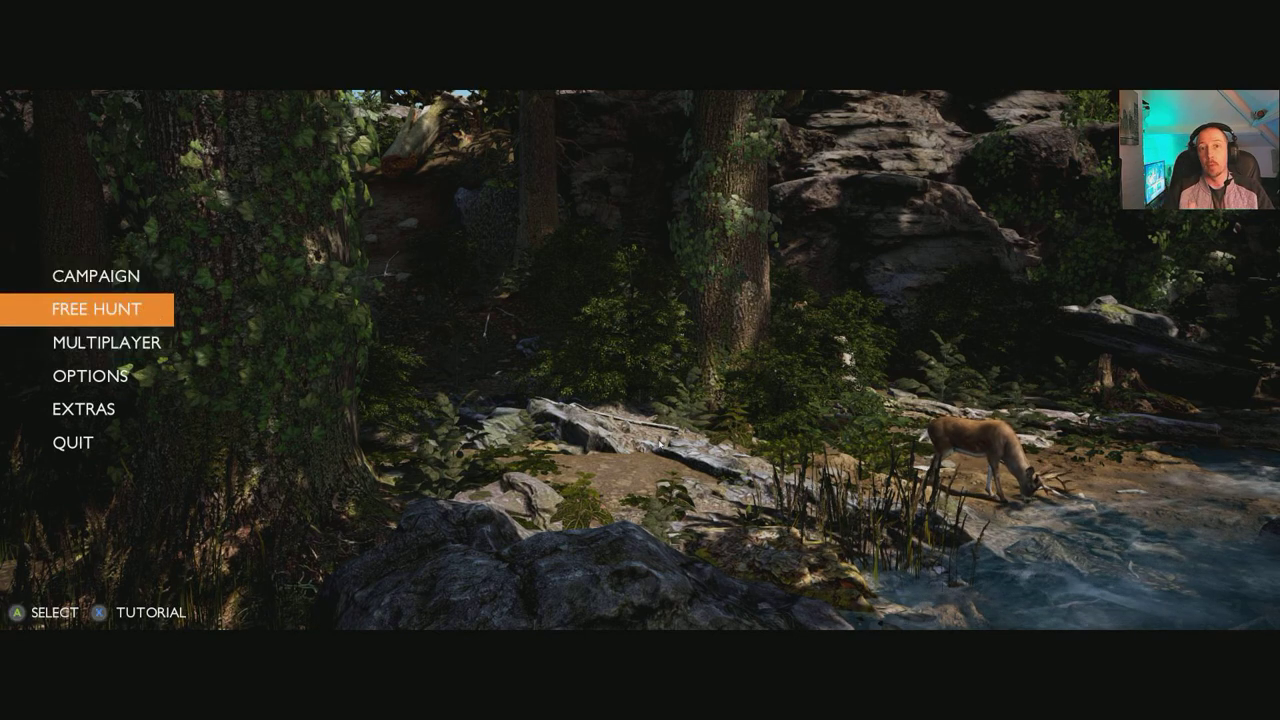
key("down")
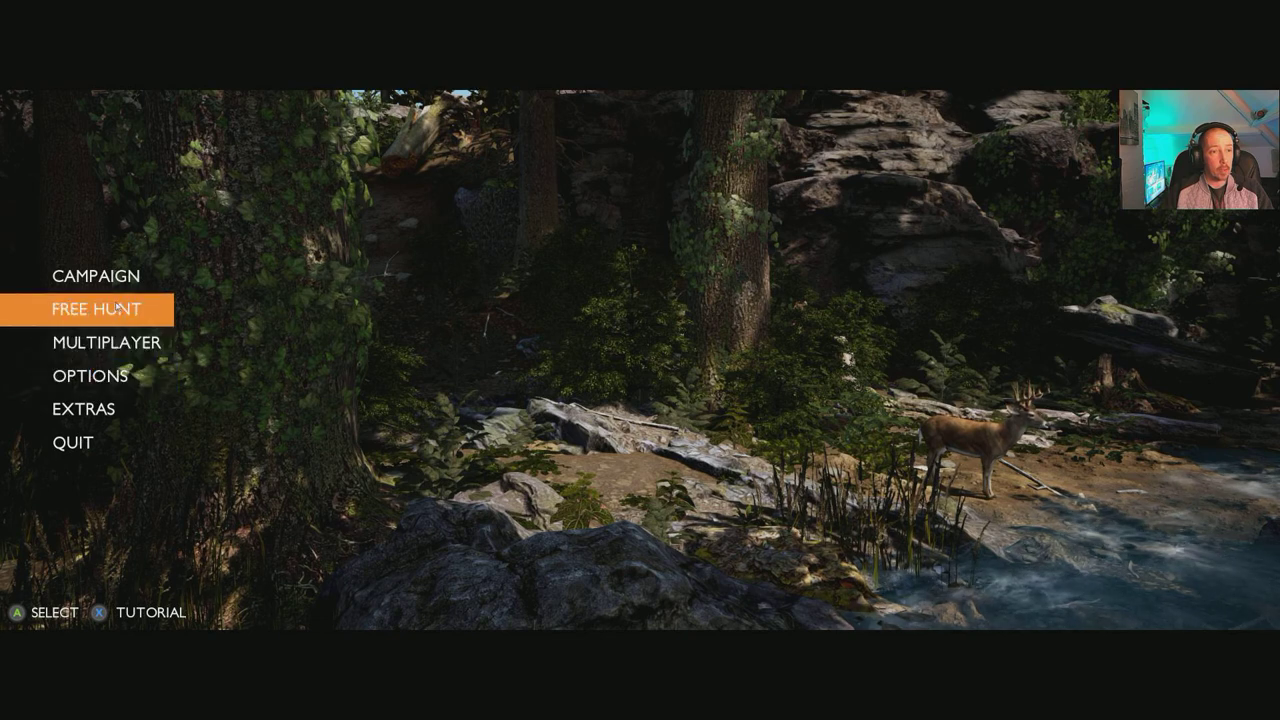
key("Down")
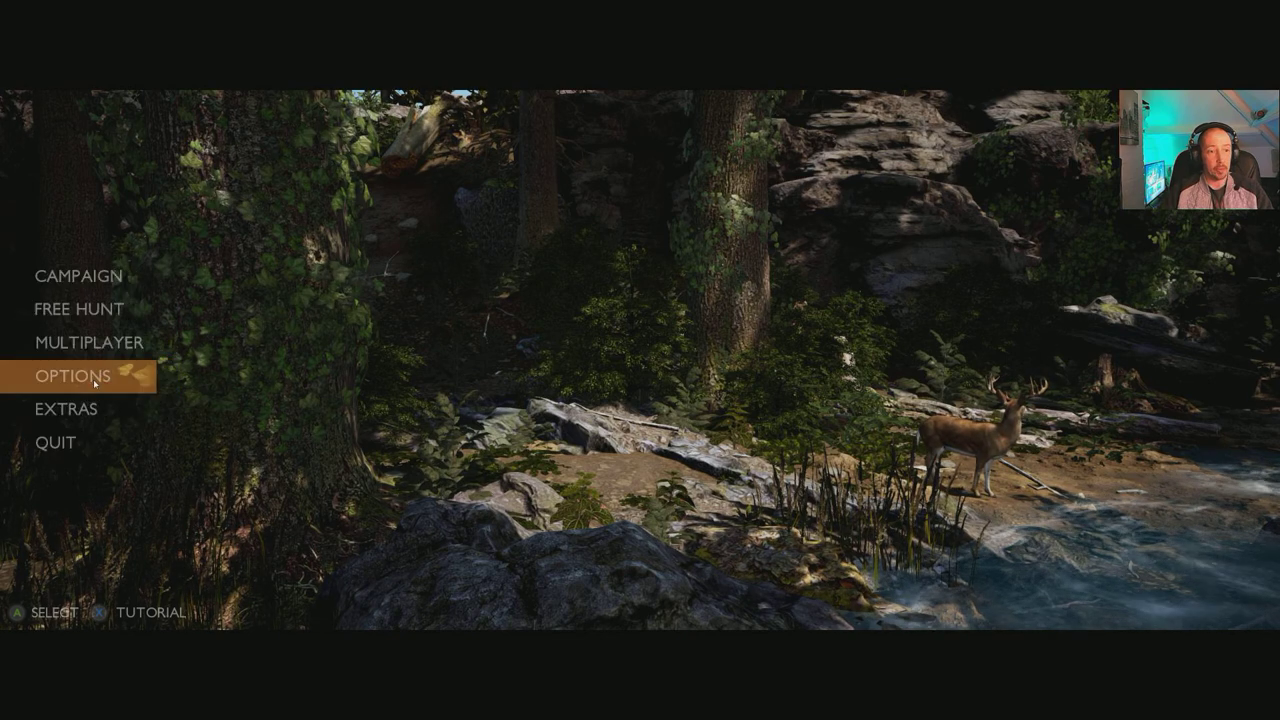
left_click(74, 376)
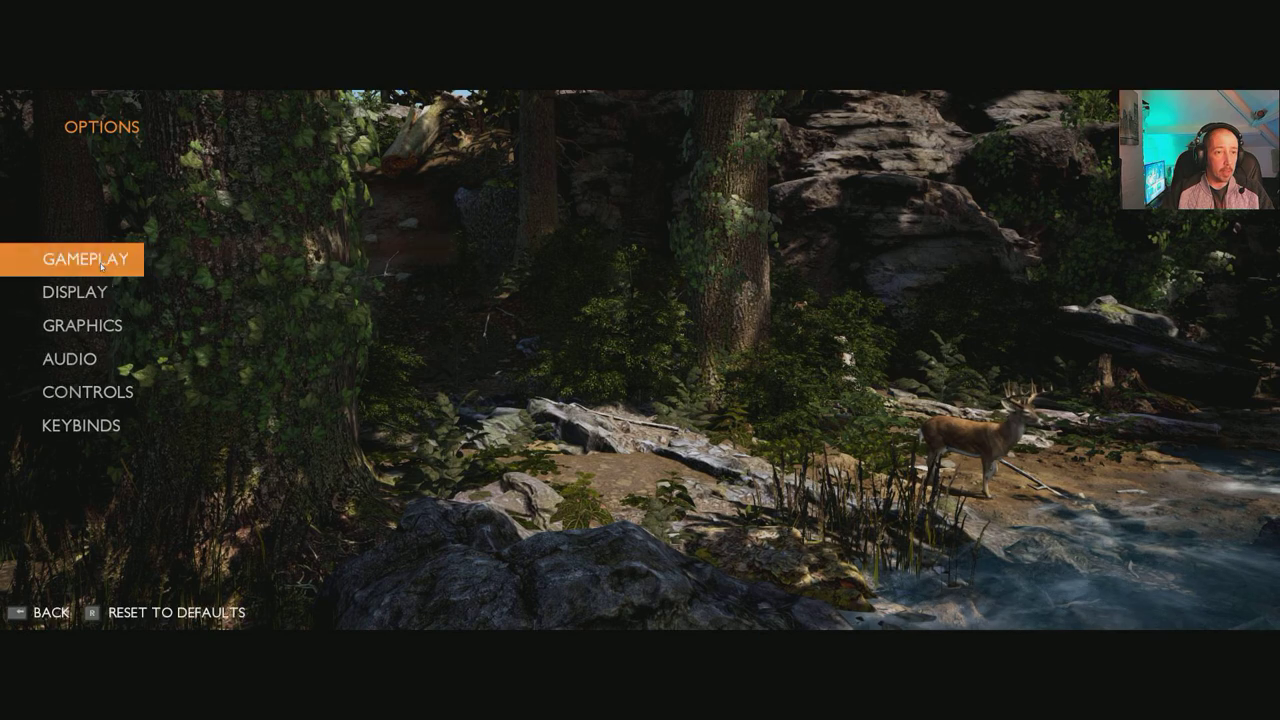
Try Hard difficulty, leave it on Easy, and browse Bullet Time and Select Character.
left_click(95, 257)
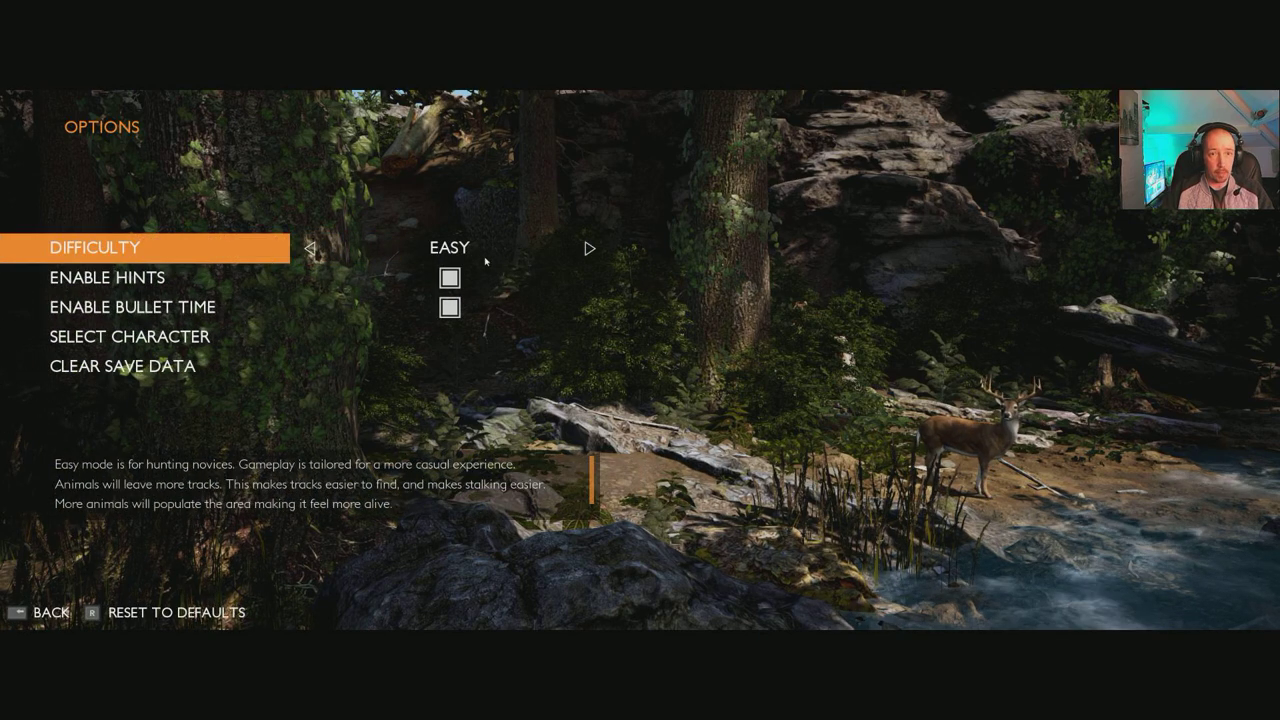
left_click(590, 249)
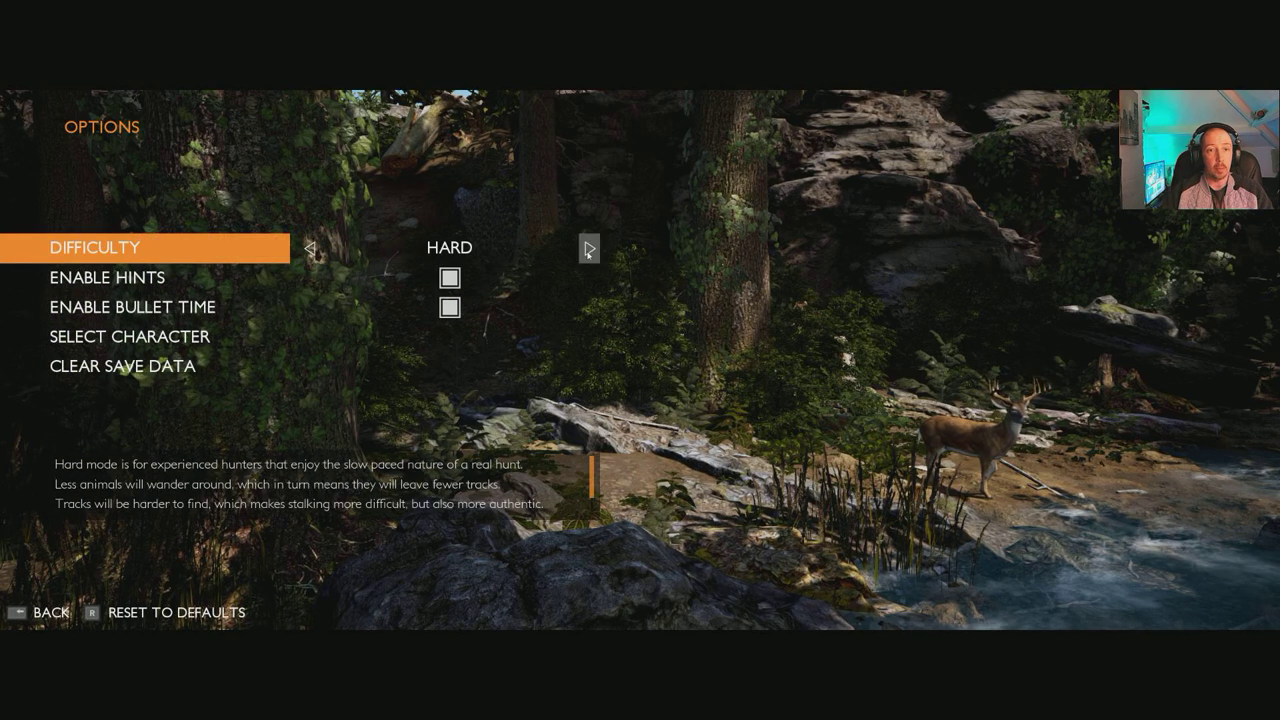
left_click(311, 248)
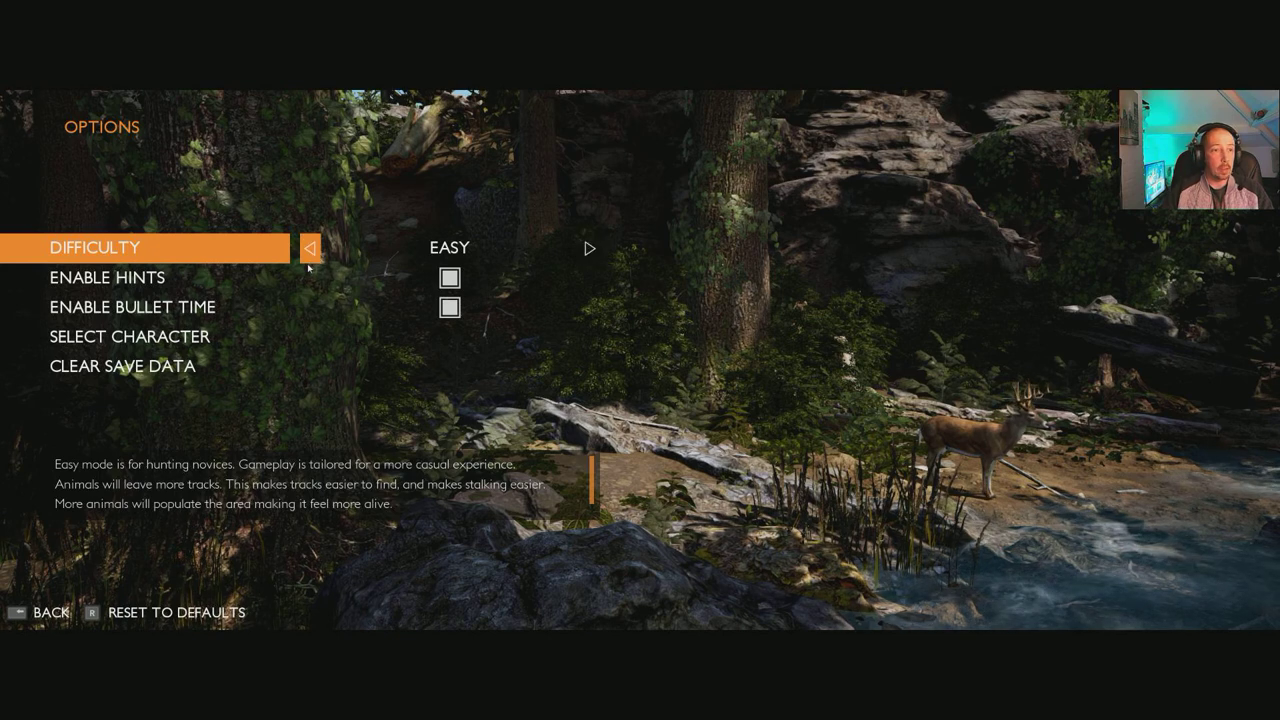
key("down")
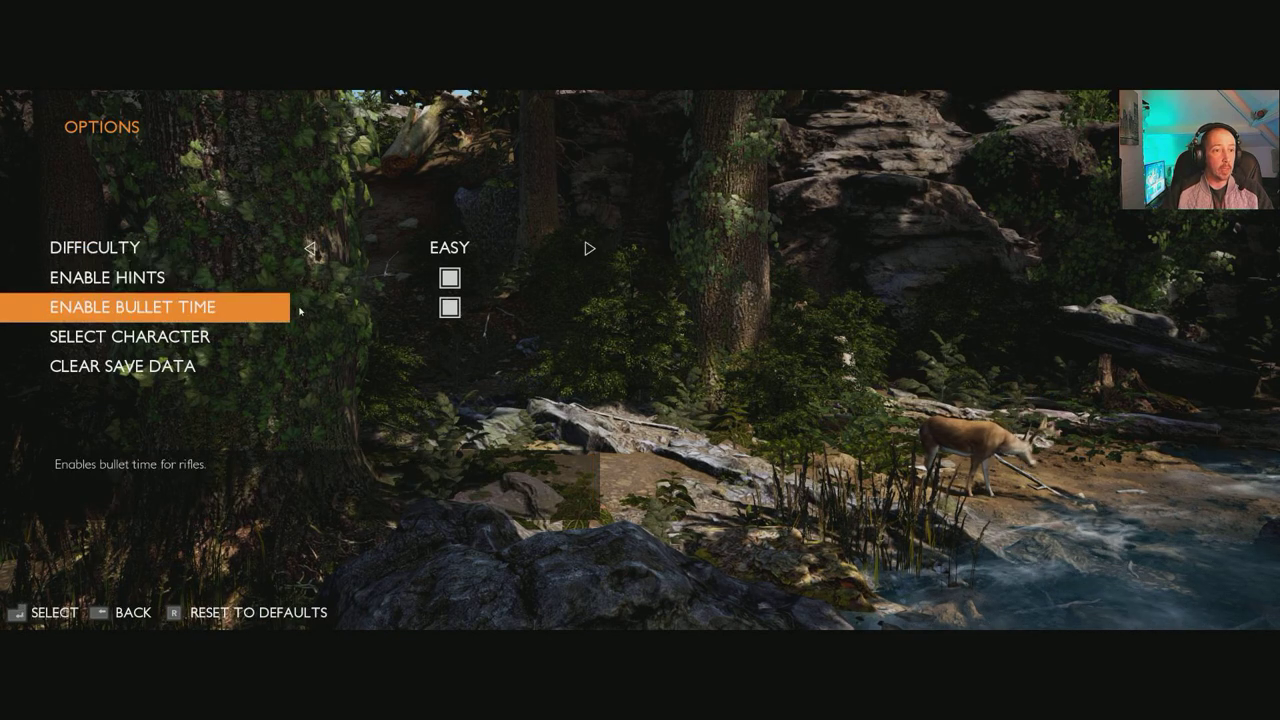
key("down")
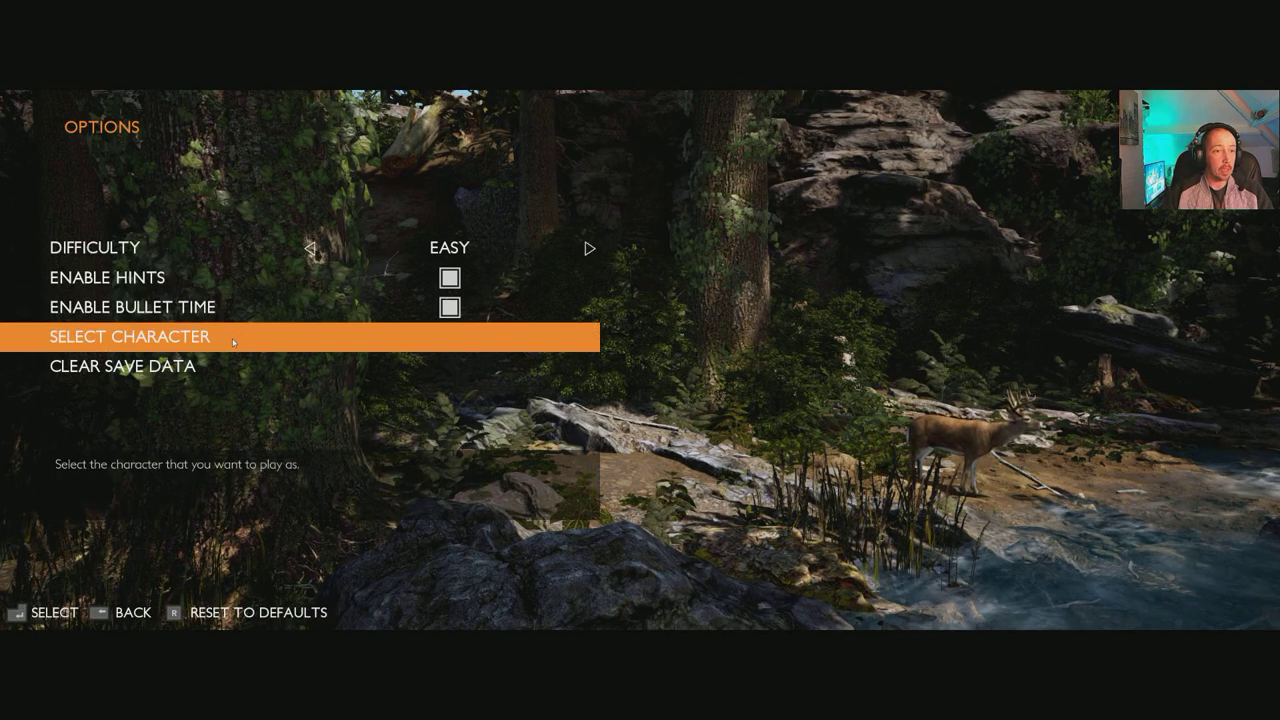
left_click(128, 336)
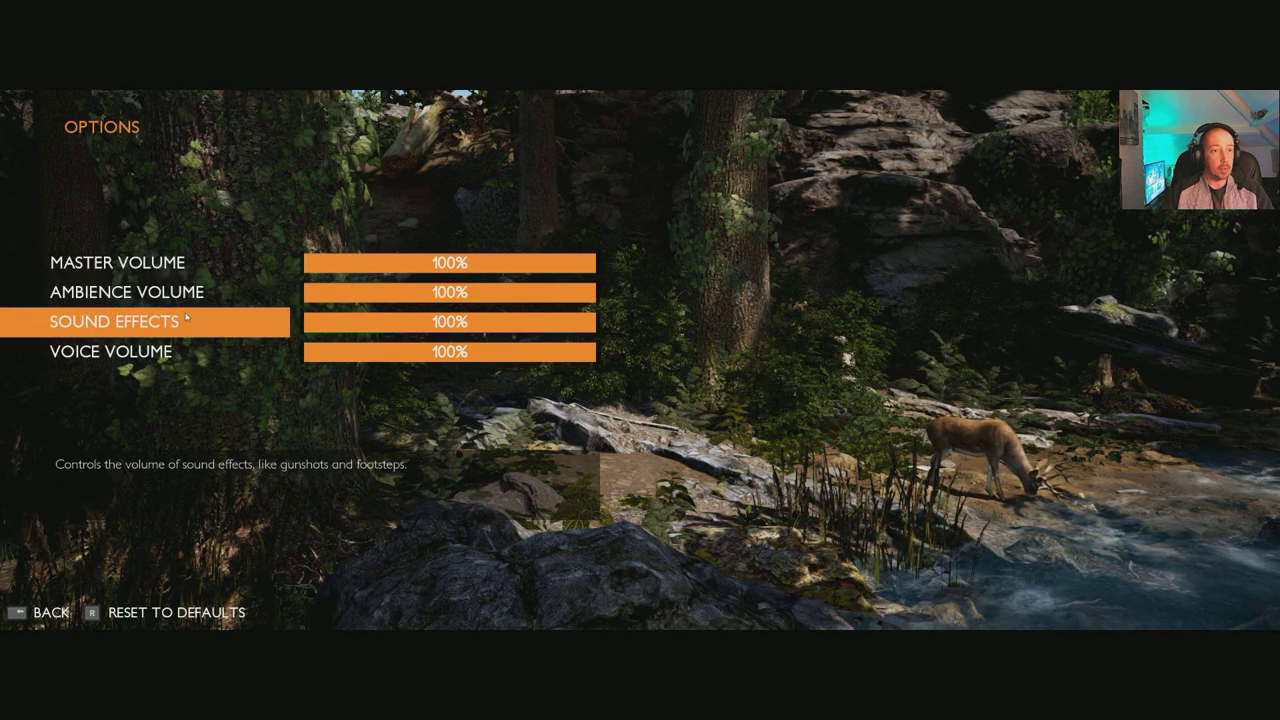
Review the audio and control settings, checking Aim Assist and Mouse Smoothing, then go back.
key("Down")
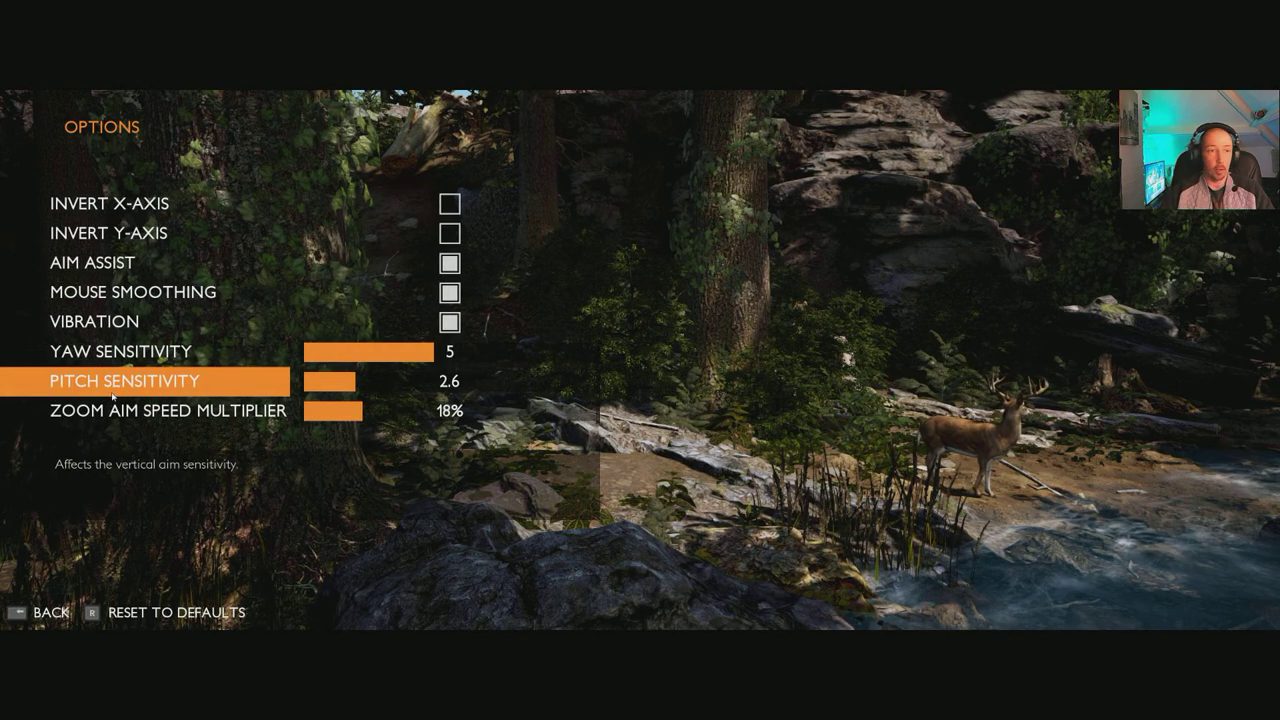
key("up")
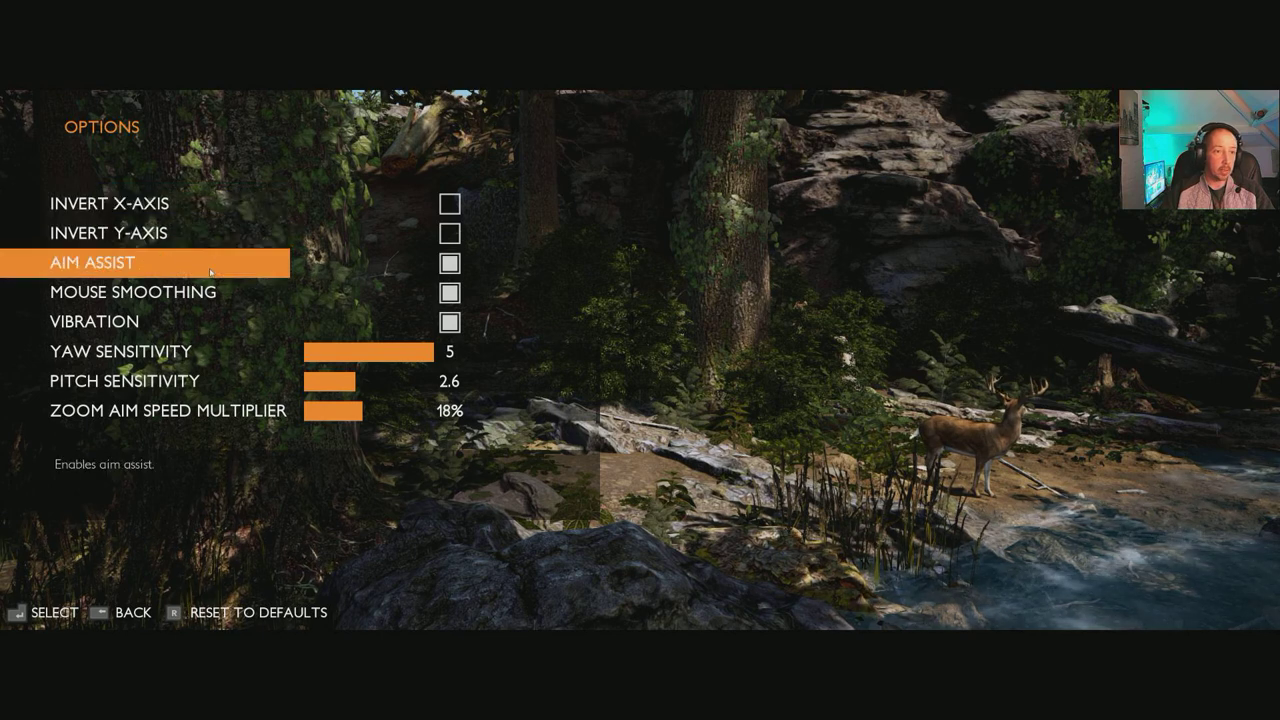
key("down")
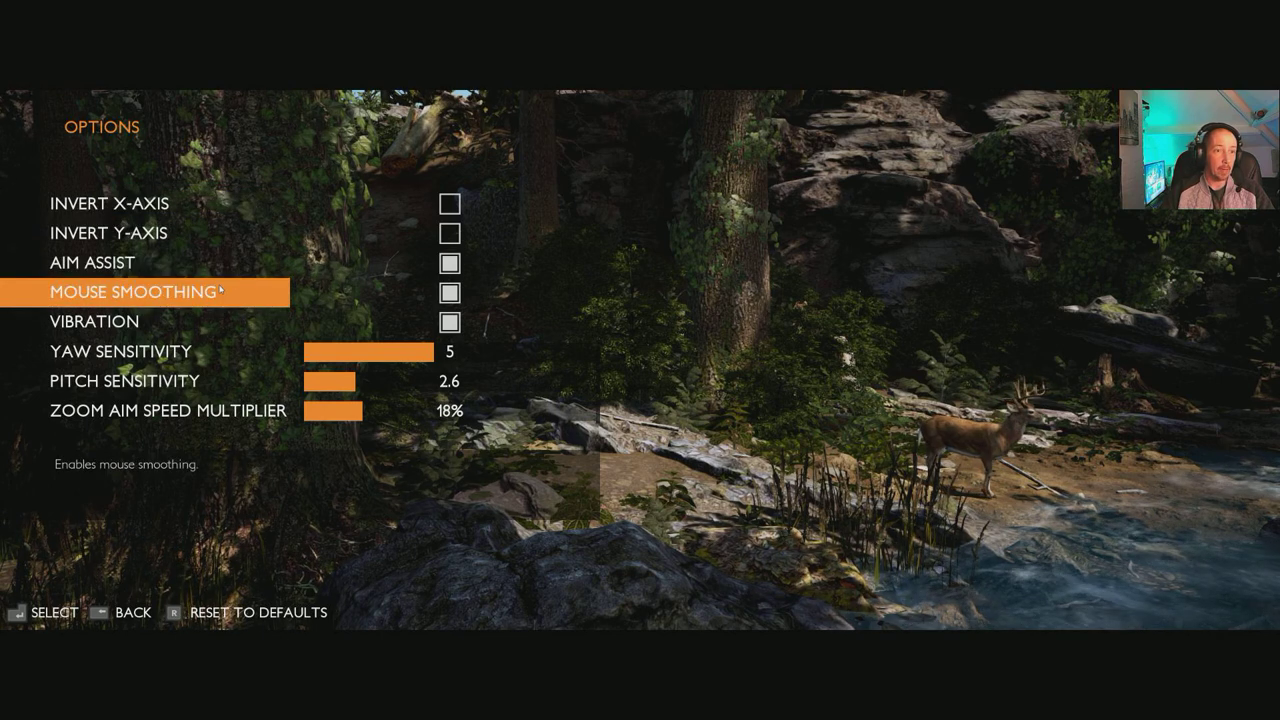
key("down")
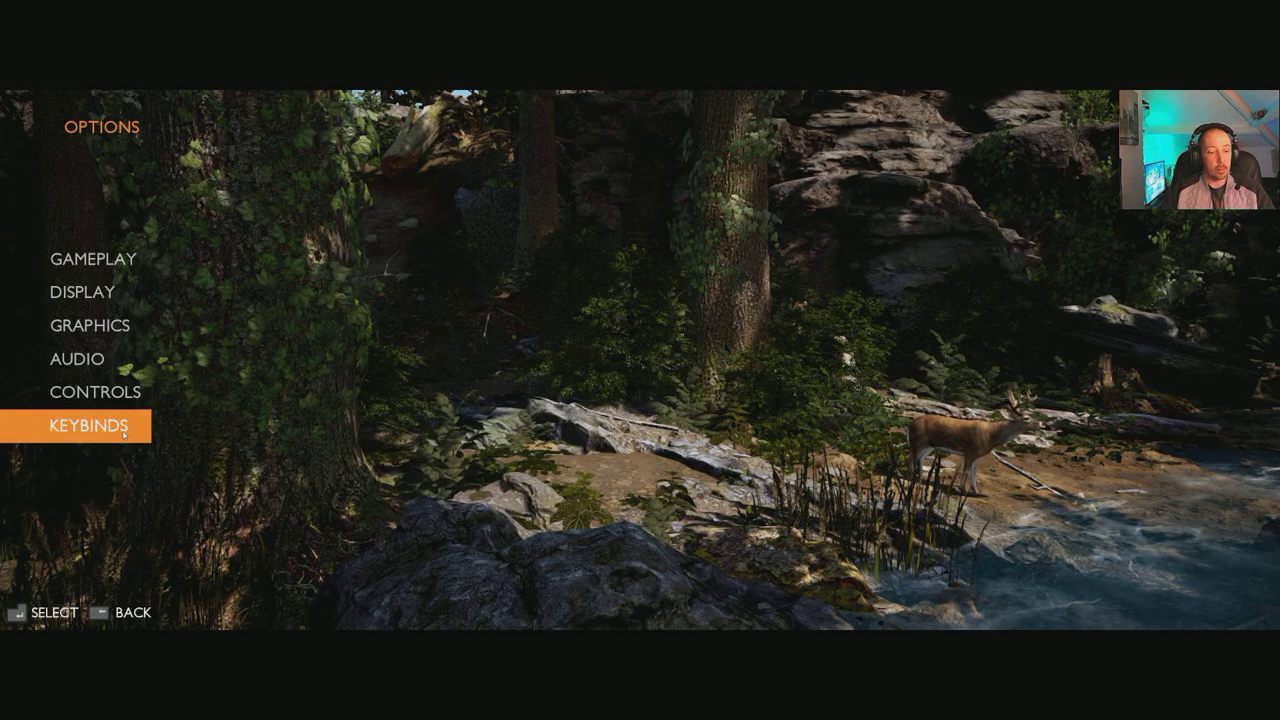
Scroll through the Keybinds list down to the drone controls.
left_click(95, 426)
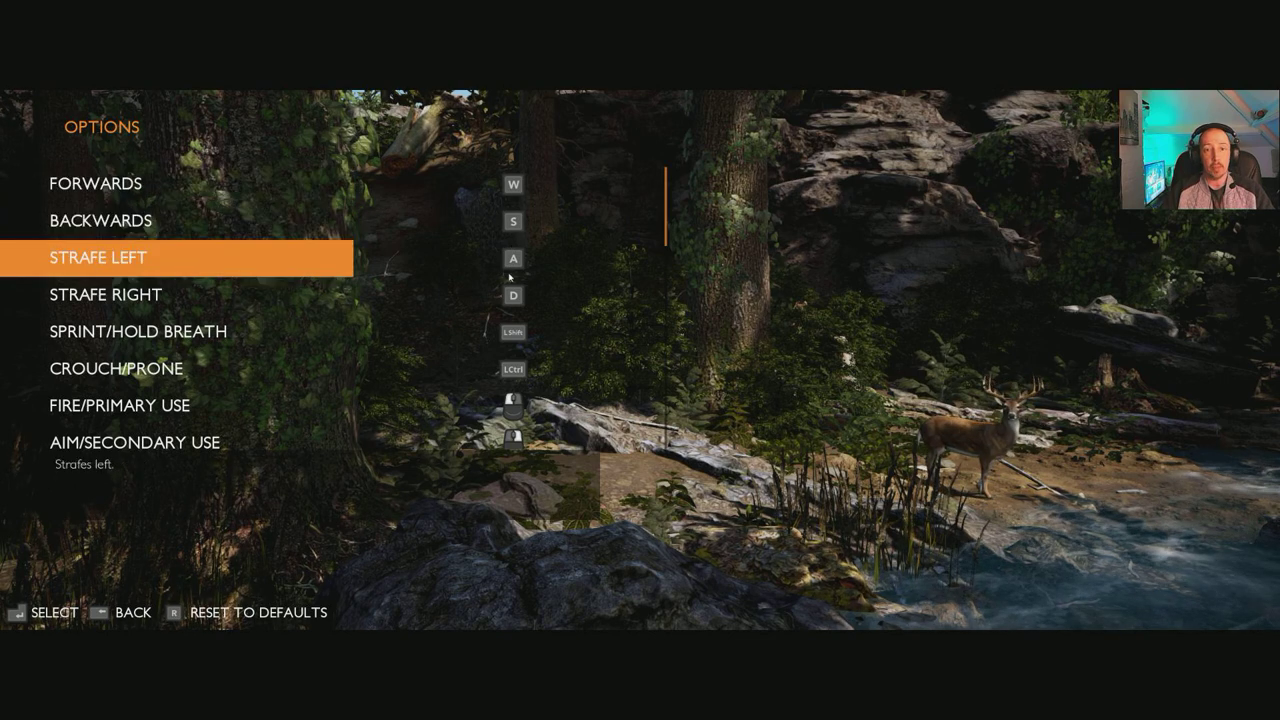
scroll("down", 3)
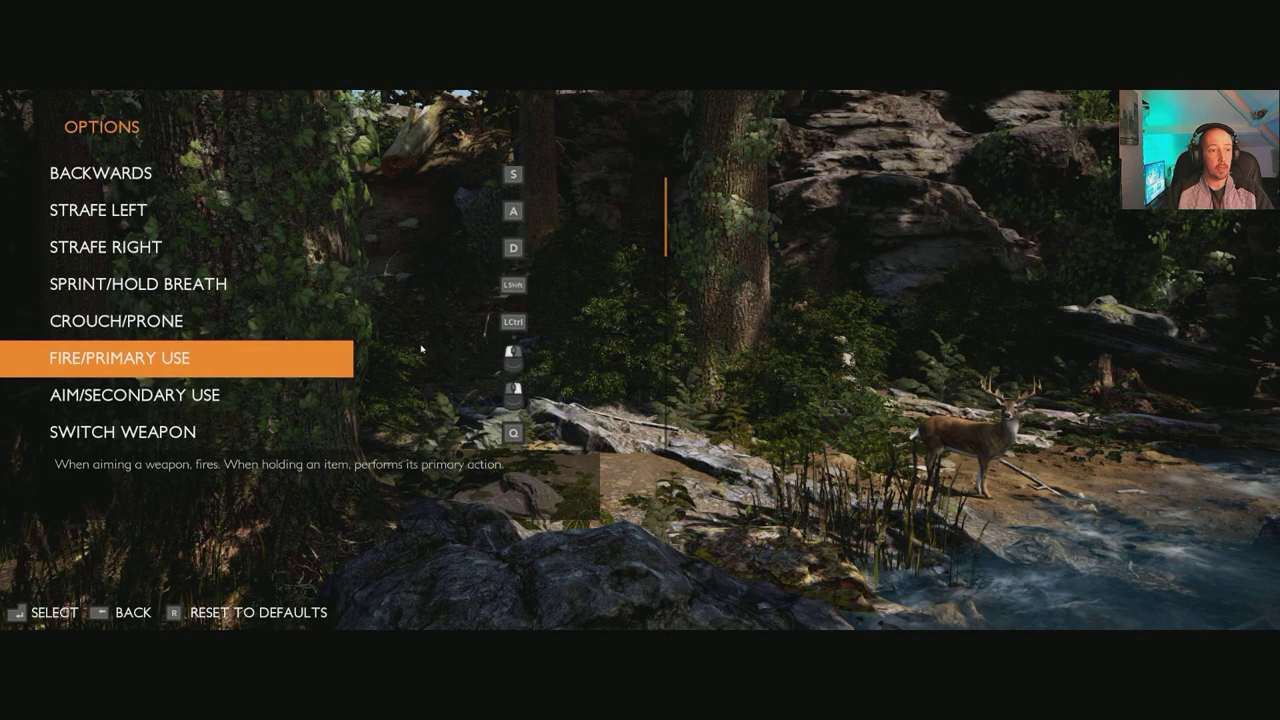
scroll("down", 3)
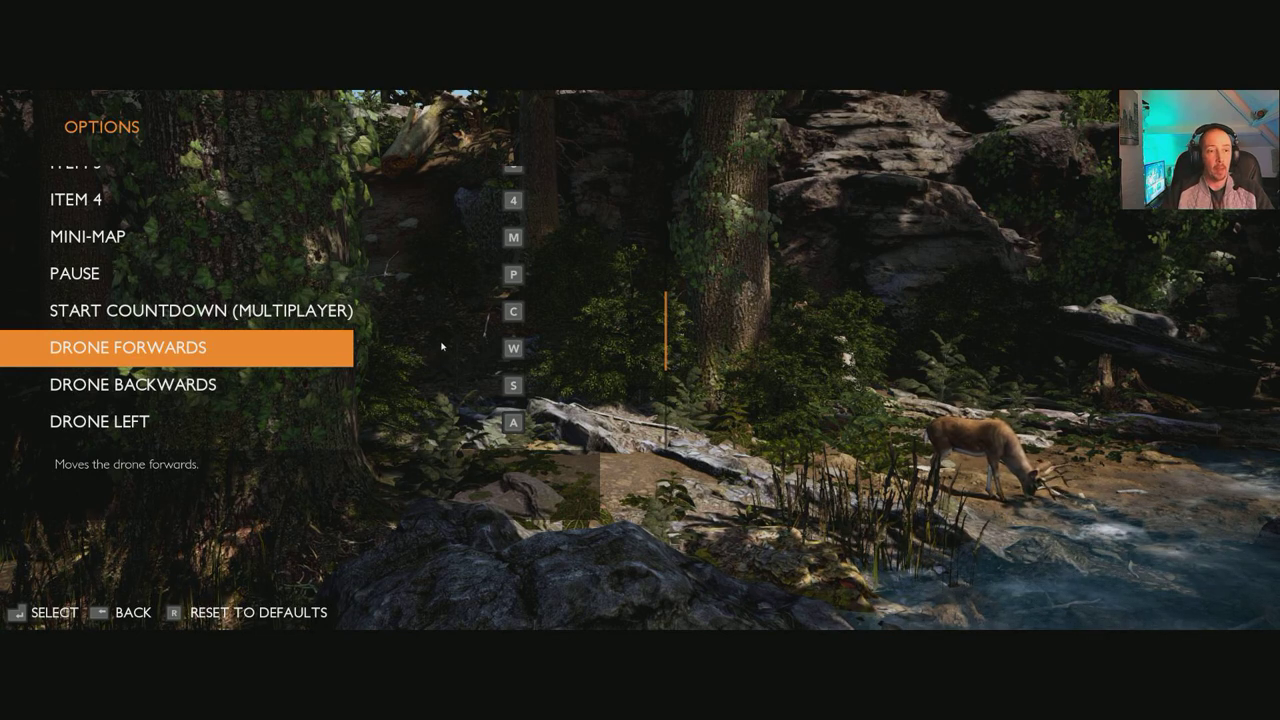
key("up")
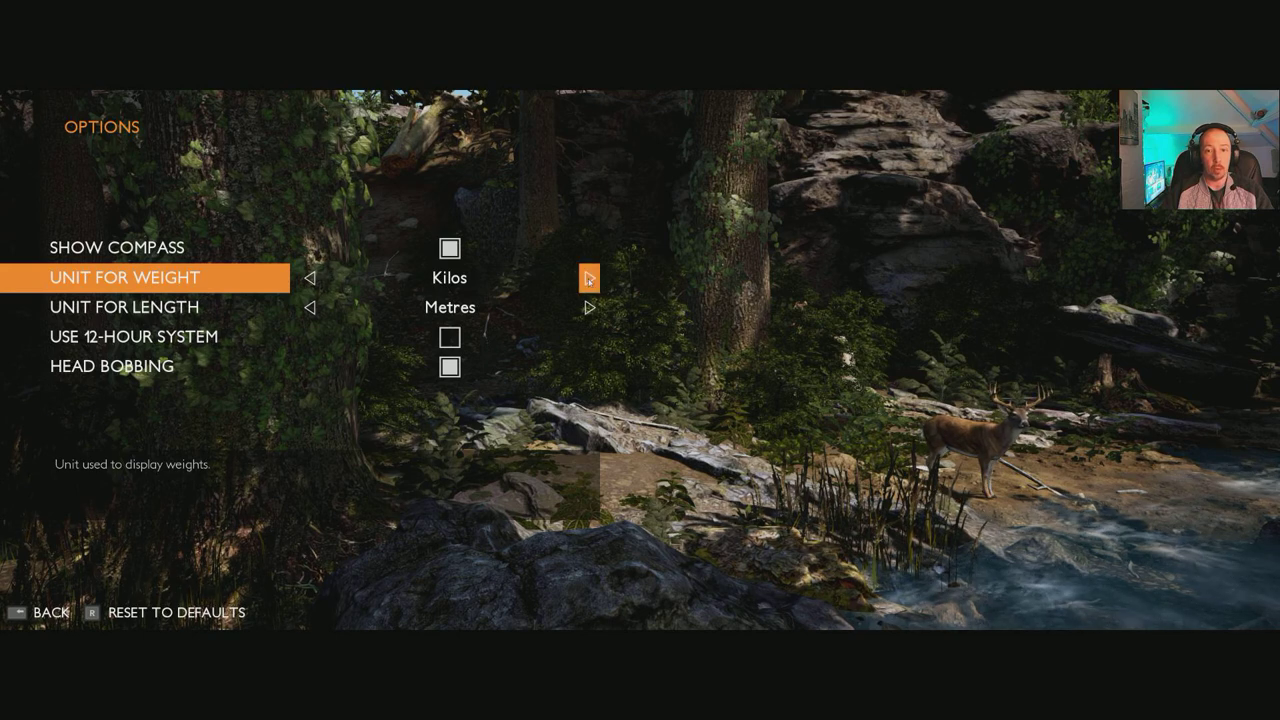
Set the weight unit to Pounds, keep length in Metres, and return to categories.
left_click(589, 278)
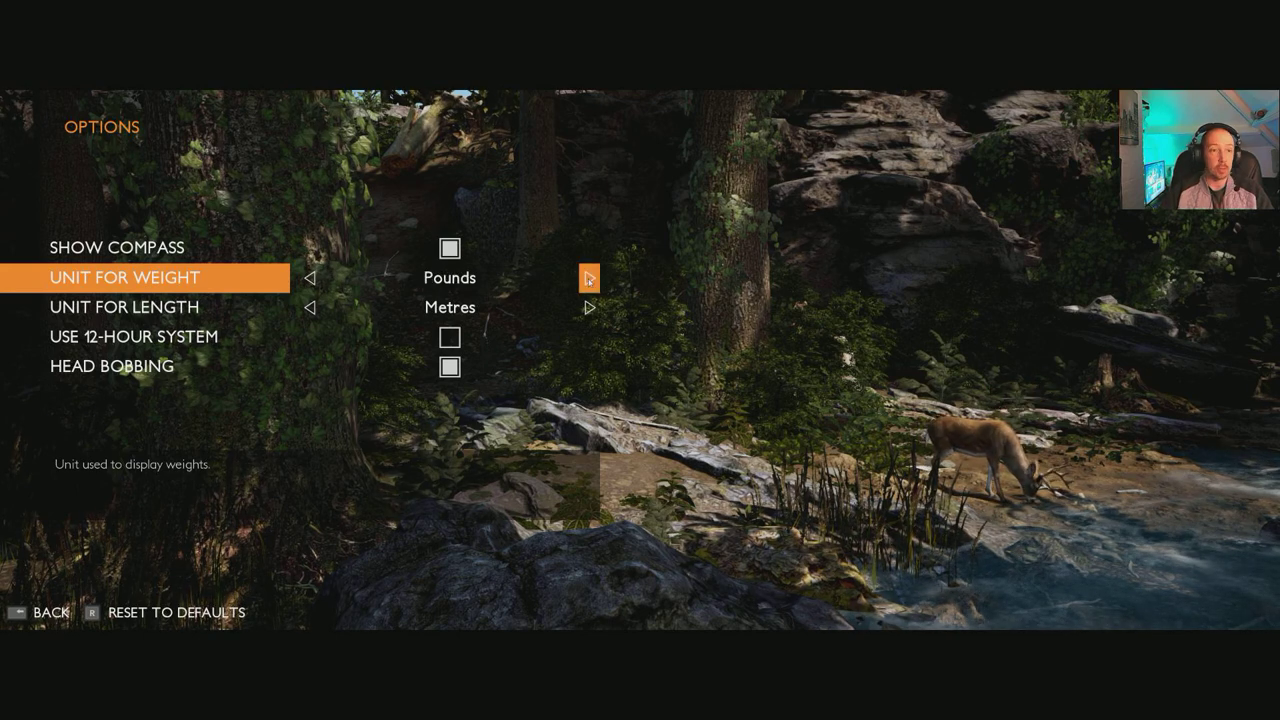
key("down")
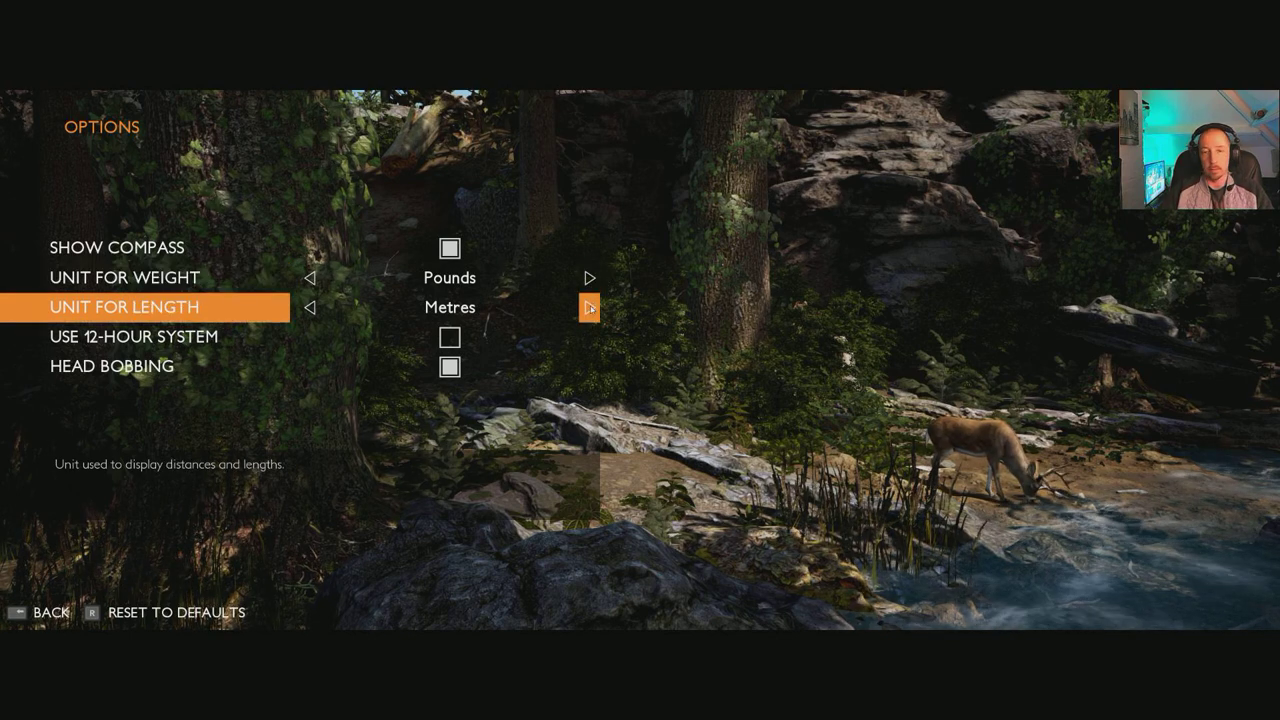
left_click(589, 308)
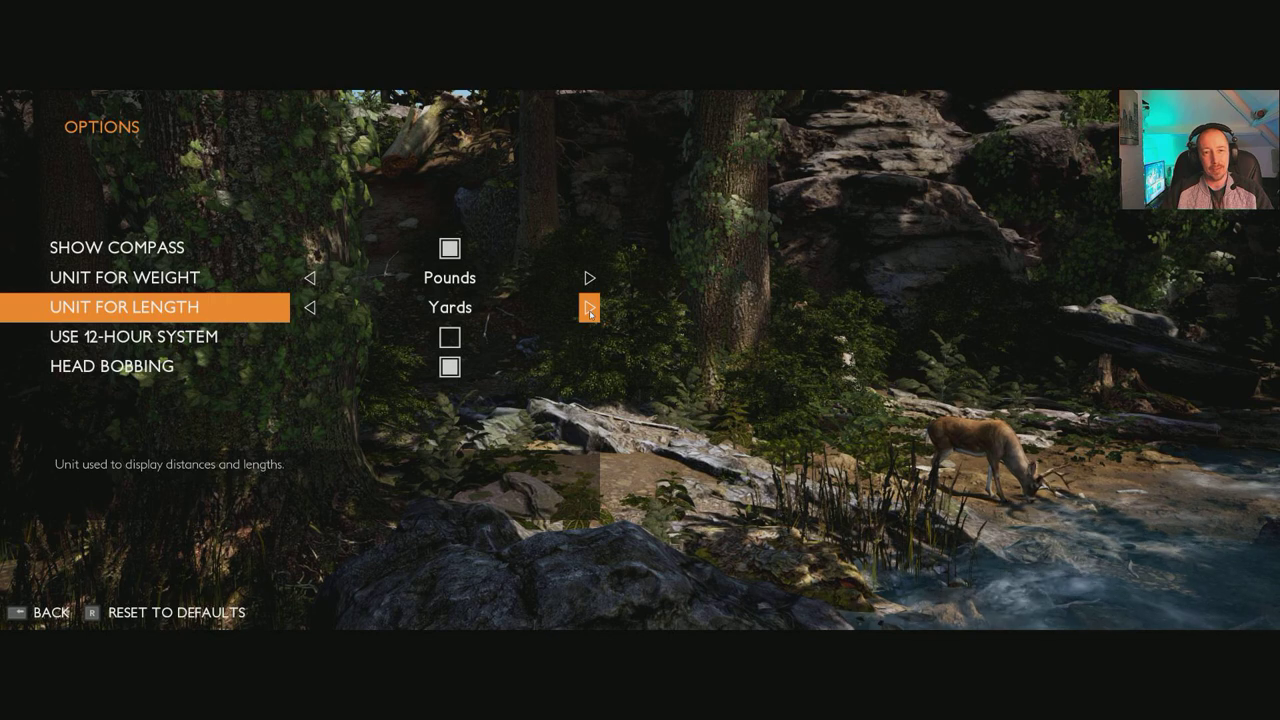
left_click(590, 307)
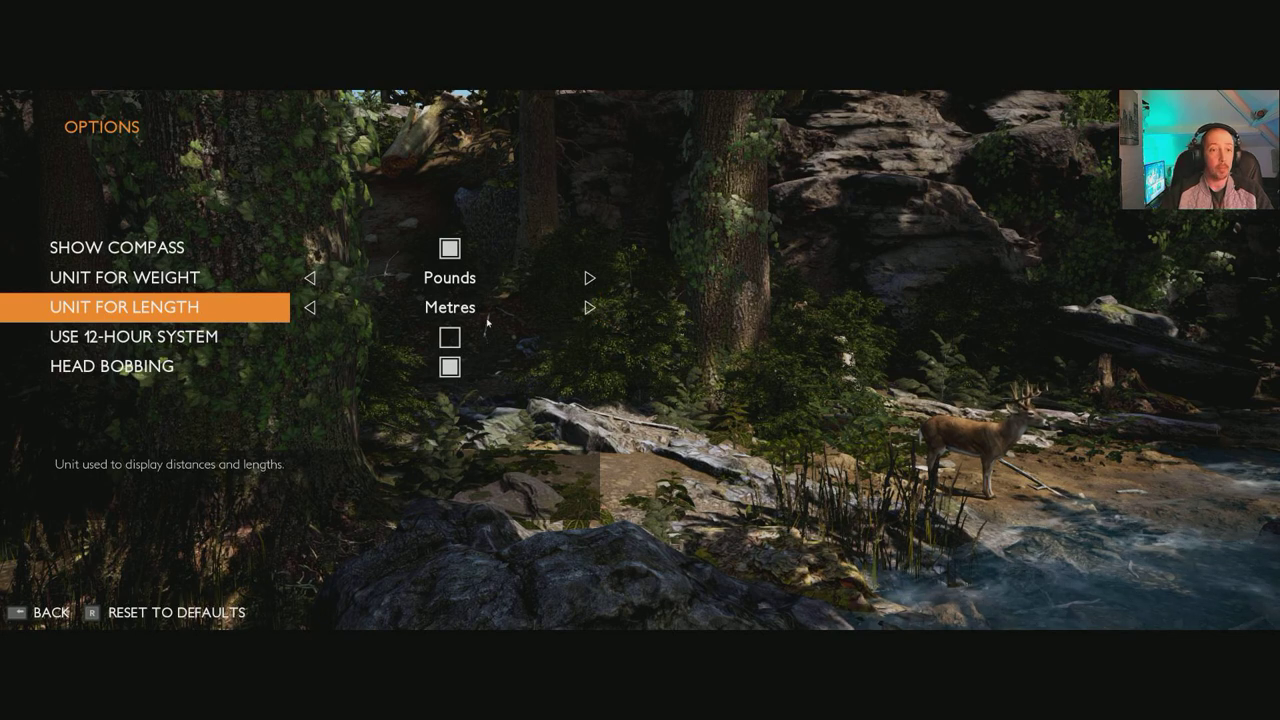
key("down")
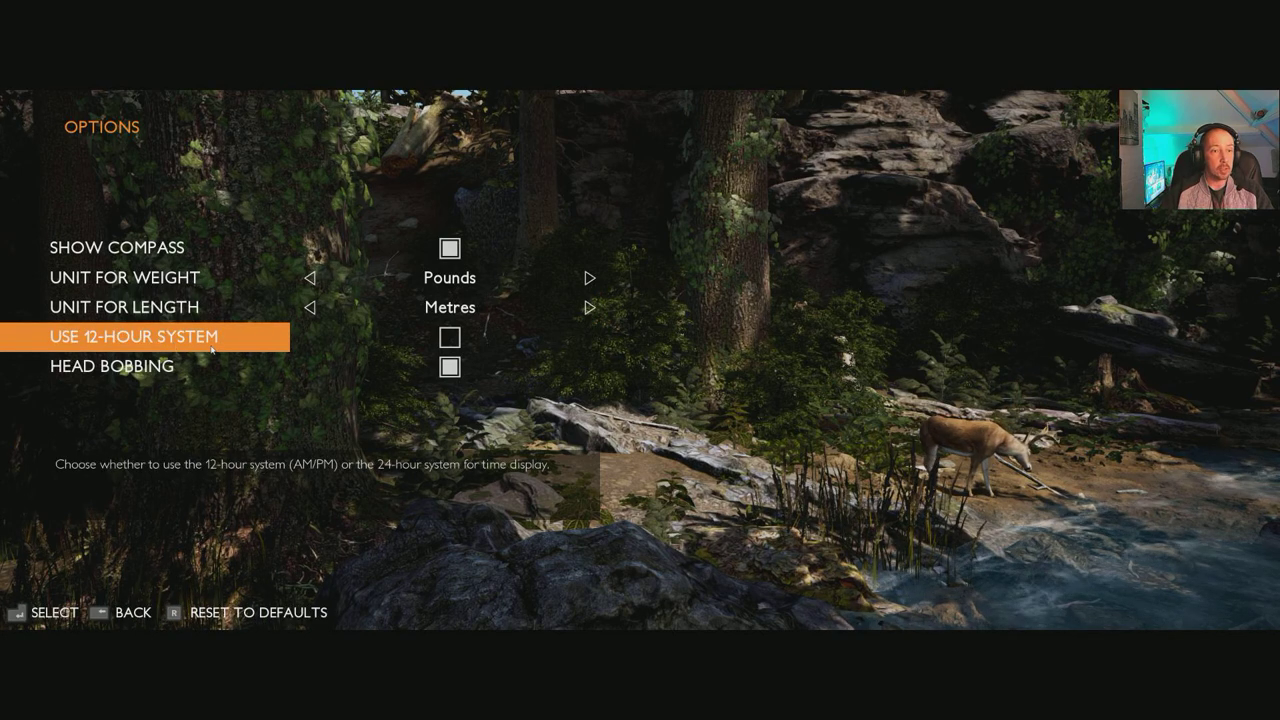
key("Down")
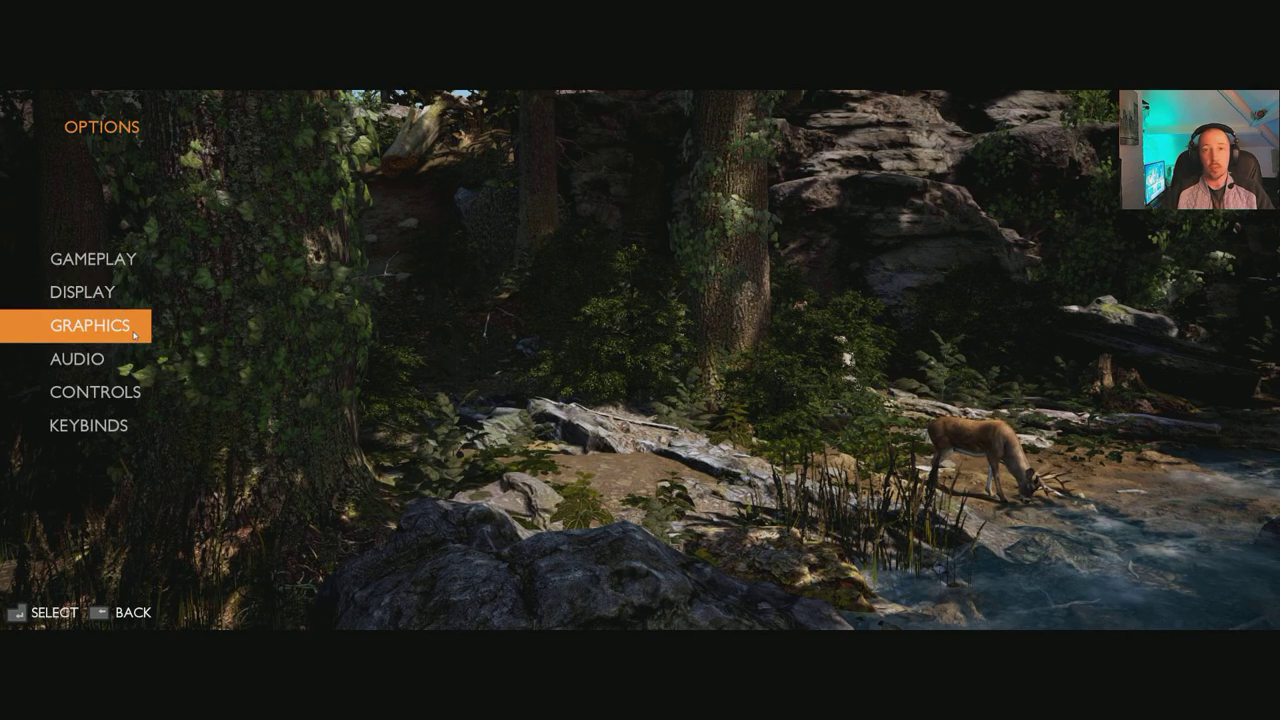
Step the Resolution setting through the sizes up to 2,560 x 1,080.
left_click(78, 325)
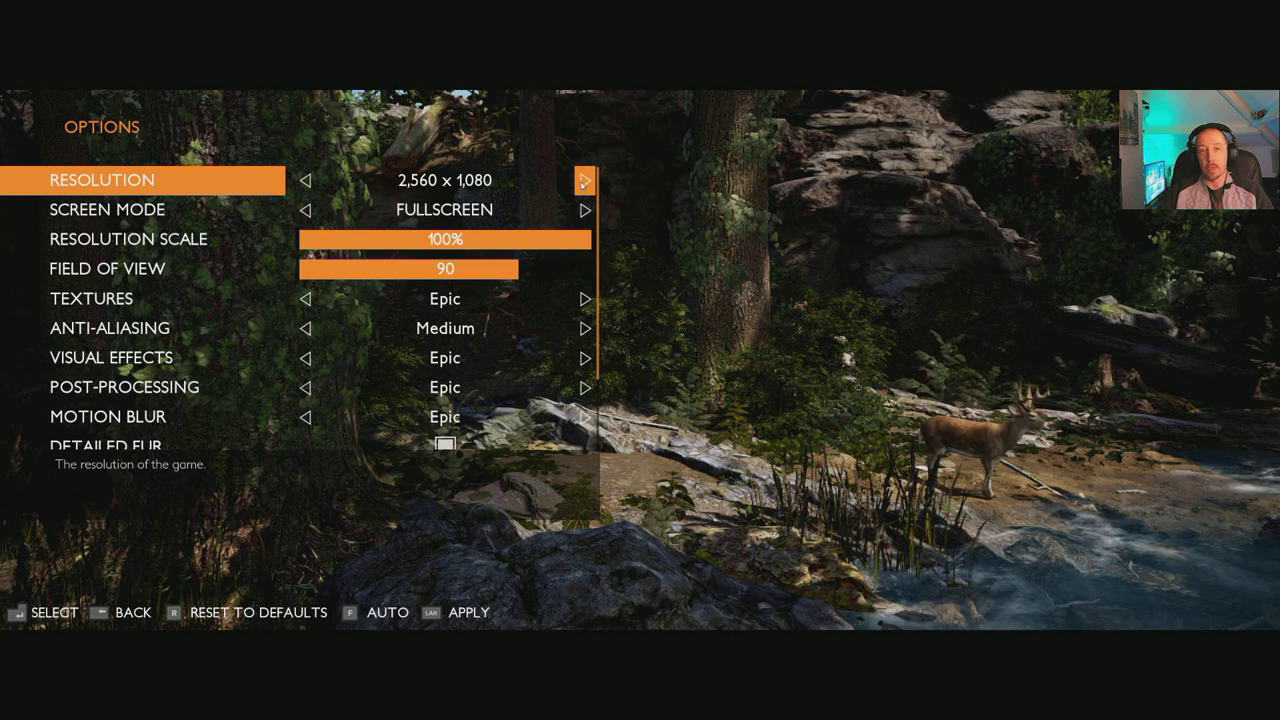
left_click(585, 181)
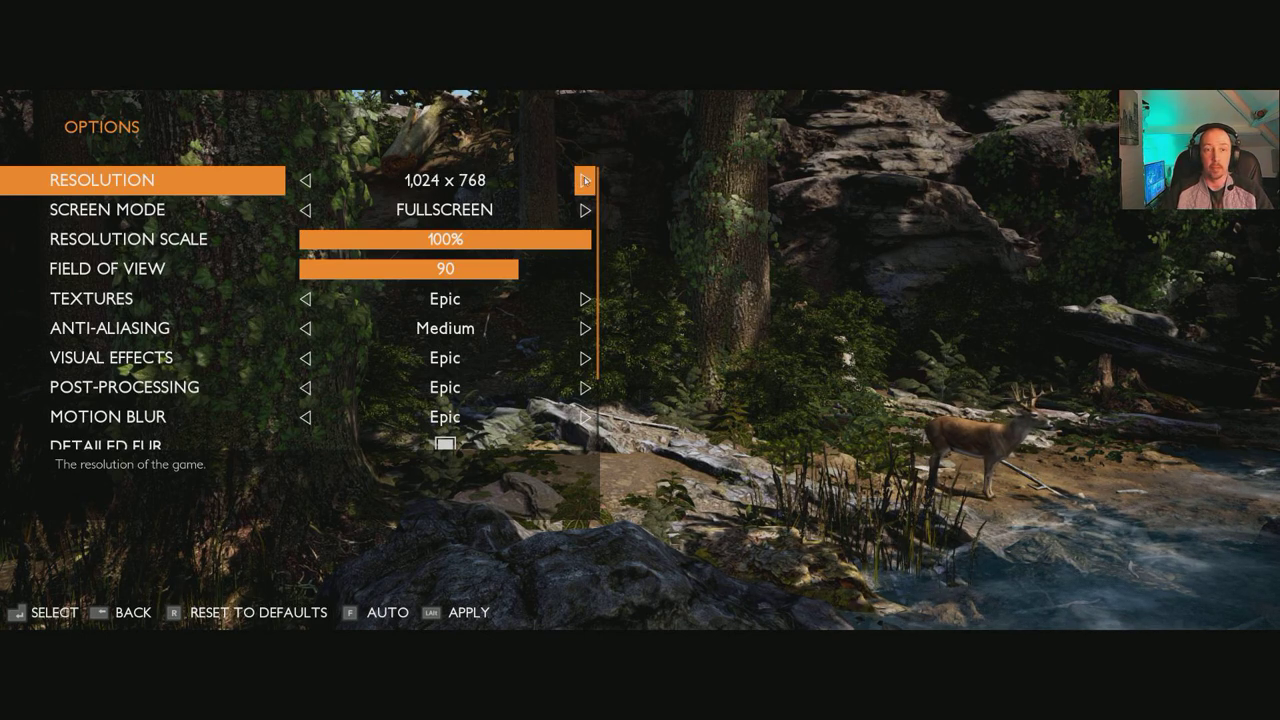
left_click(585, 180)
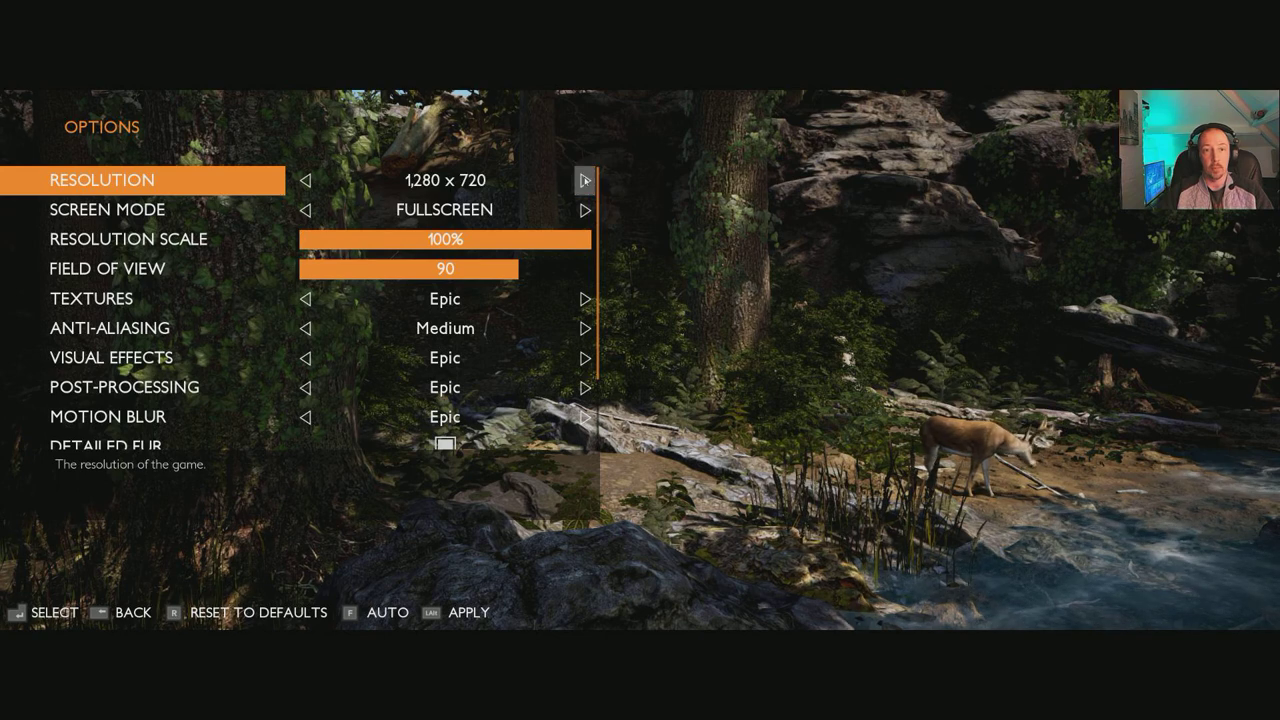
left_click(585, 181)
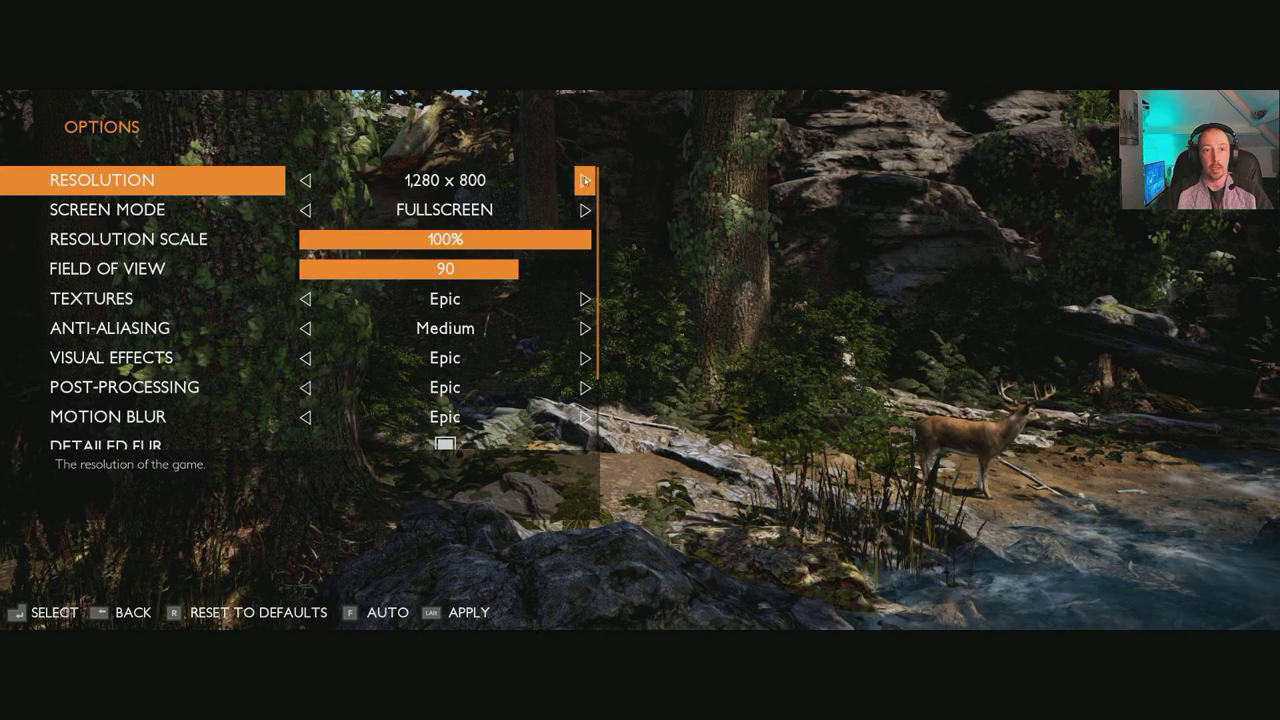
left_click(585, 181)
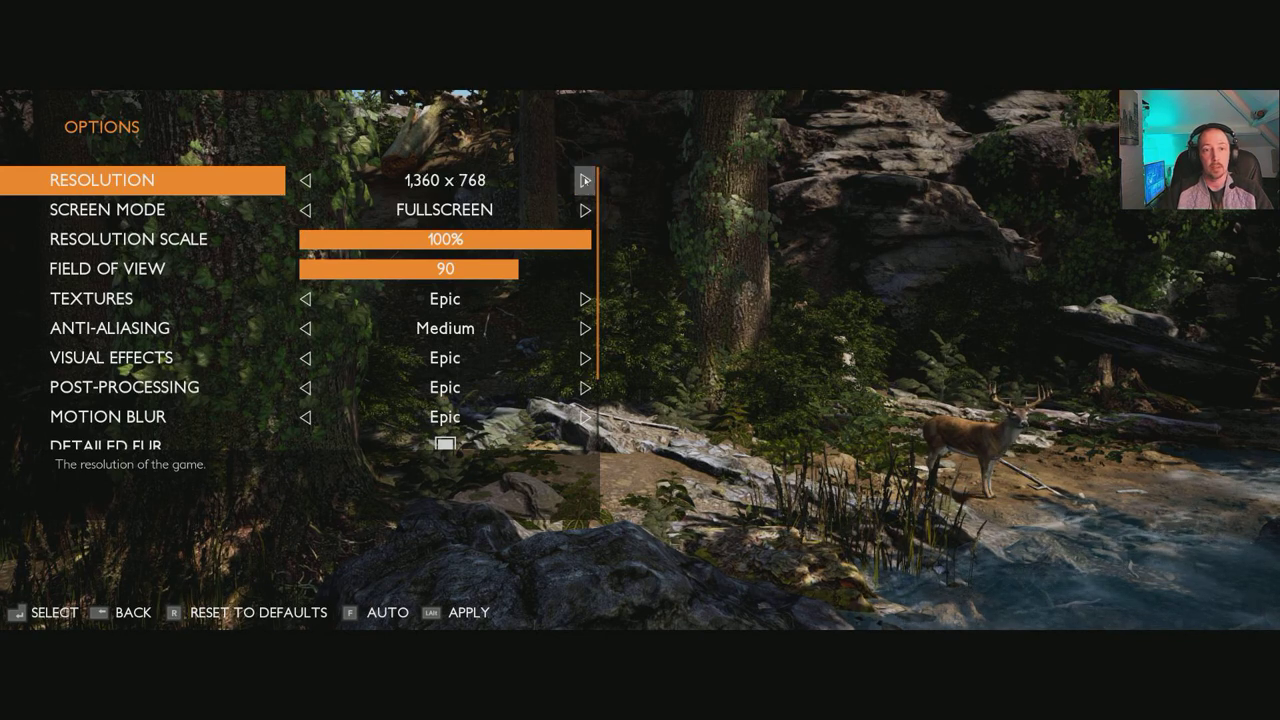
left_click(585, 181)
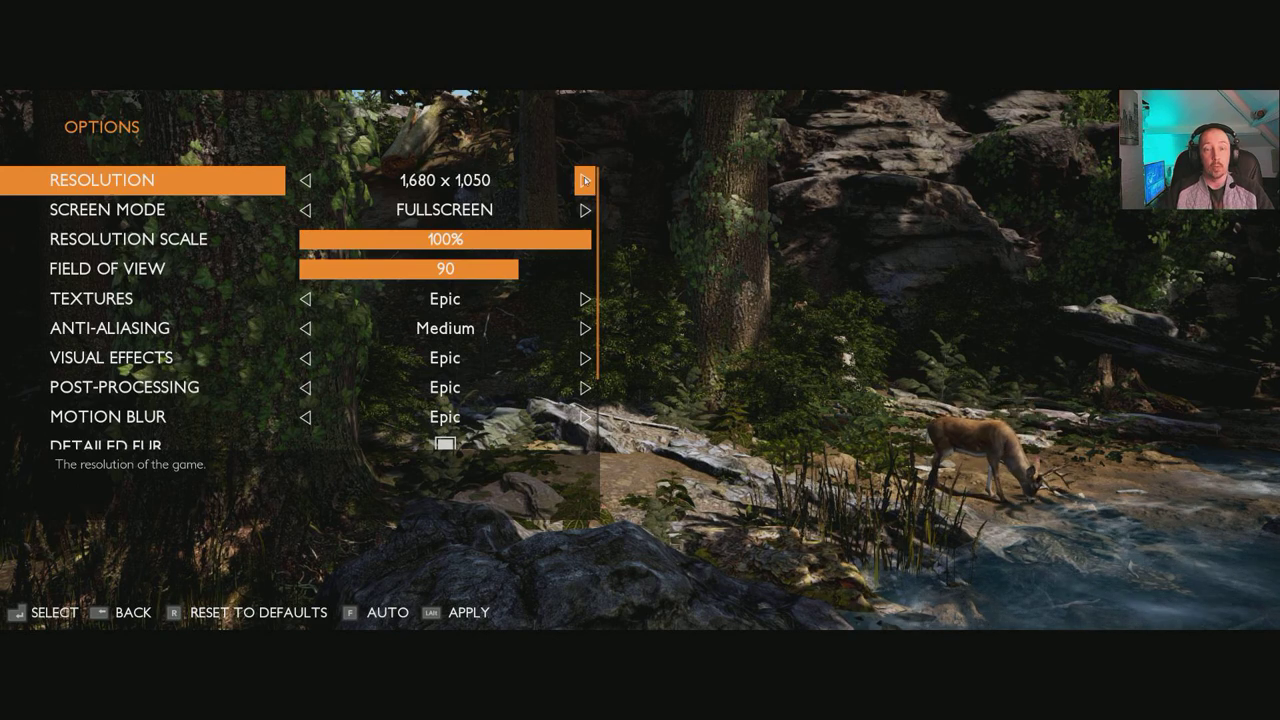
left_click(585, 181)
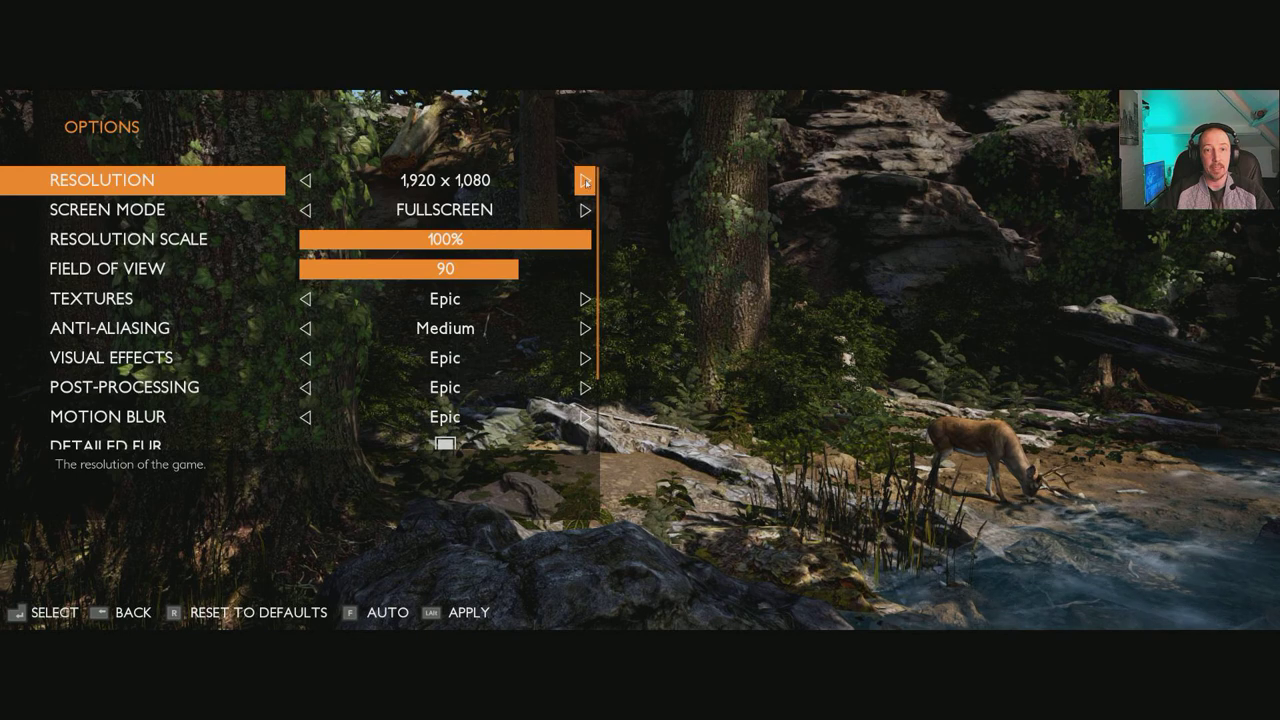
left_click(587, 181)
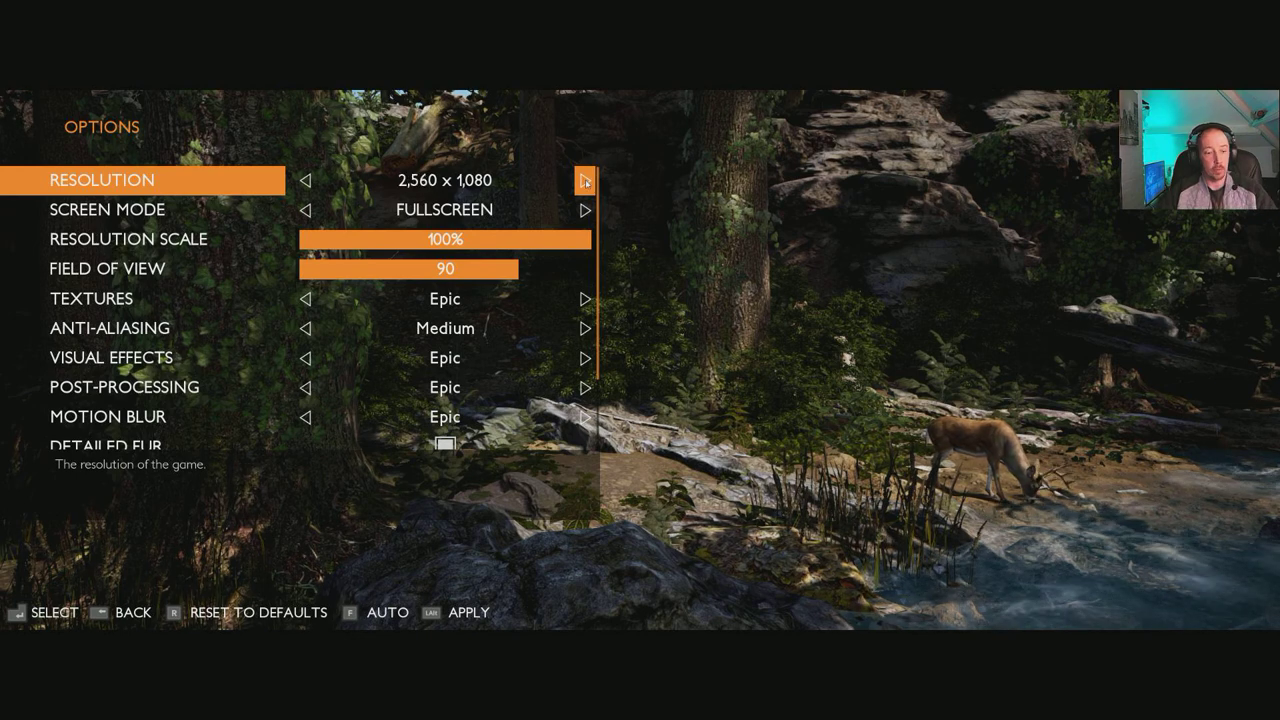
key("Down")
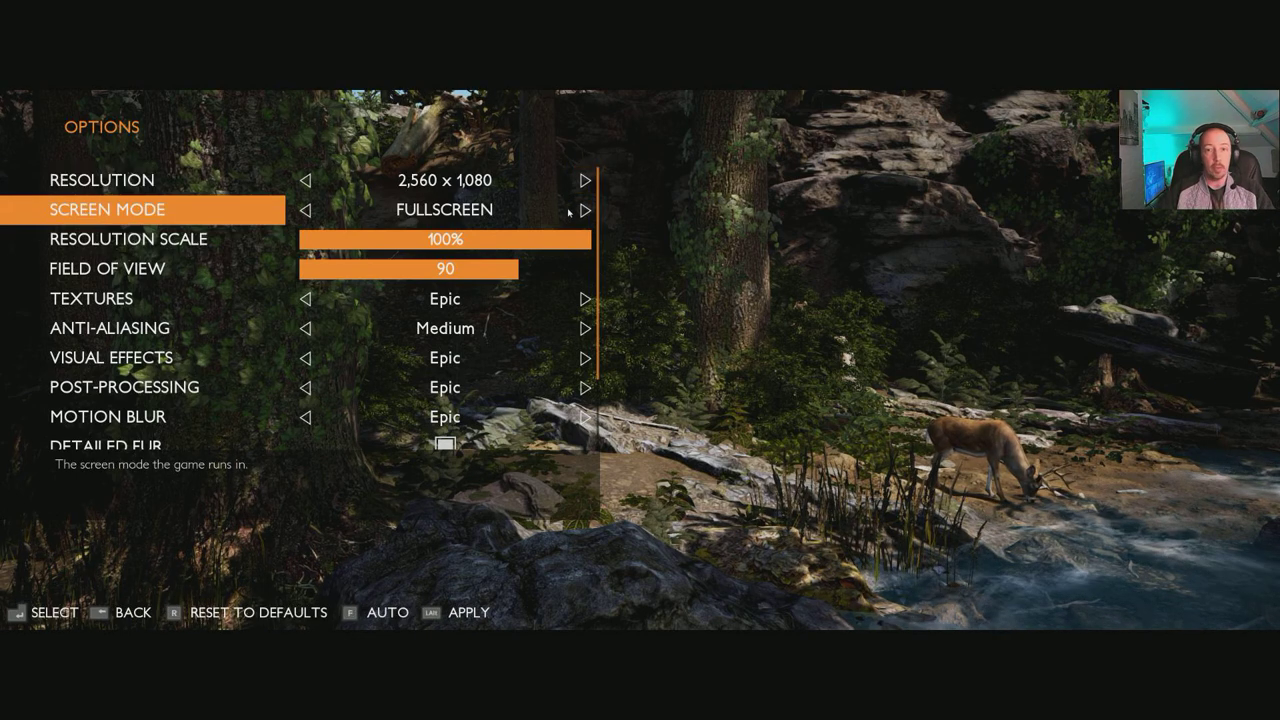
left_click(588, 210)
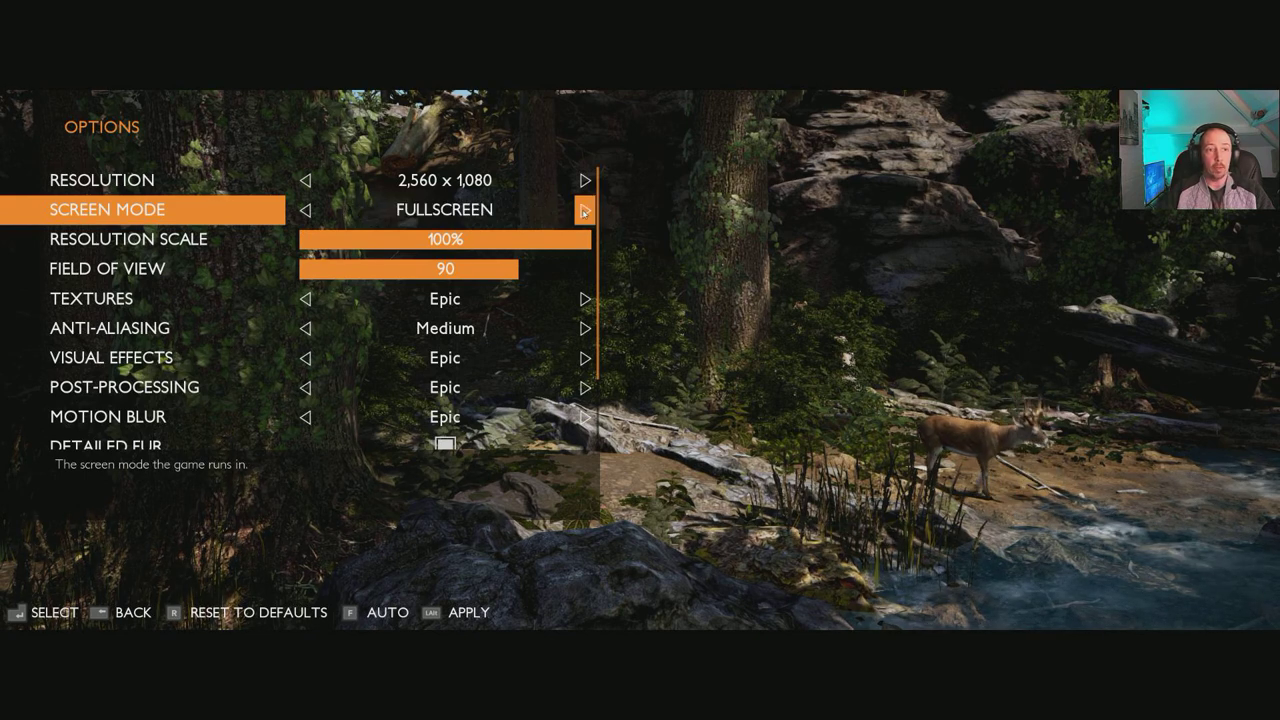
key("down")
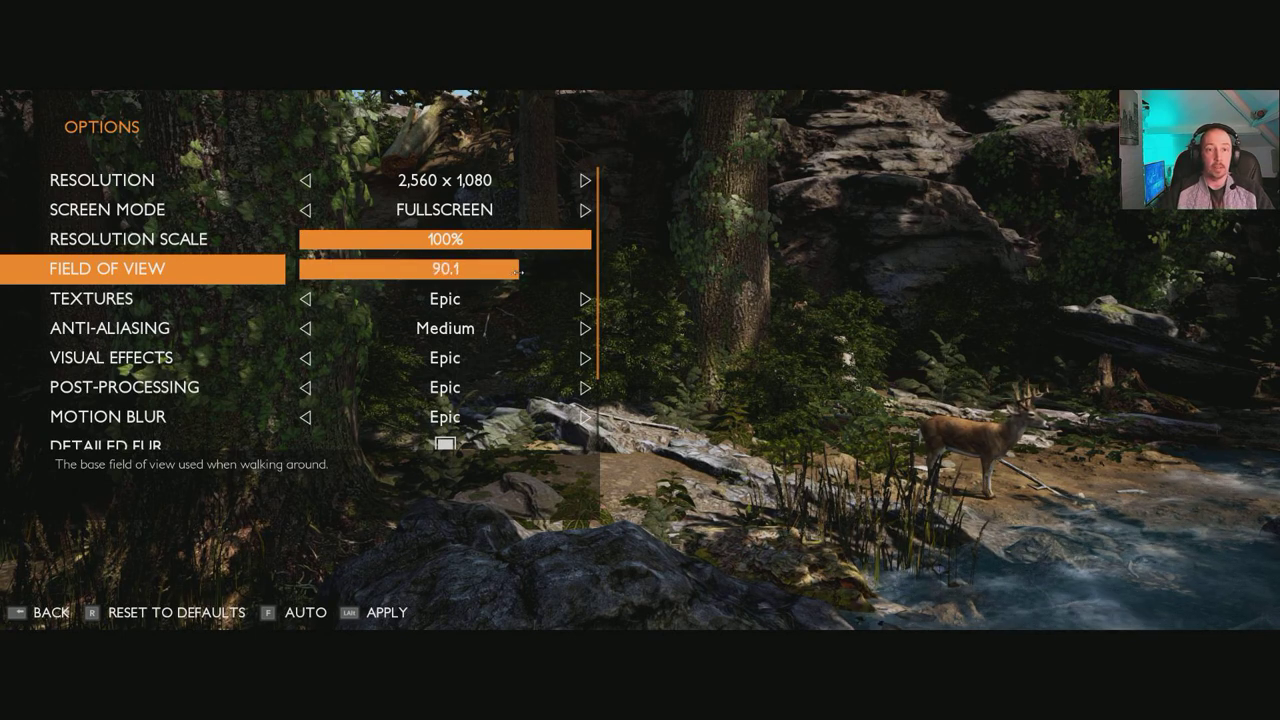
key("down")
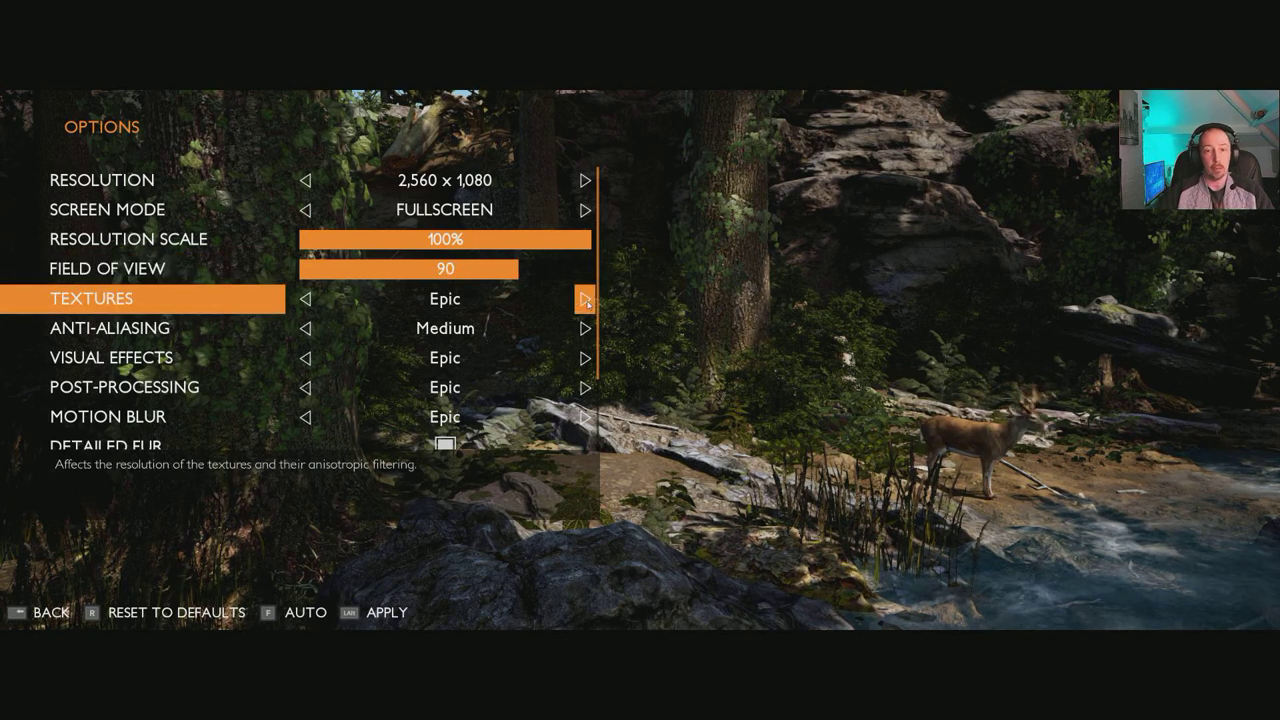
left_click(306, 298)
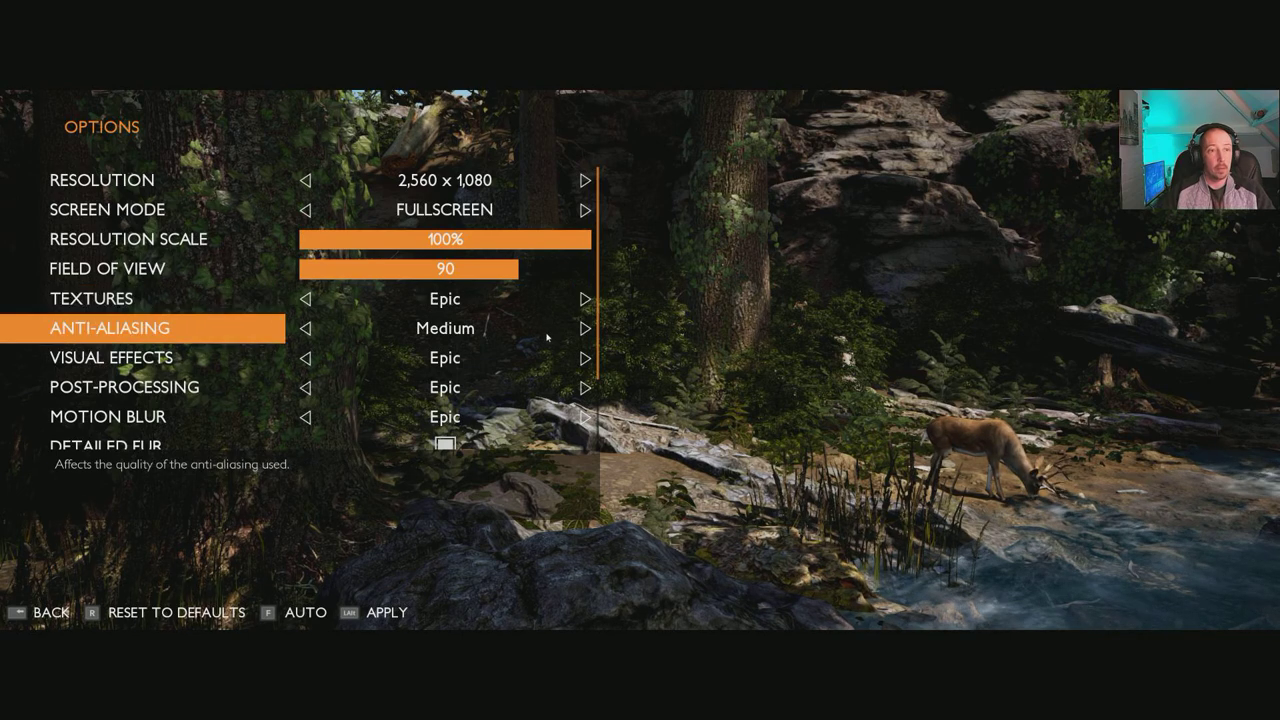
left_click(584, 327)
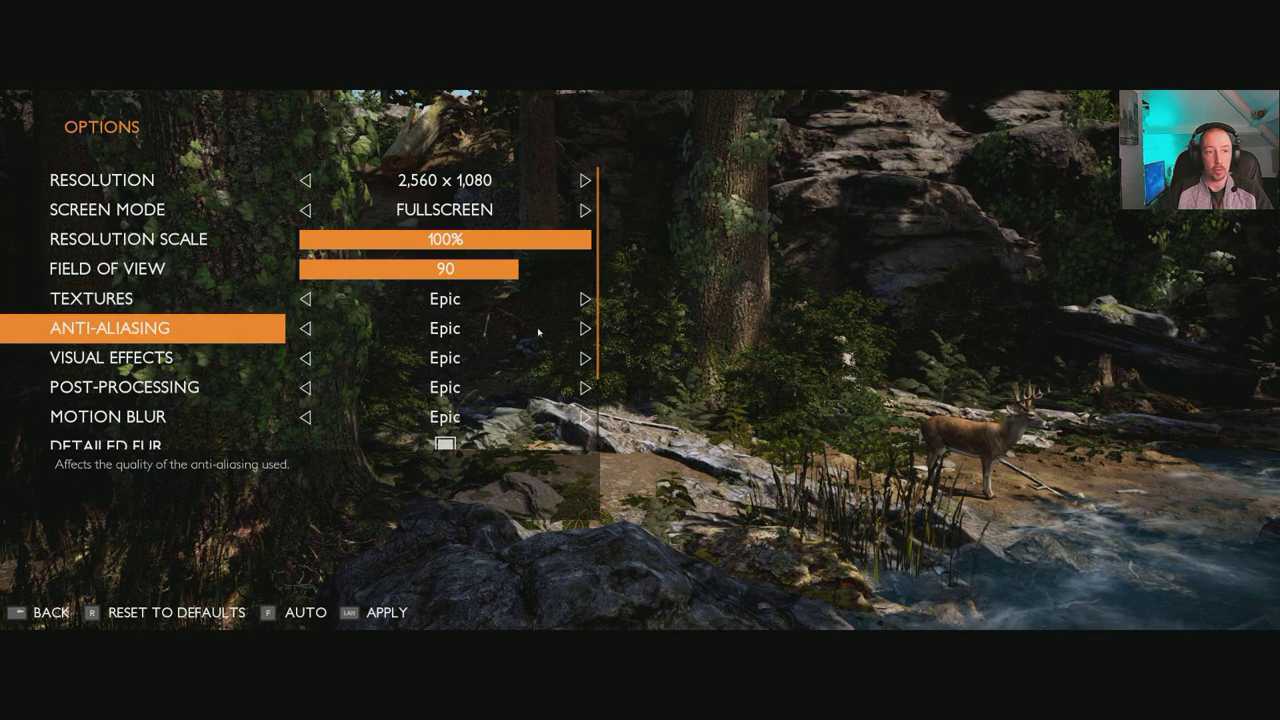
left_click(585, 328)
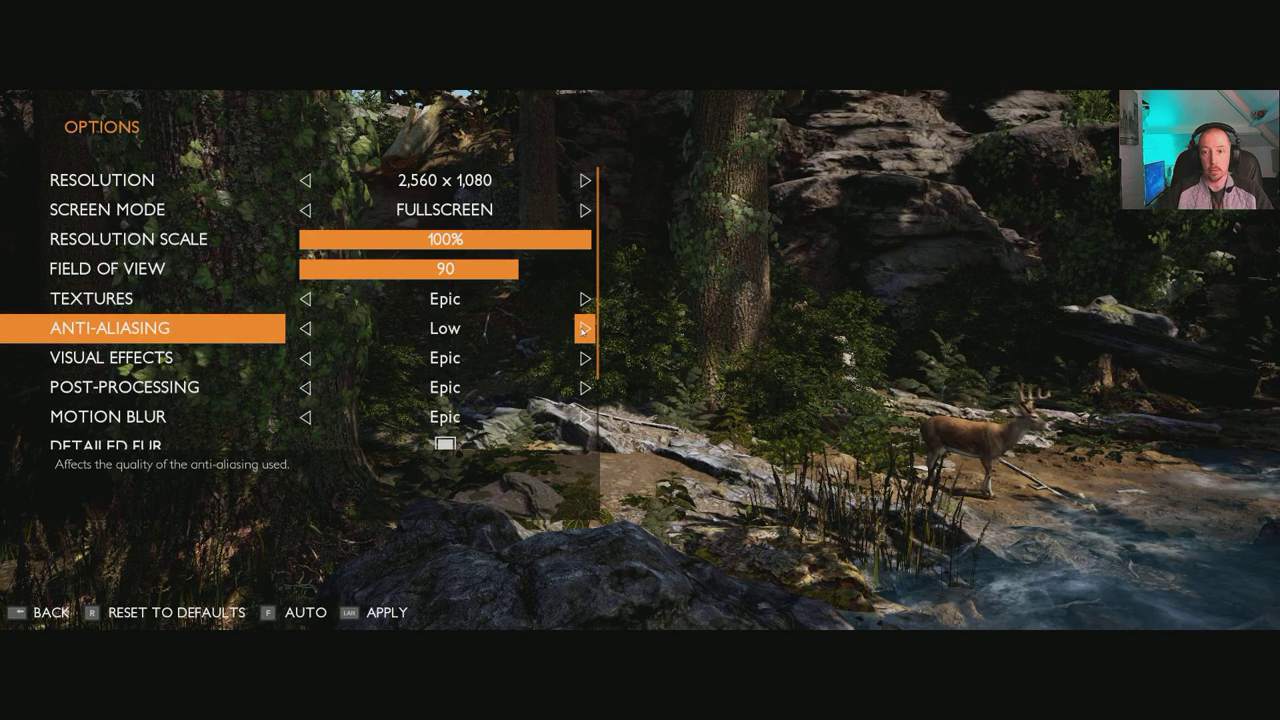
left_click(584, 329)
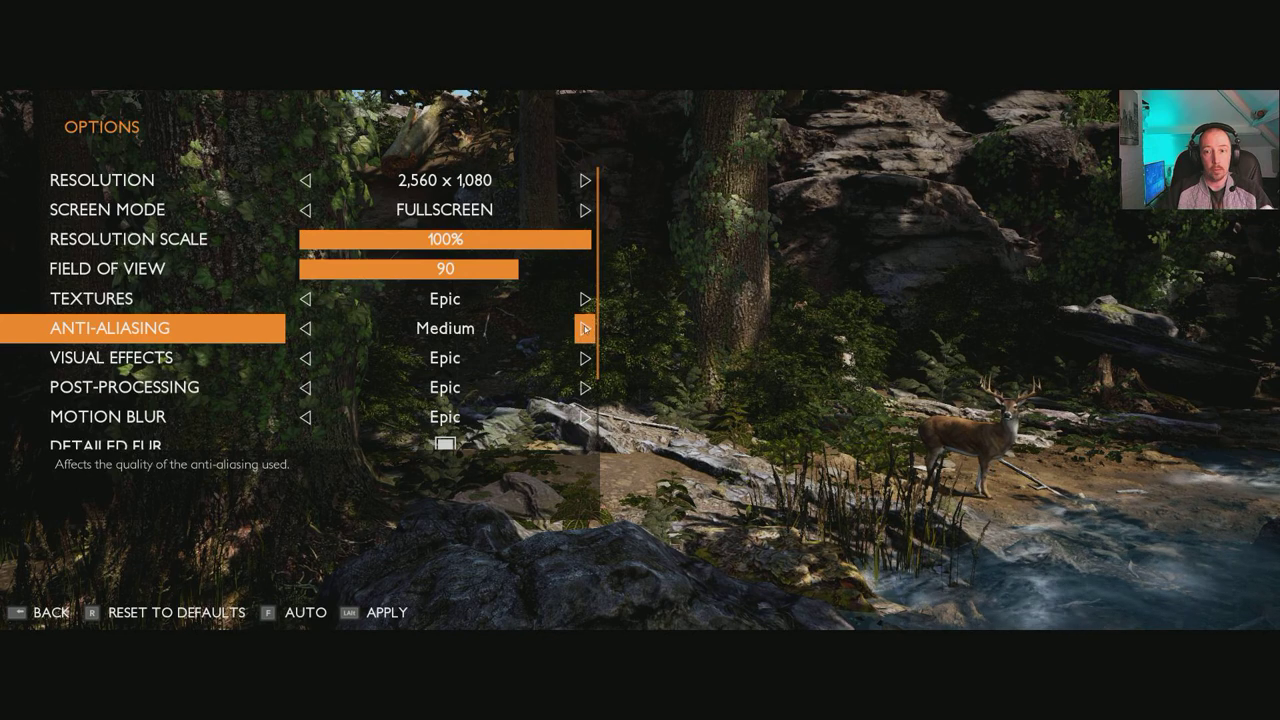
left_click(585, 328)
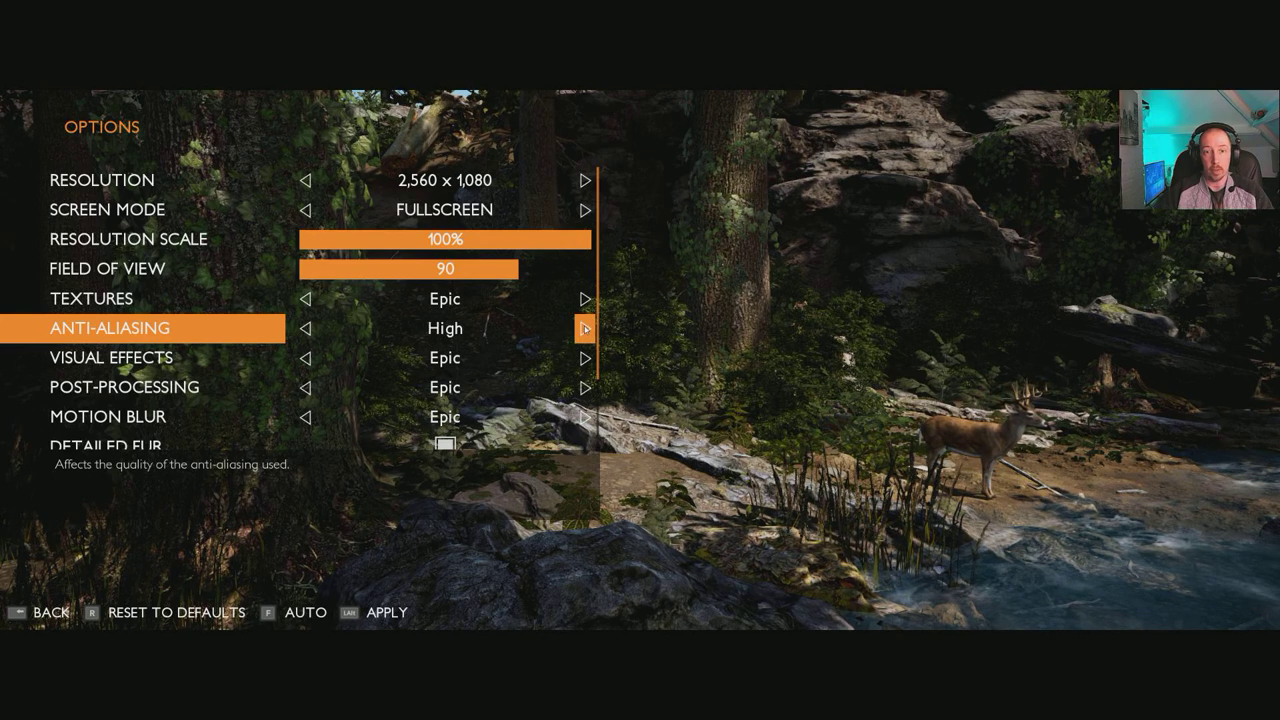
left_click(586, 327)
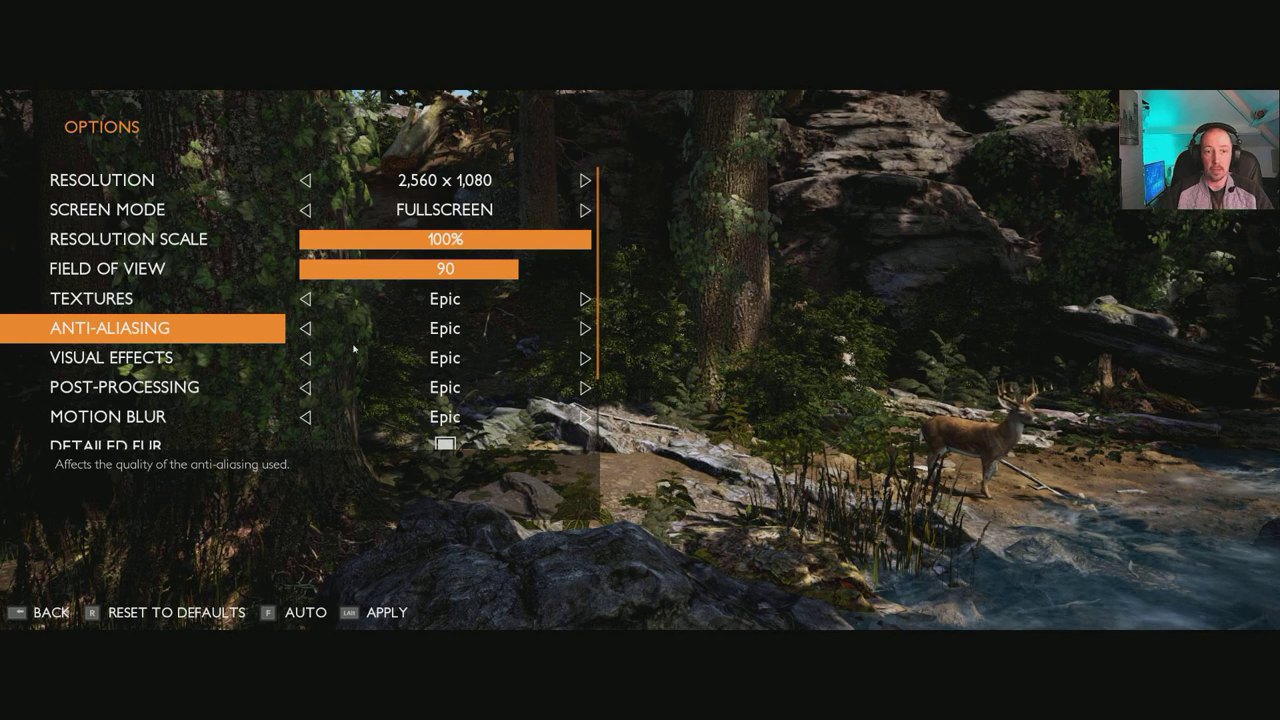
left_click(307, 328)
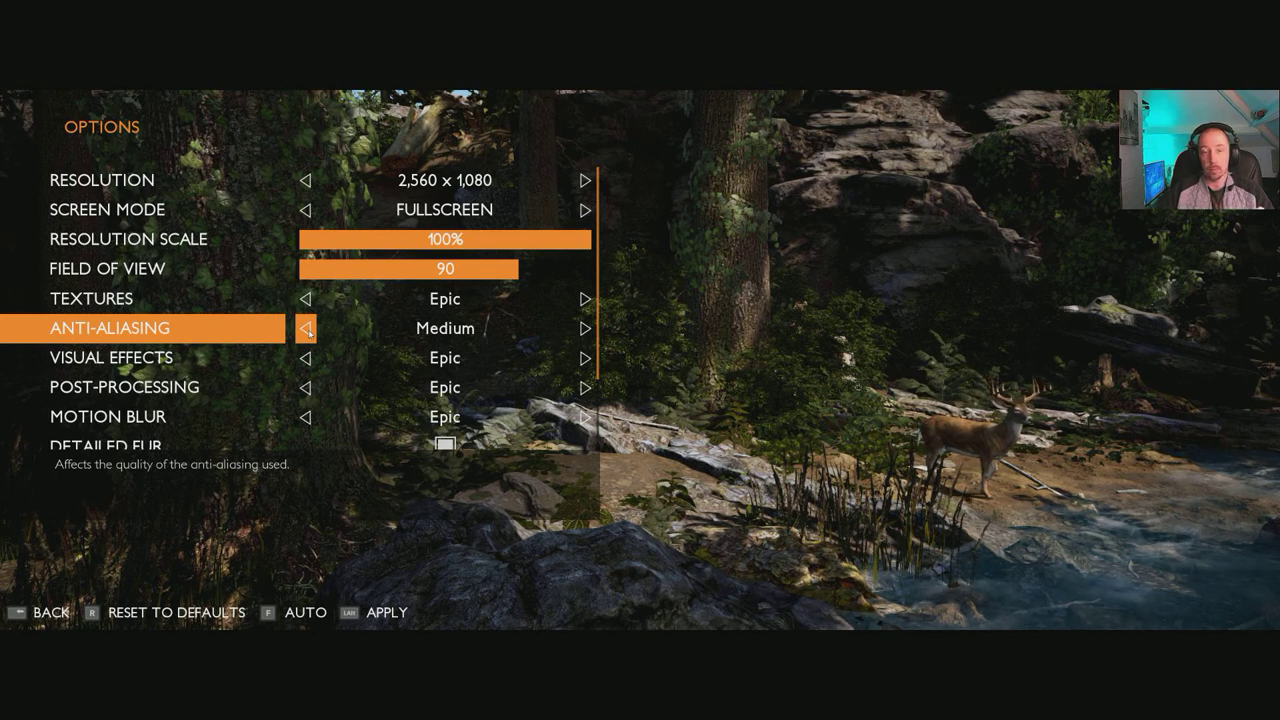
key("down")
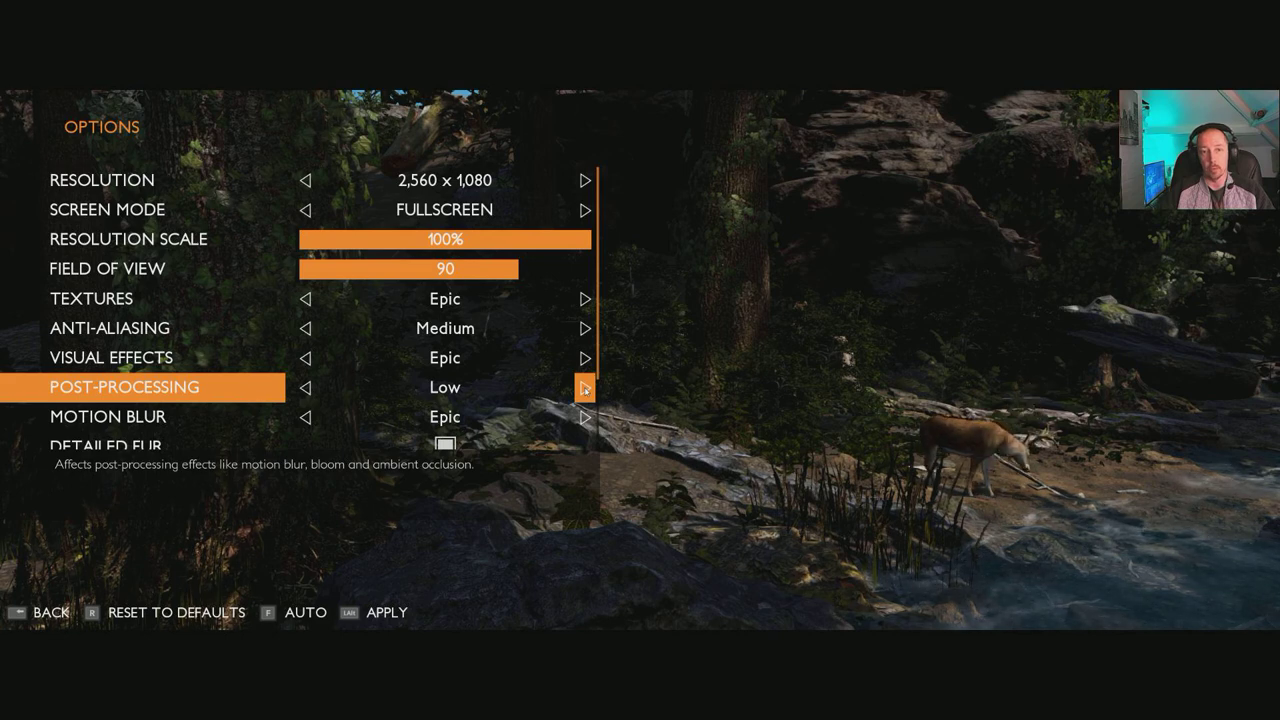
left_click(585, 387)
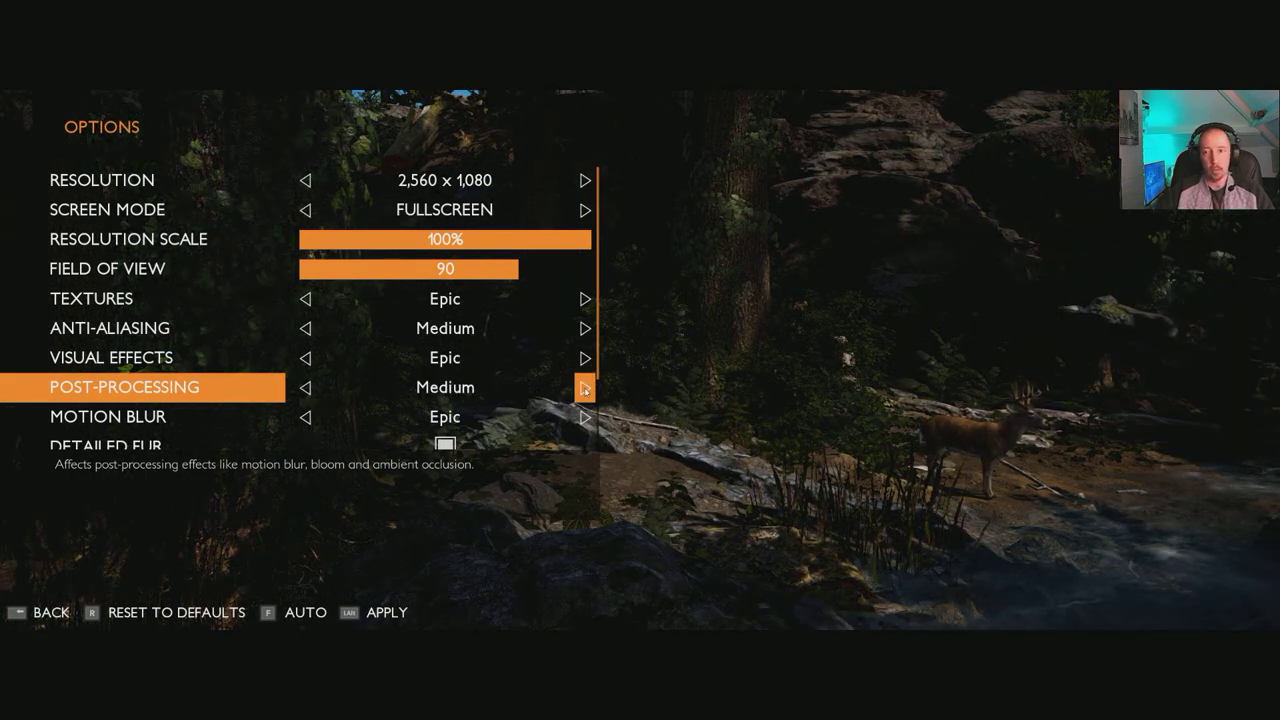
left_click(585, 387)
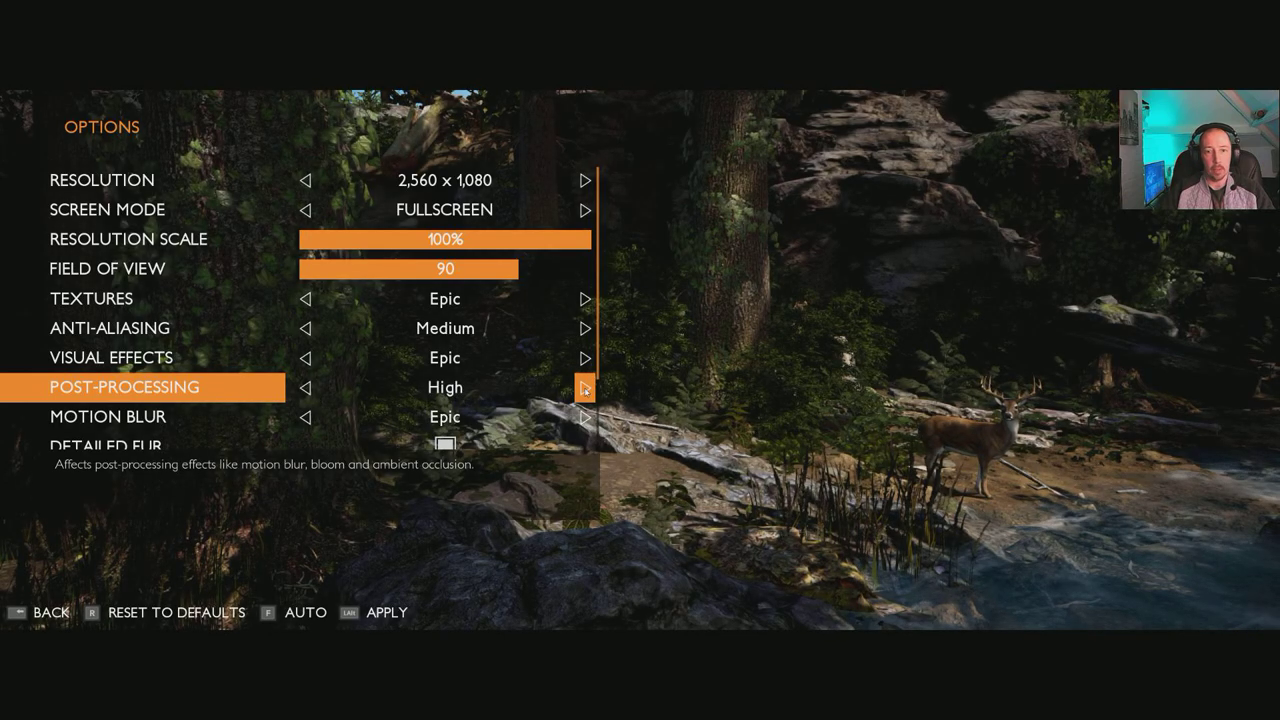
left_click(585, 387)
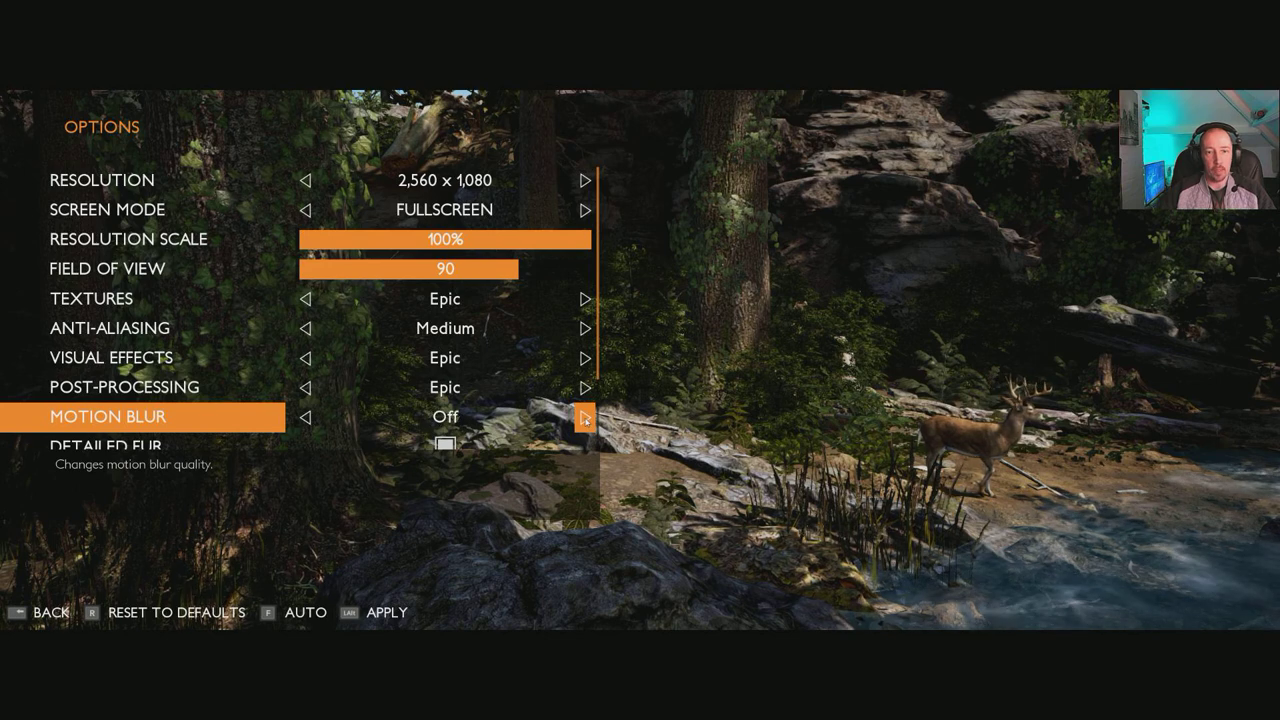
mouse_move(325, 420)
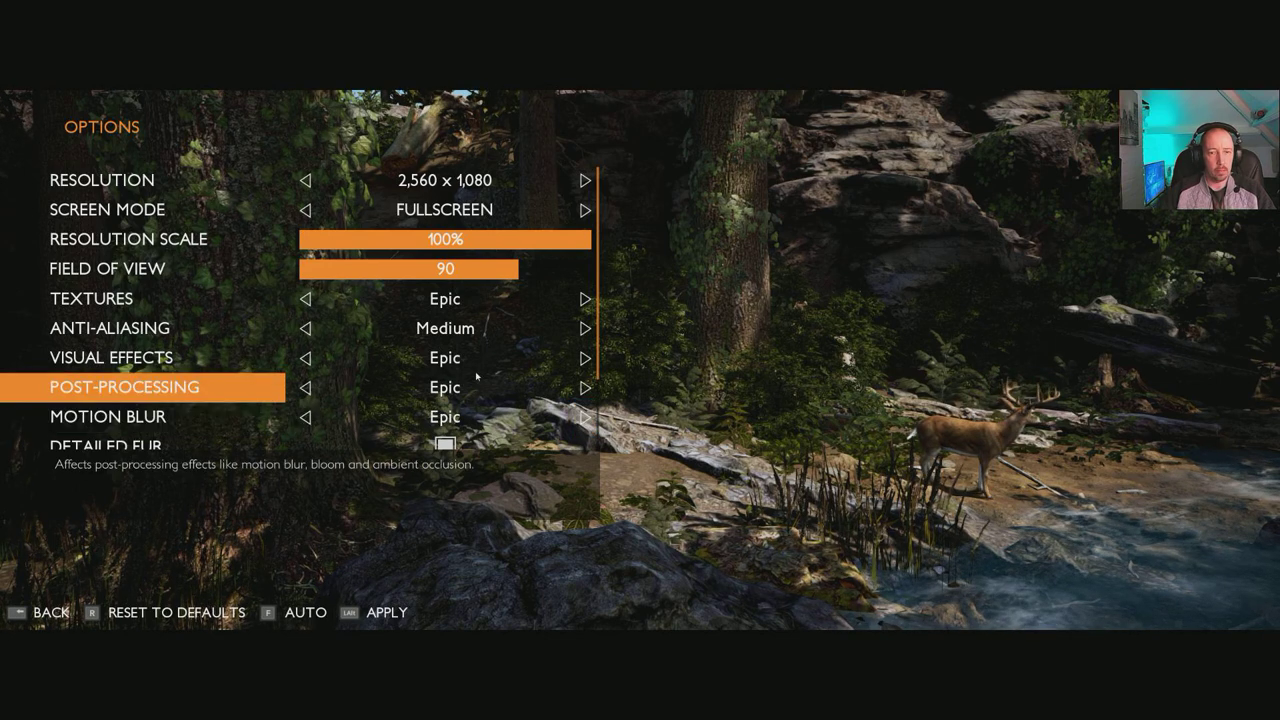
key("up")
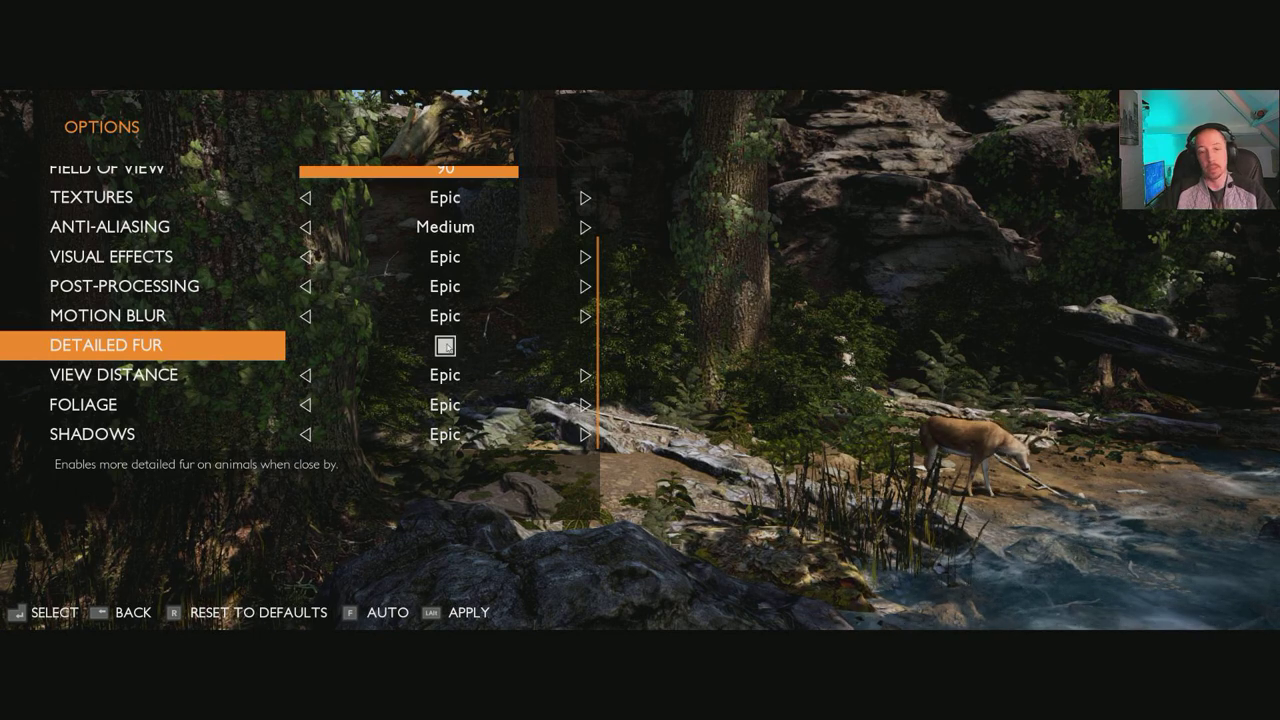
key("down")
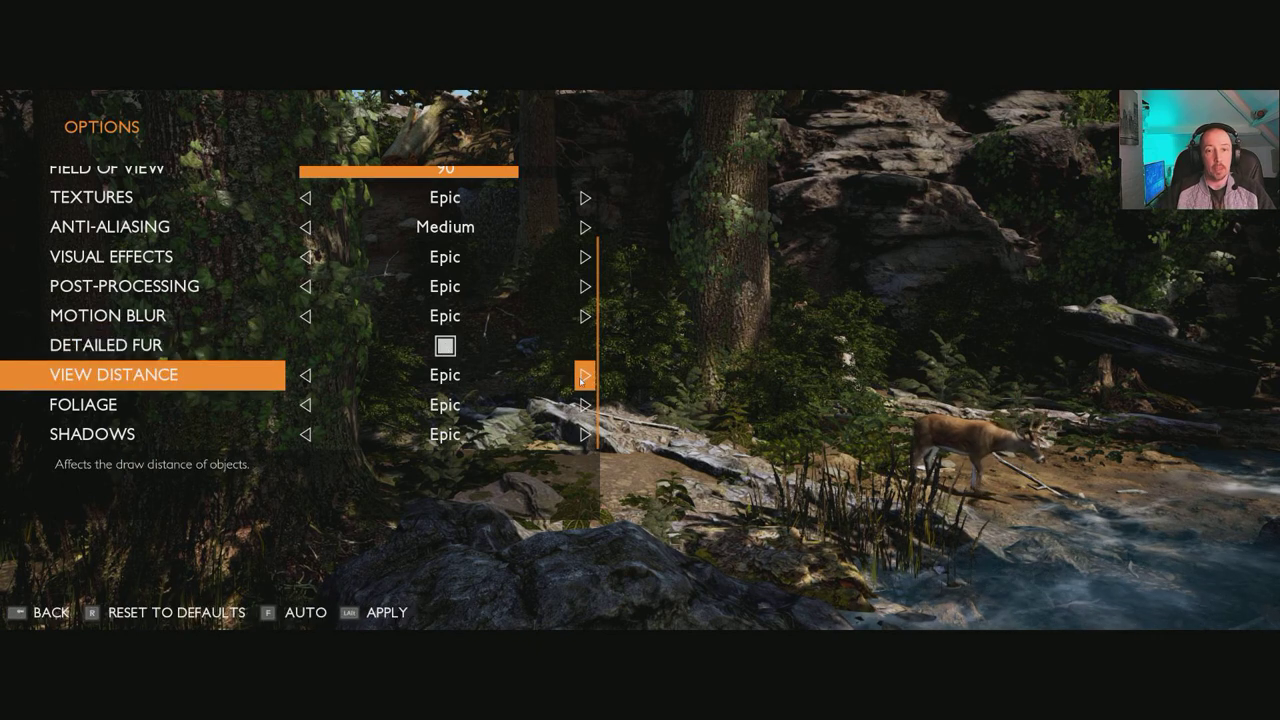
left_click(307, 375)
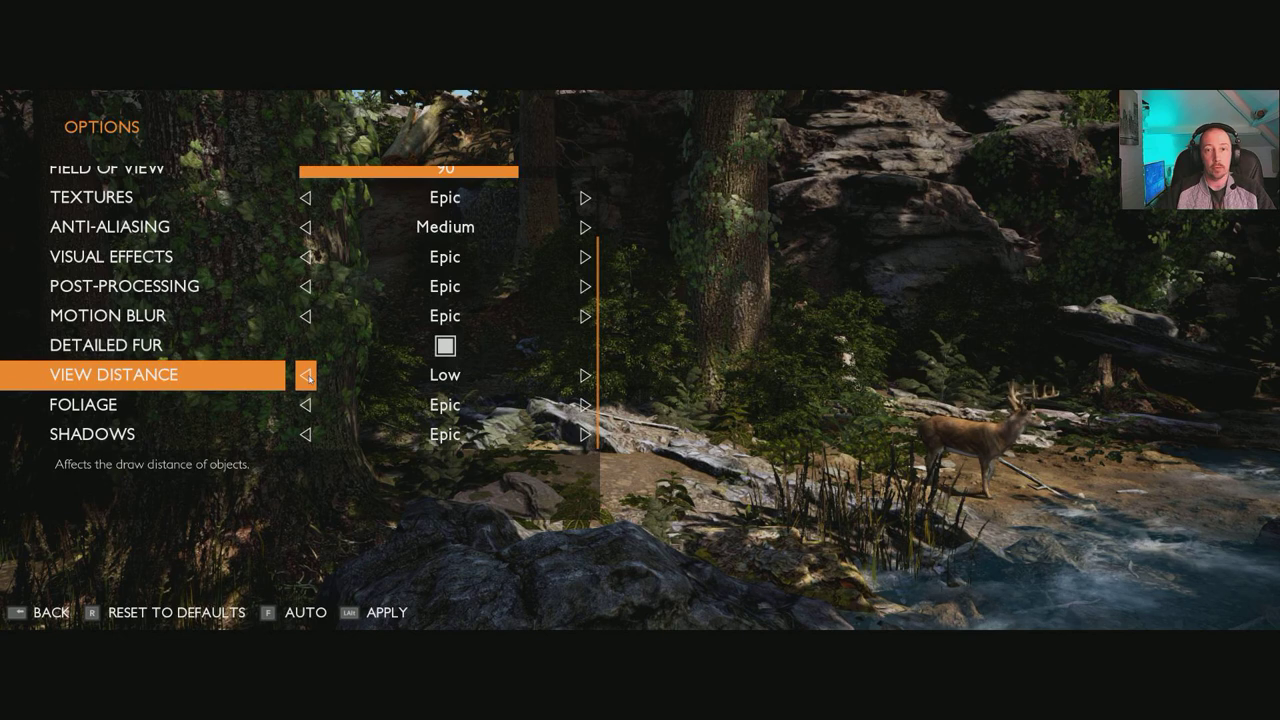
left_click(588, 375)
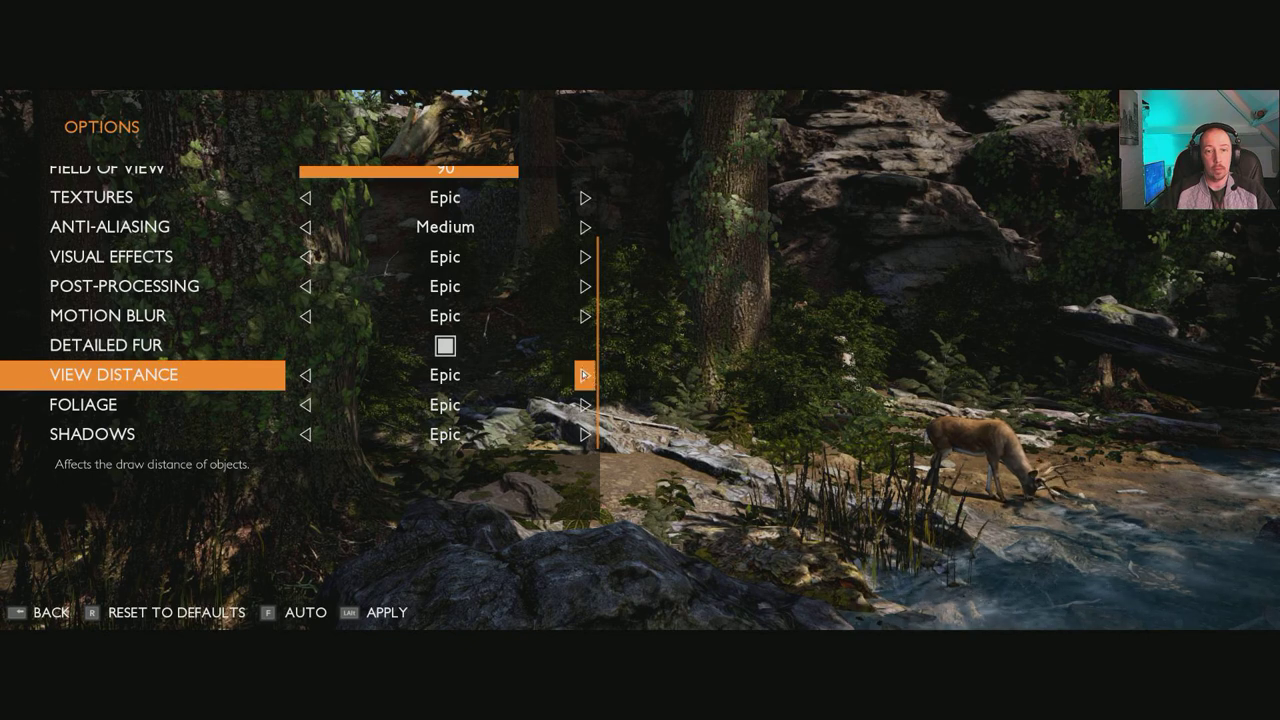
left_click(306, 375)
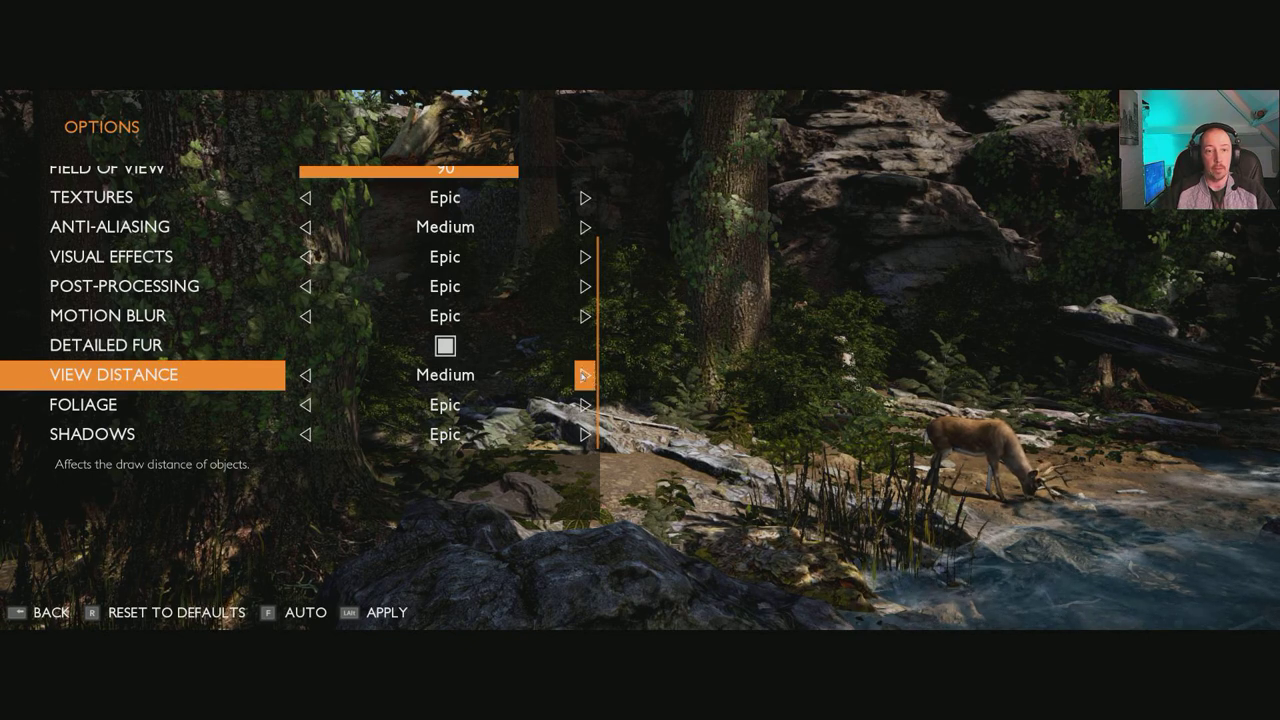
left_click(585, 375)
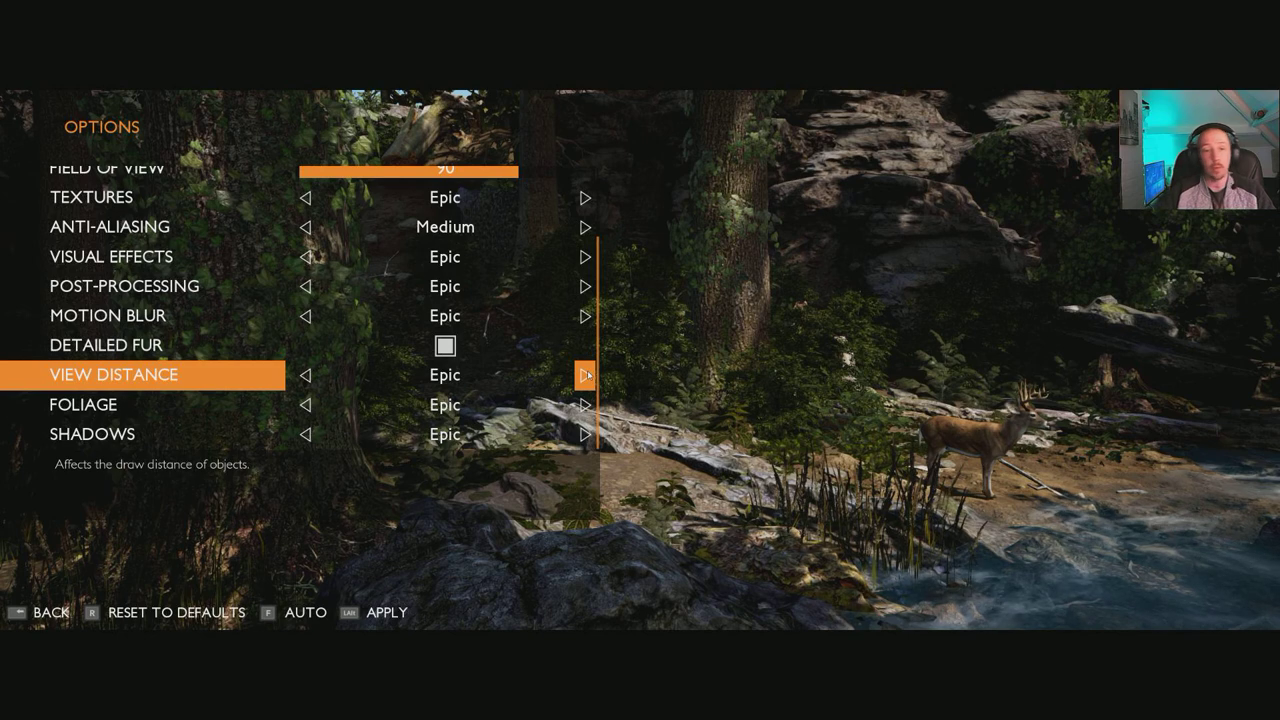
key("down")
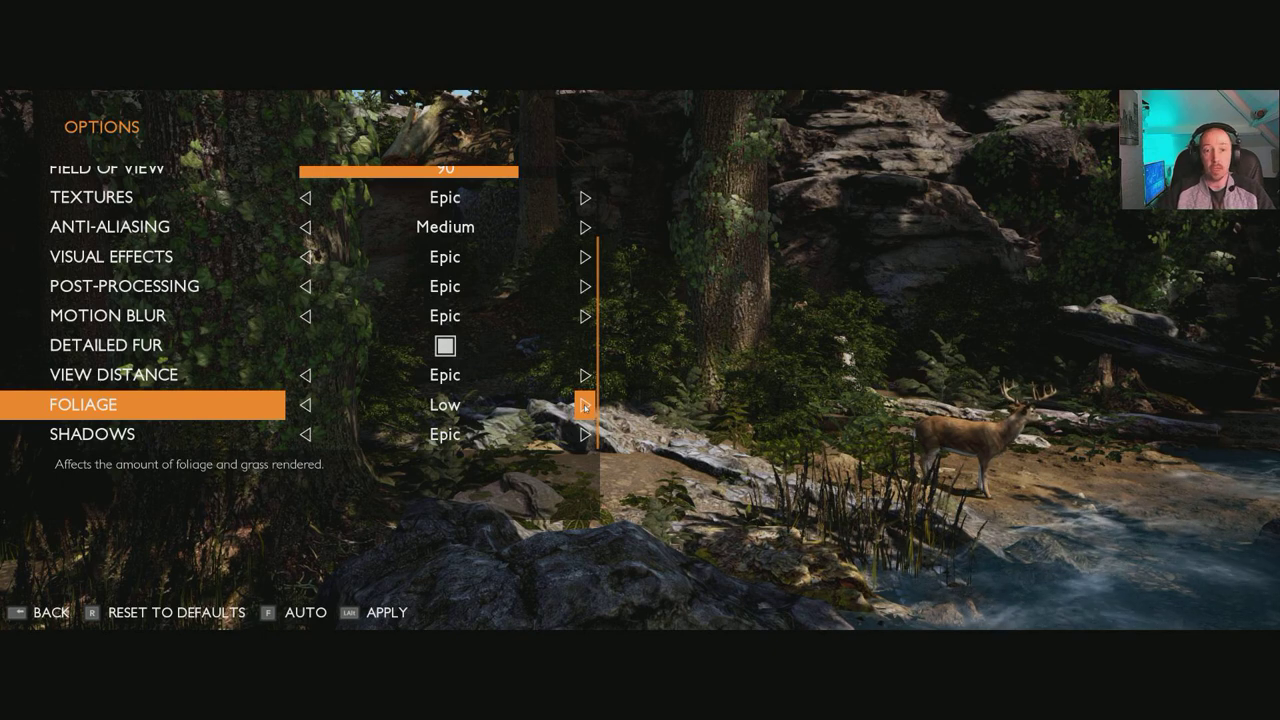
Cycle Foliage through Low, Medium and higher levels, settling on Epic.
left_click(588, 405)
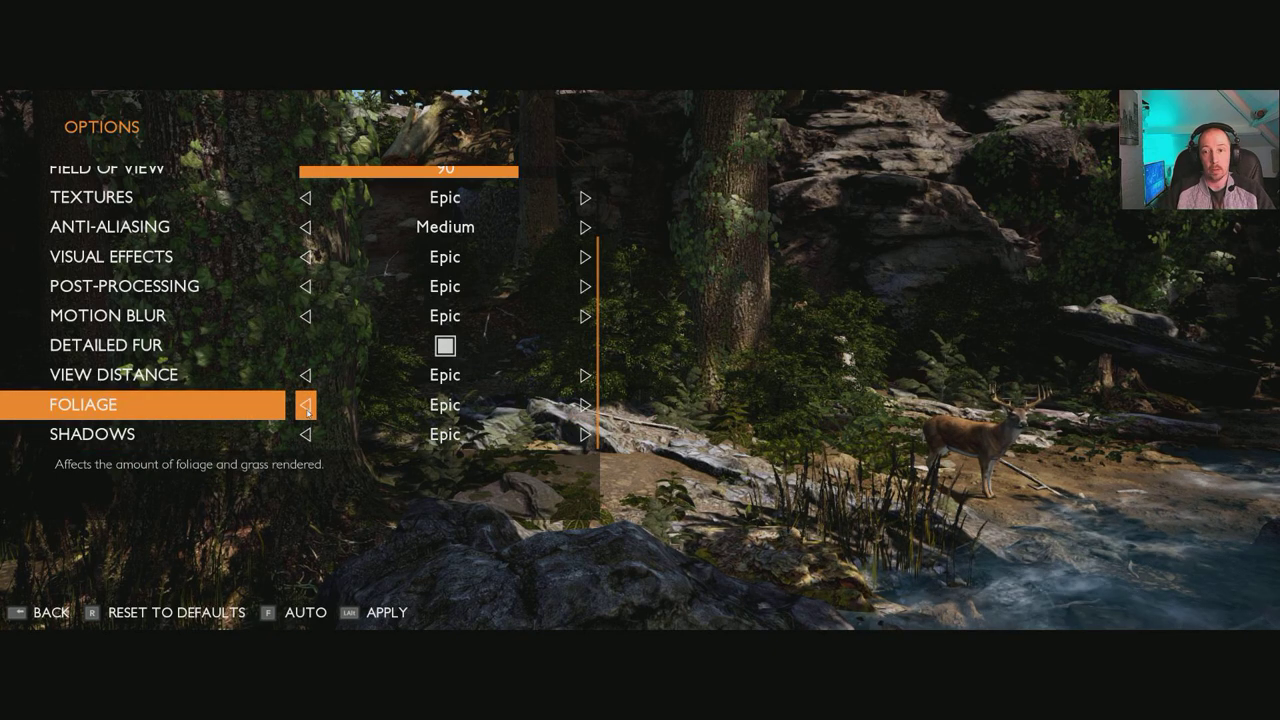
key("down")
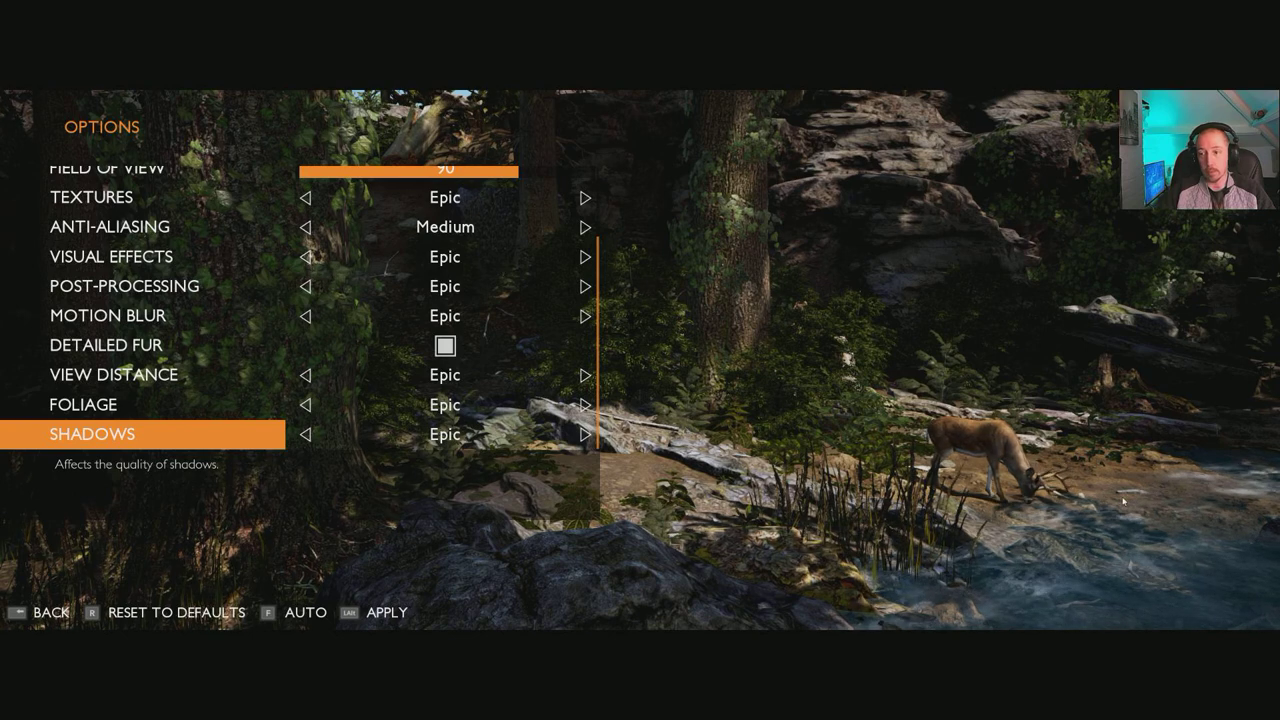
key("up")
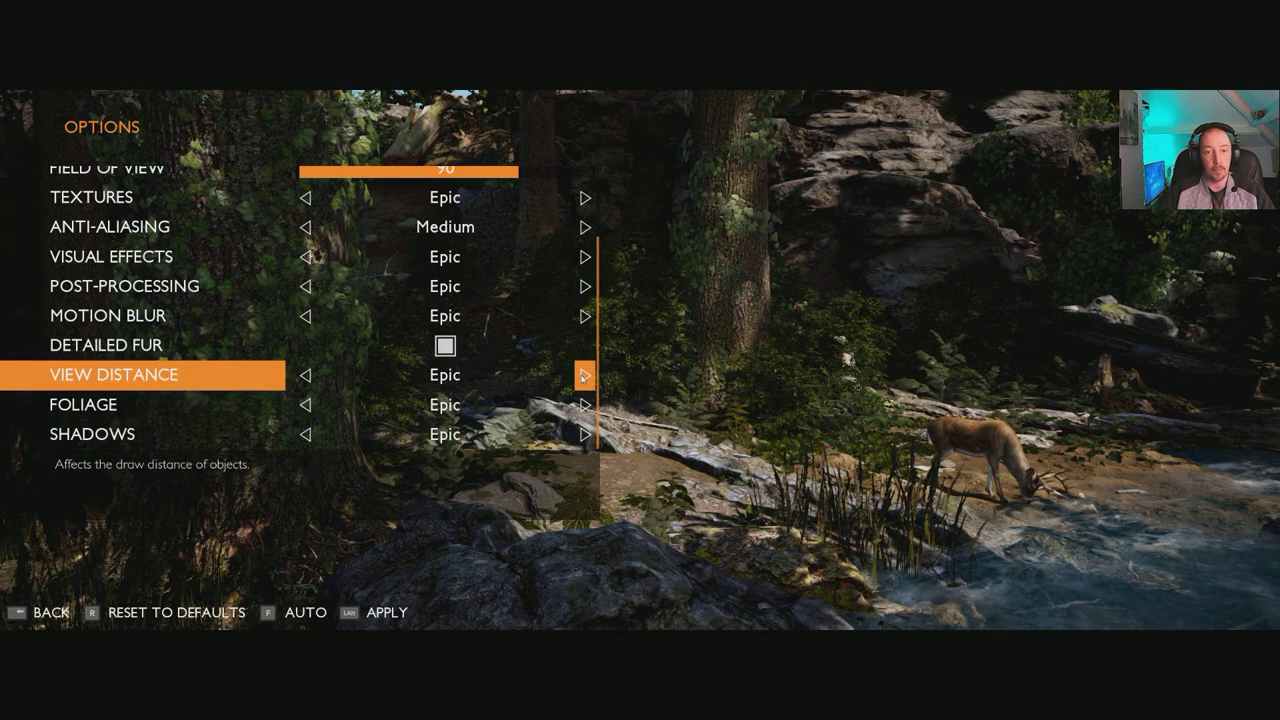
key("down")
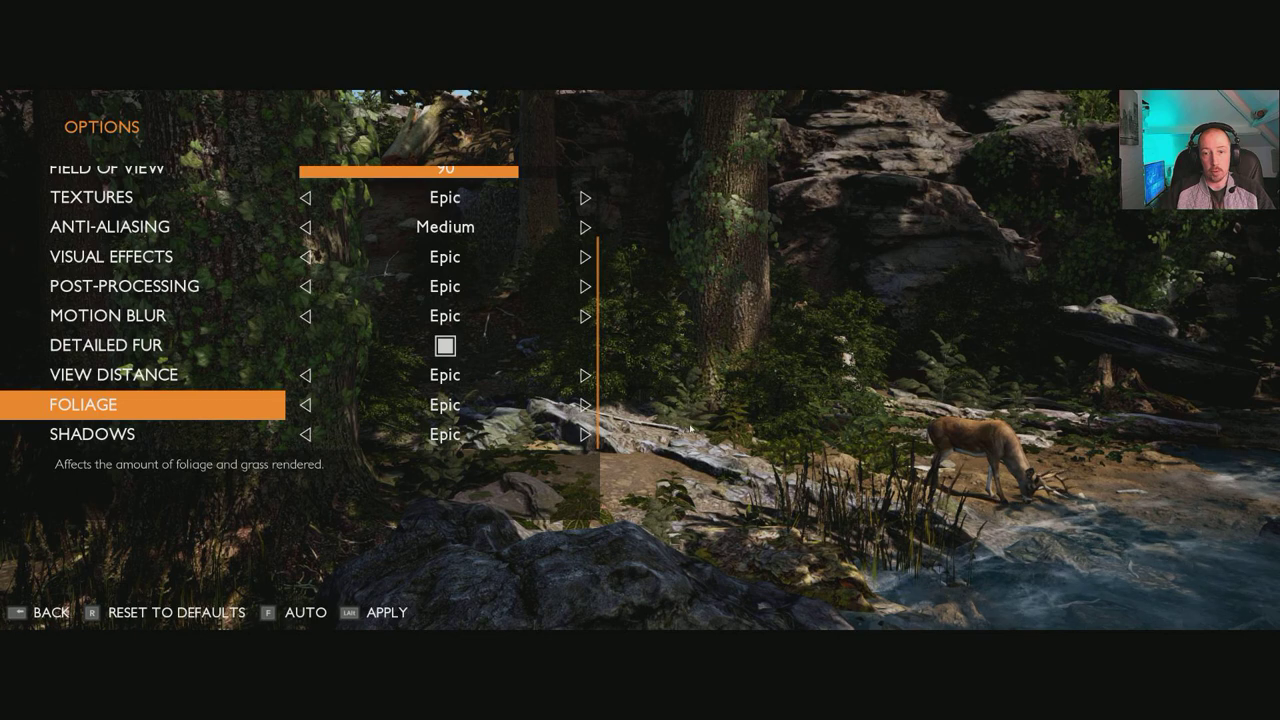
left_click(307, 405)
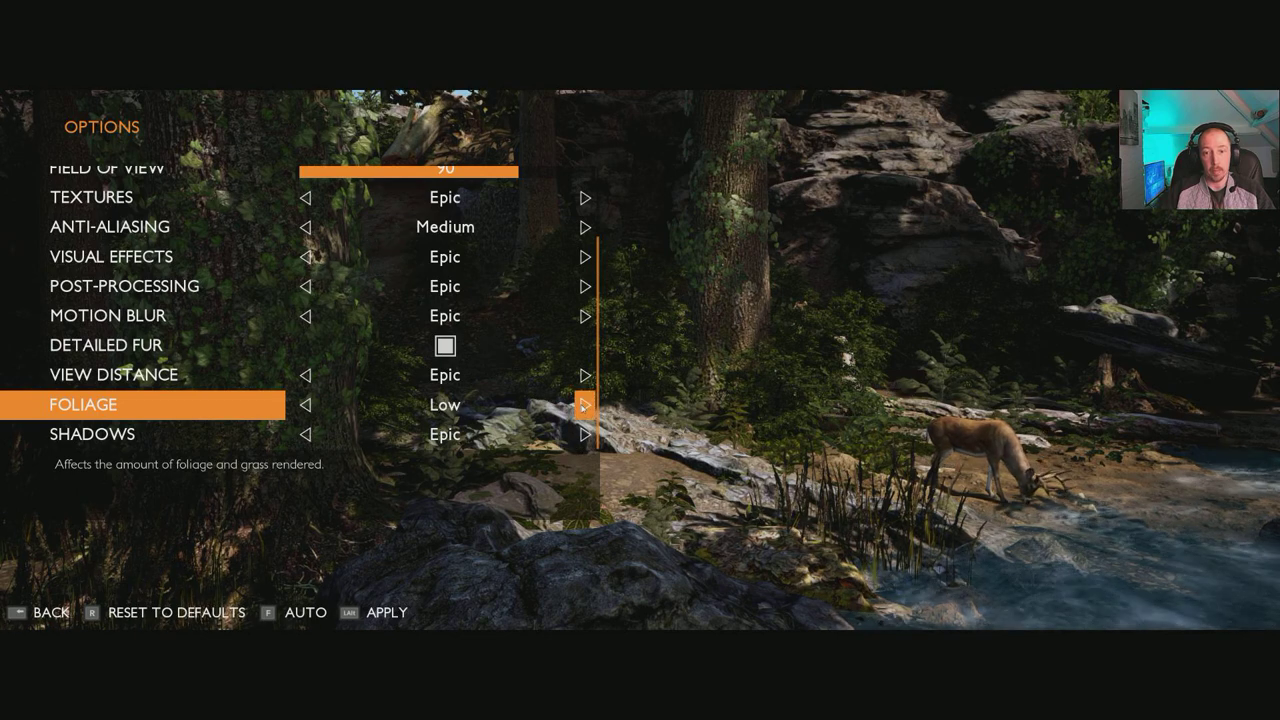
left_click(587, 405)
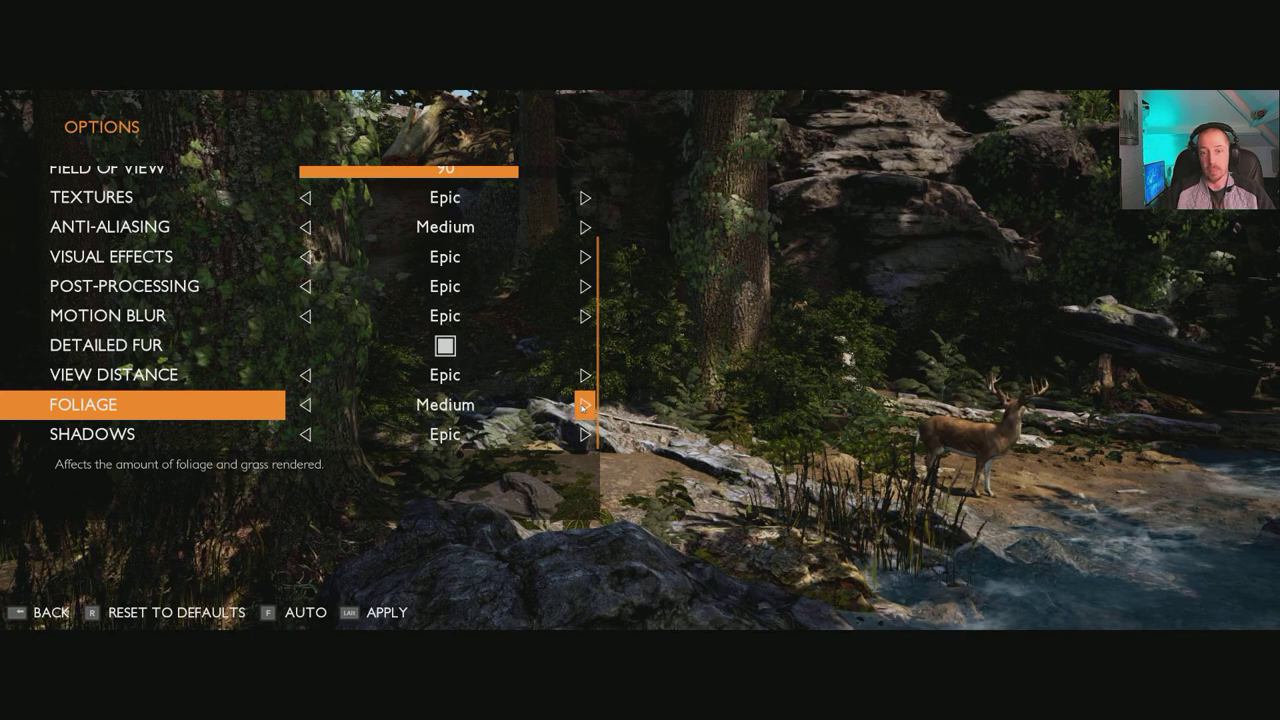
left_click(585, 405)
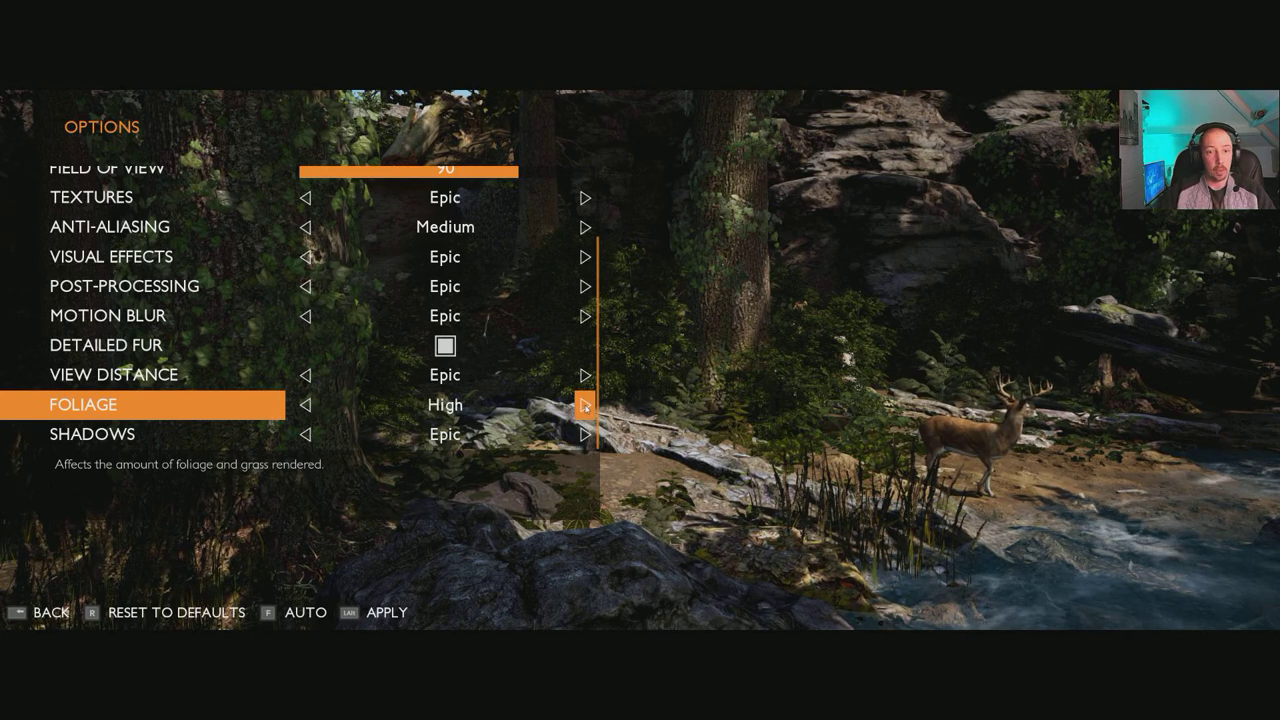
left_click(585, 405)
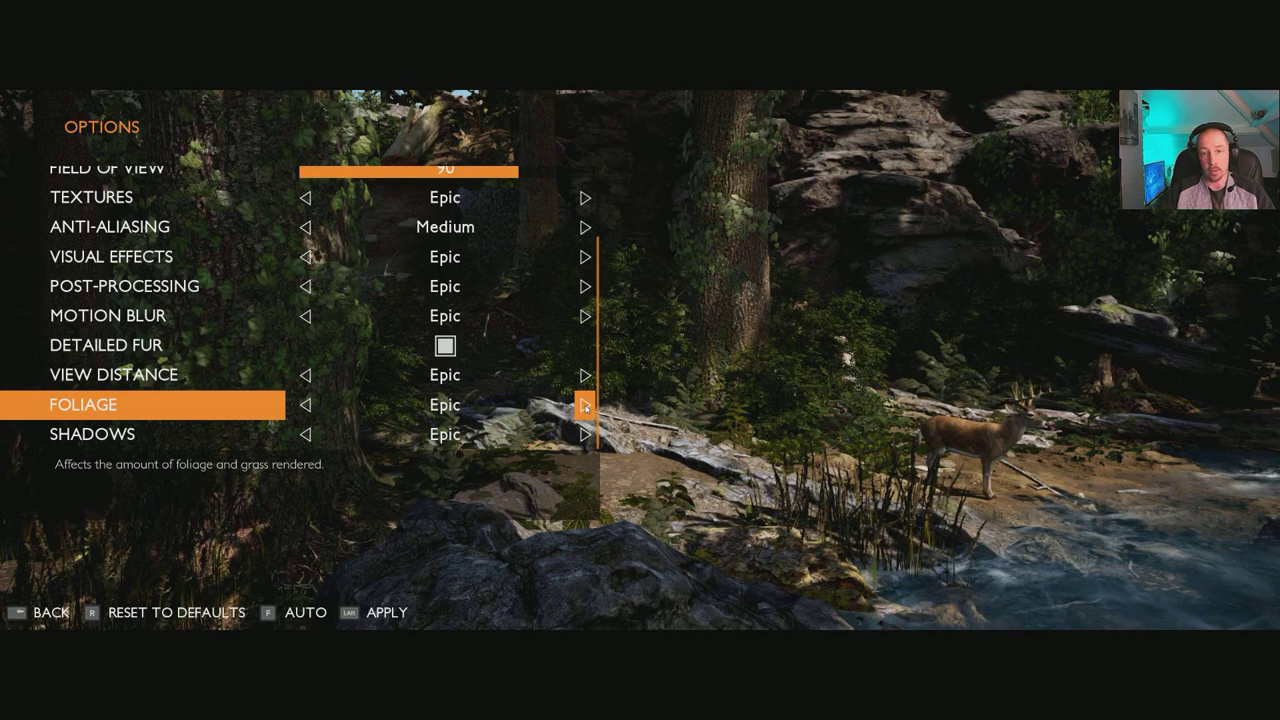
left_click(307, 405)
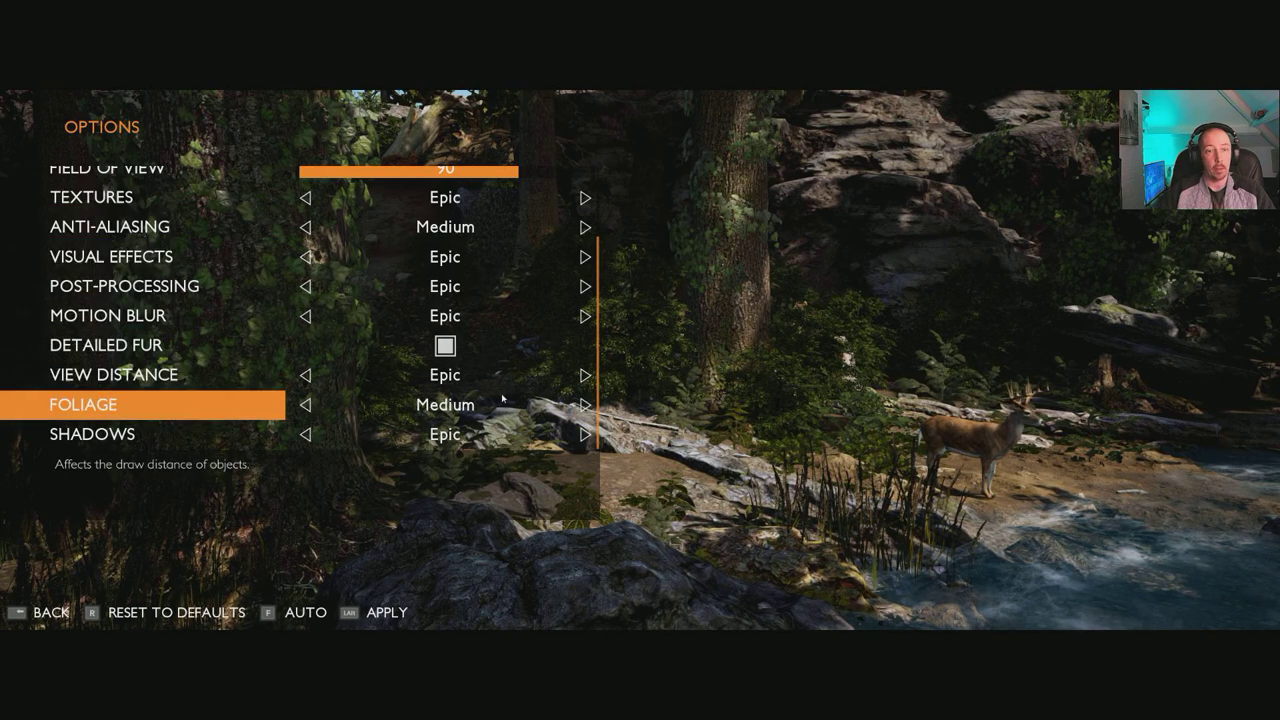
left_click(586, 405)
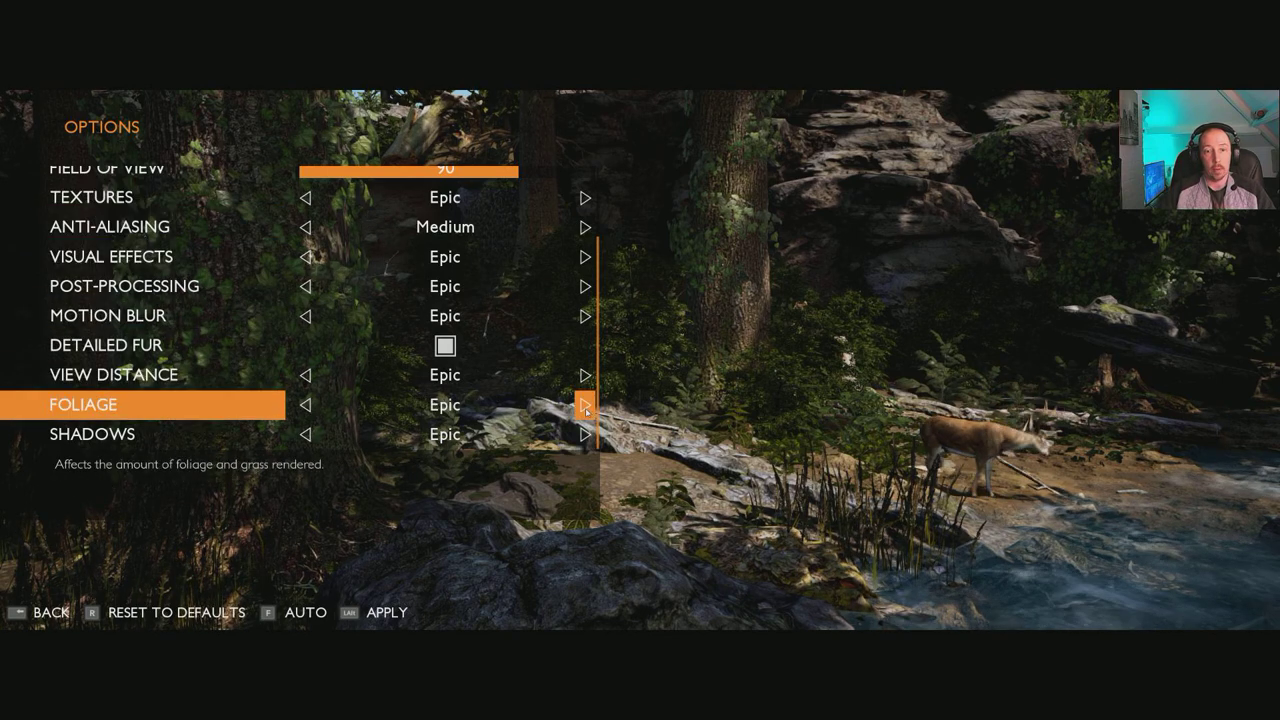
key("down")
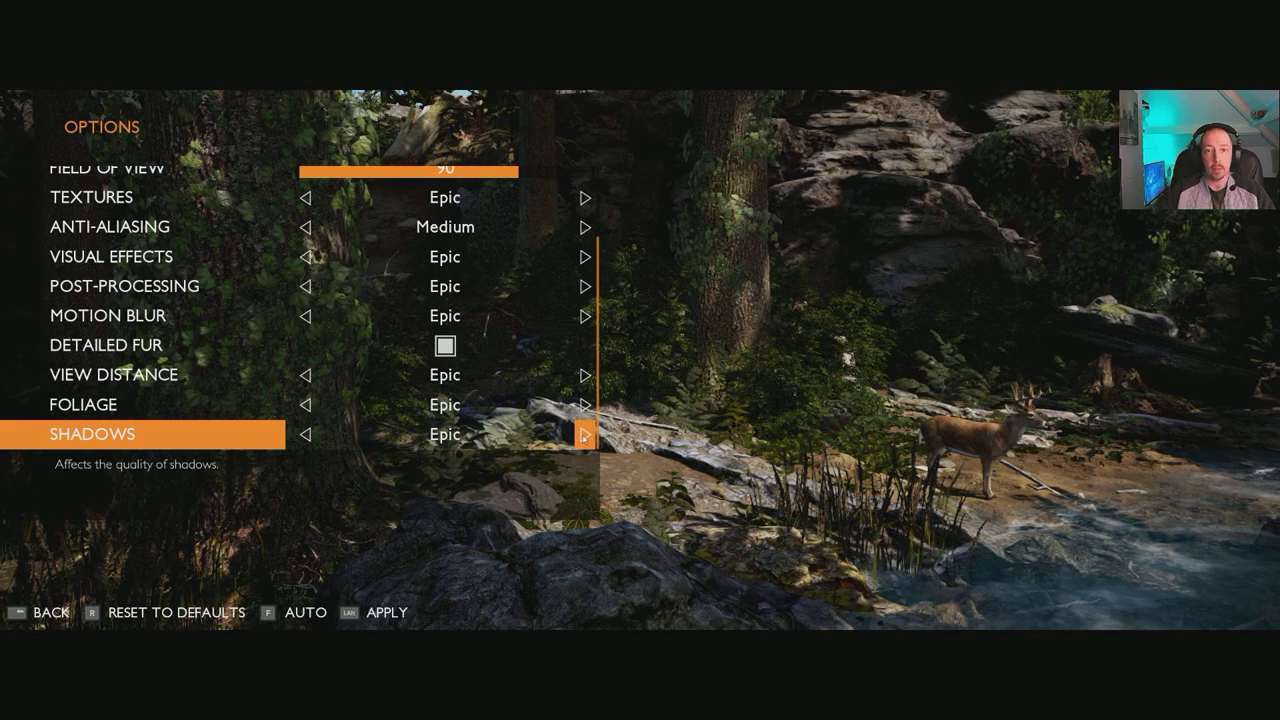
Cycle Shadows through Low, Epic, Medium and High to compare them.
left_click(307, 434)
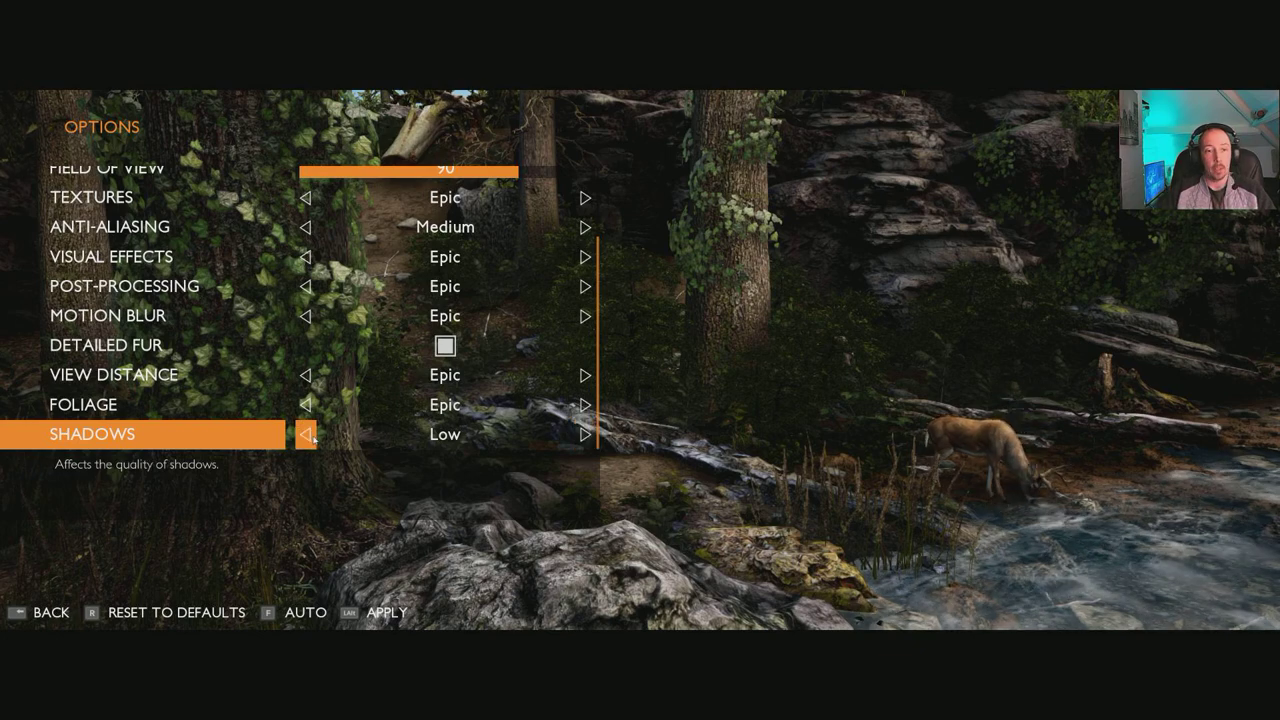
left_click(586, 434)
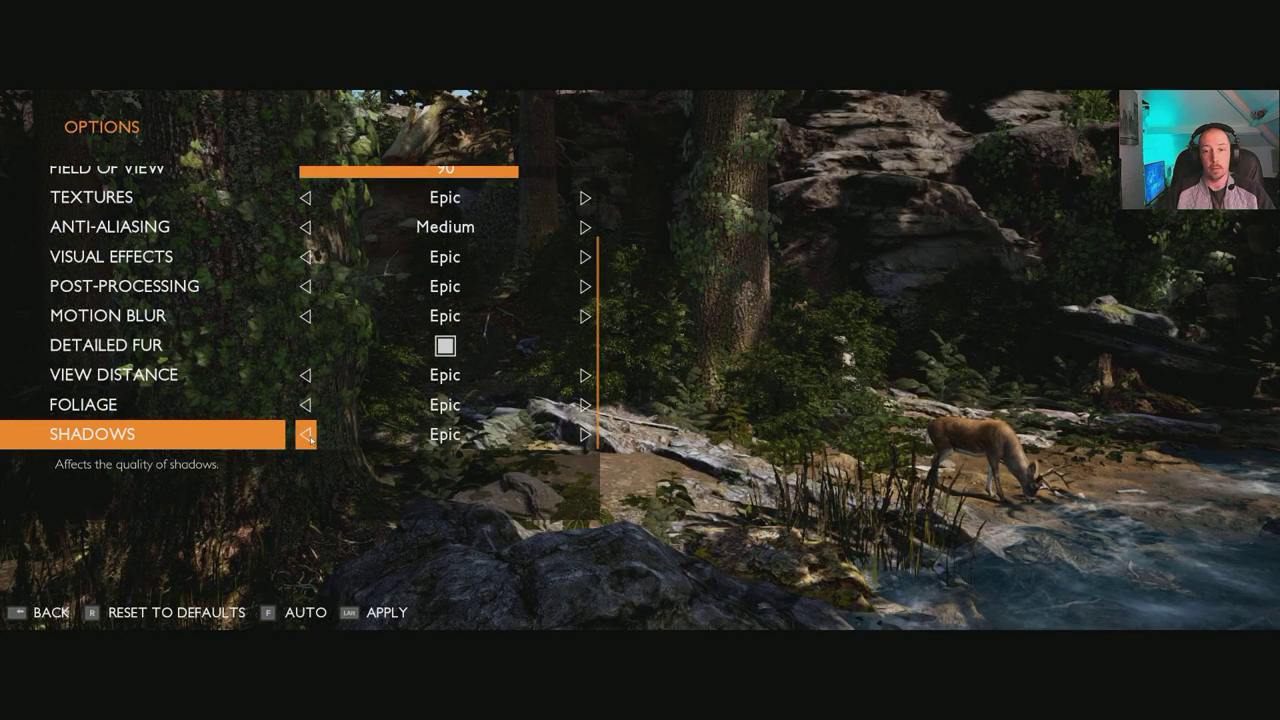
left_click(306, 434)
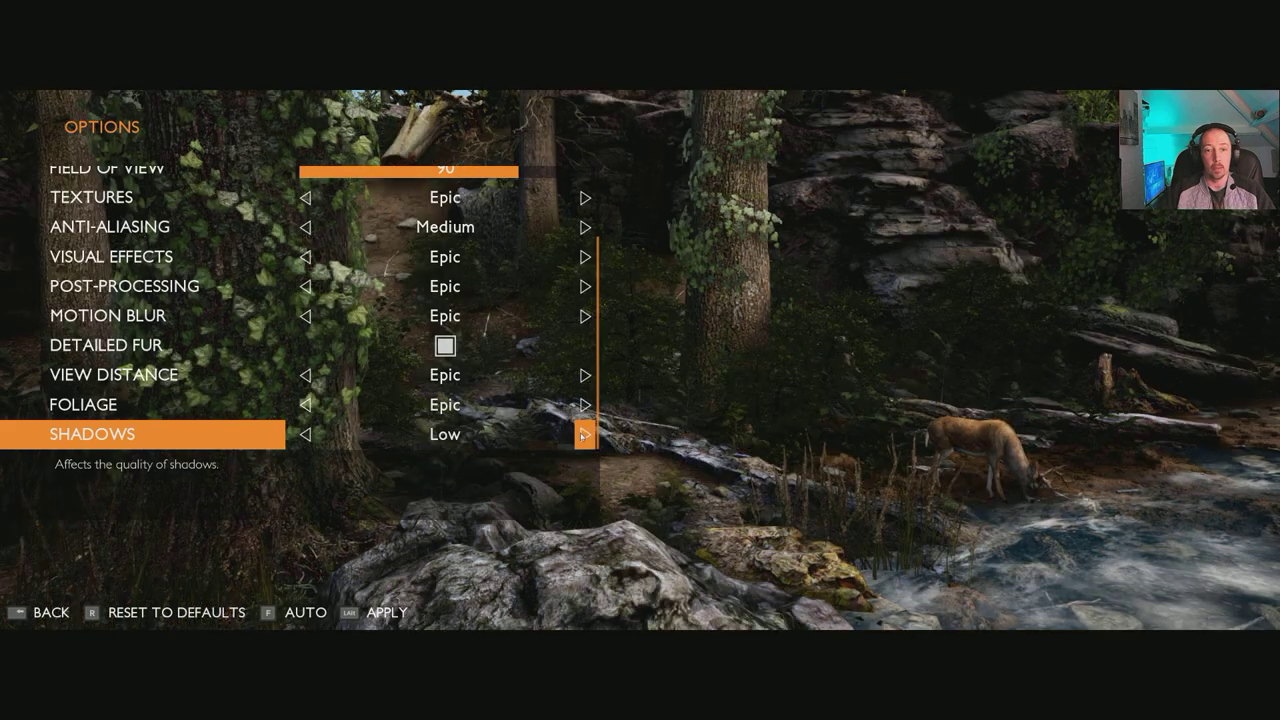
left_click(585, 434)
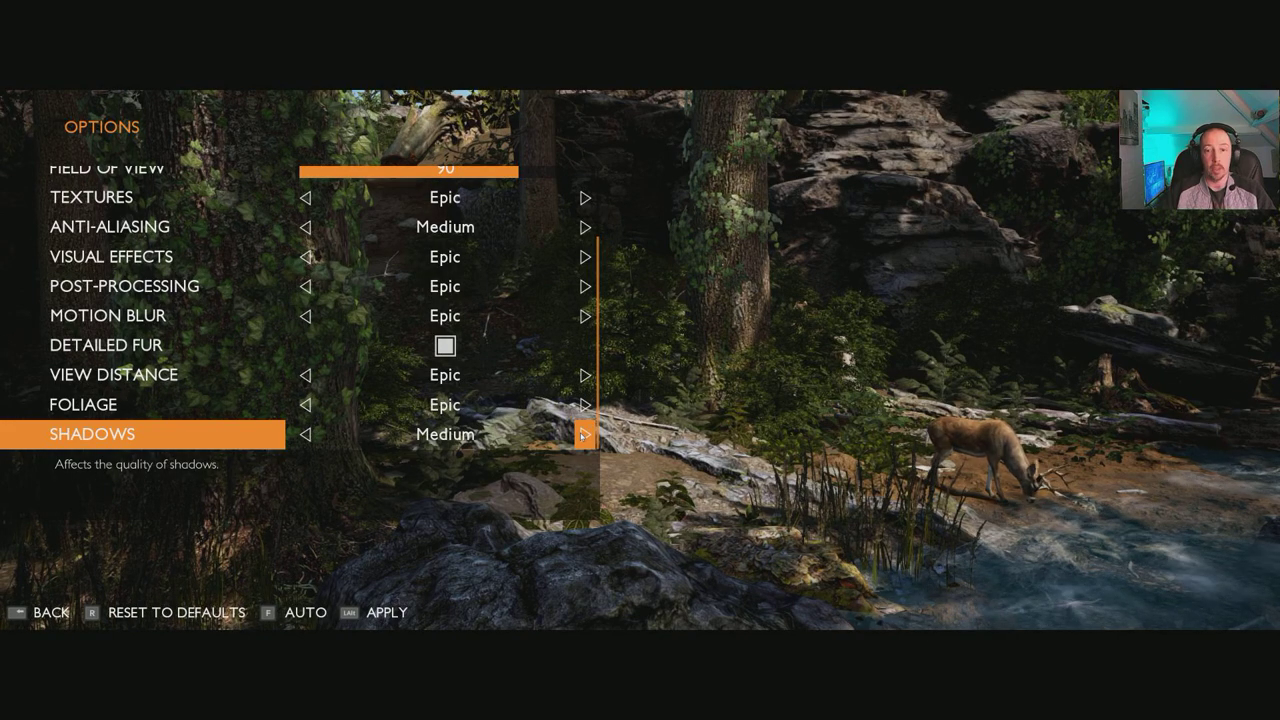
left_click(584, 434)
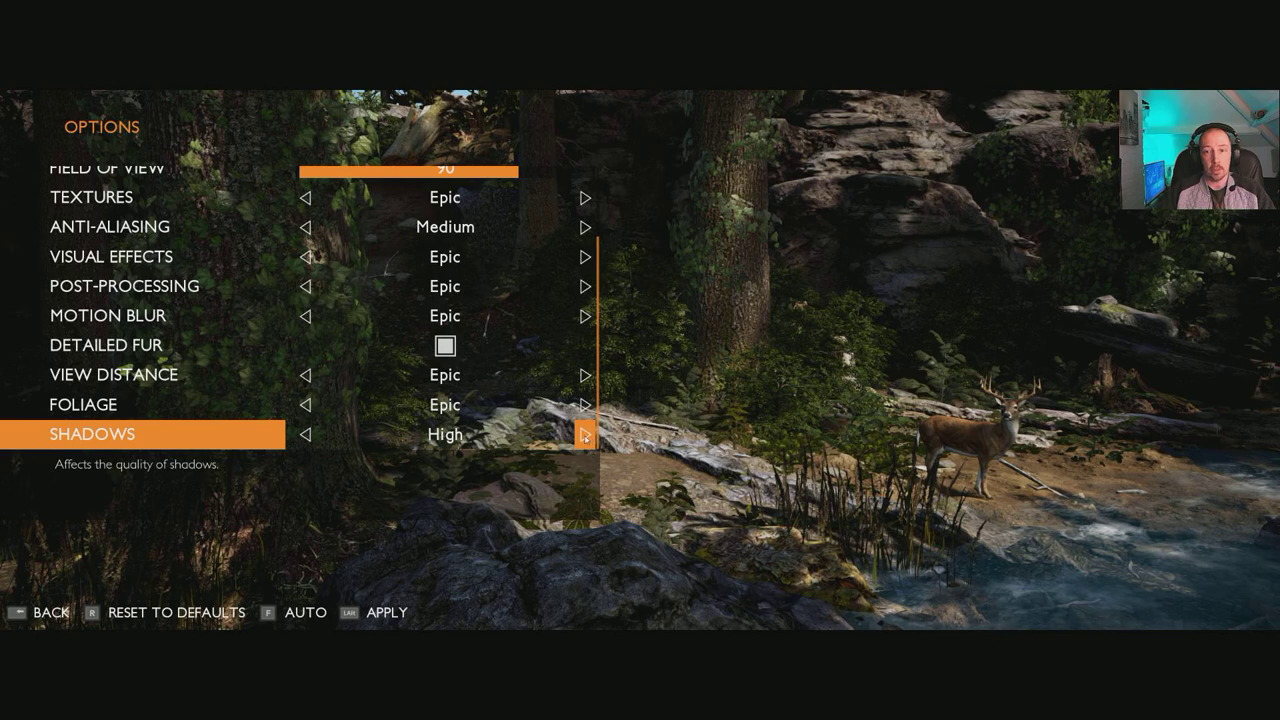
left_click(586, 434)
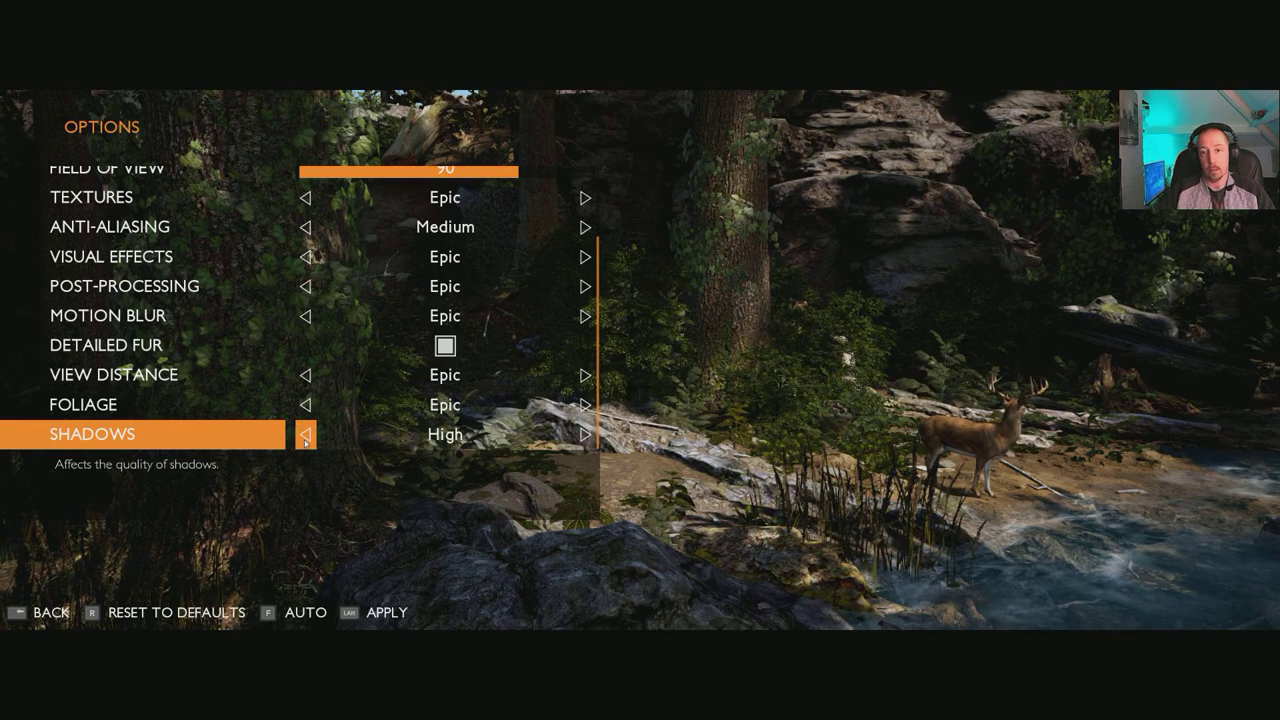
left_click(587, 434)
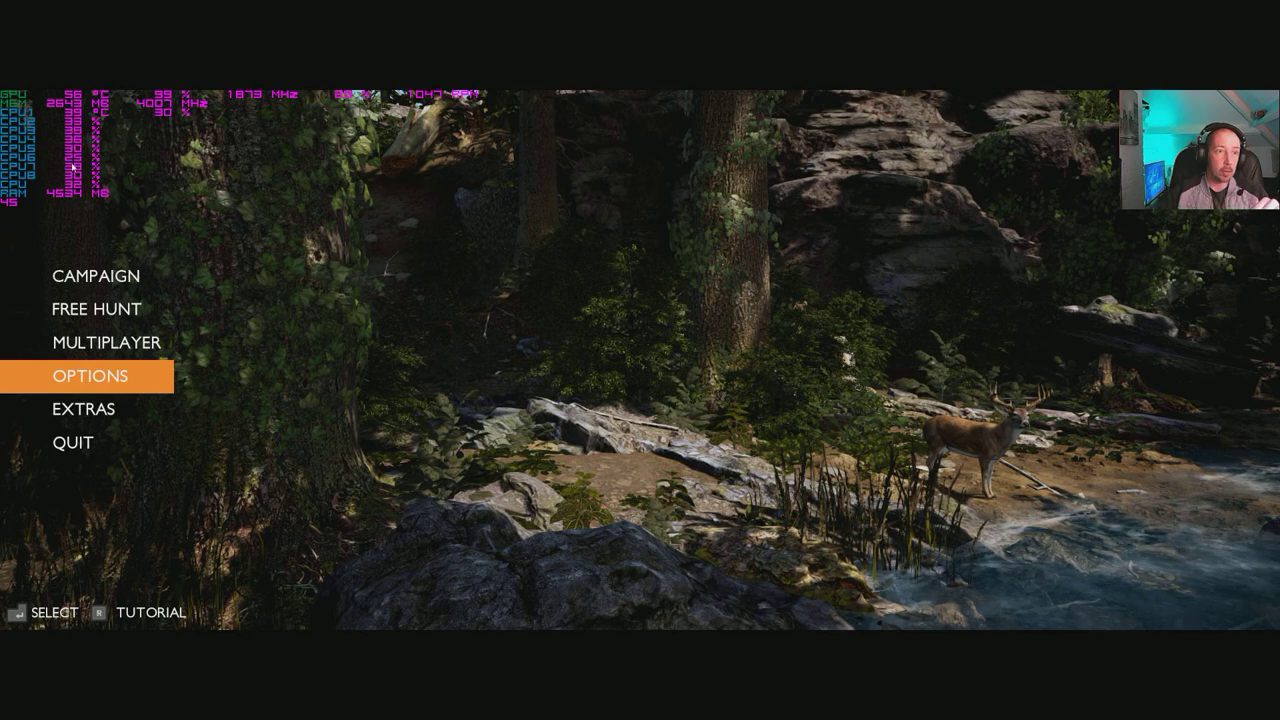
Back out of Options to the main menu with Free Hunt highlighted.
key("up")
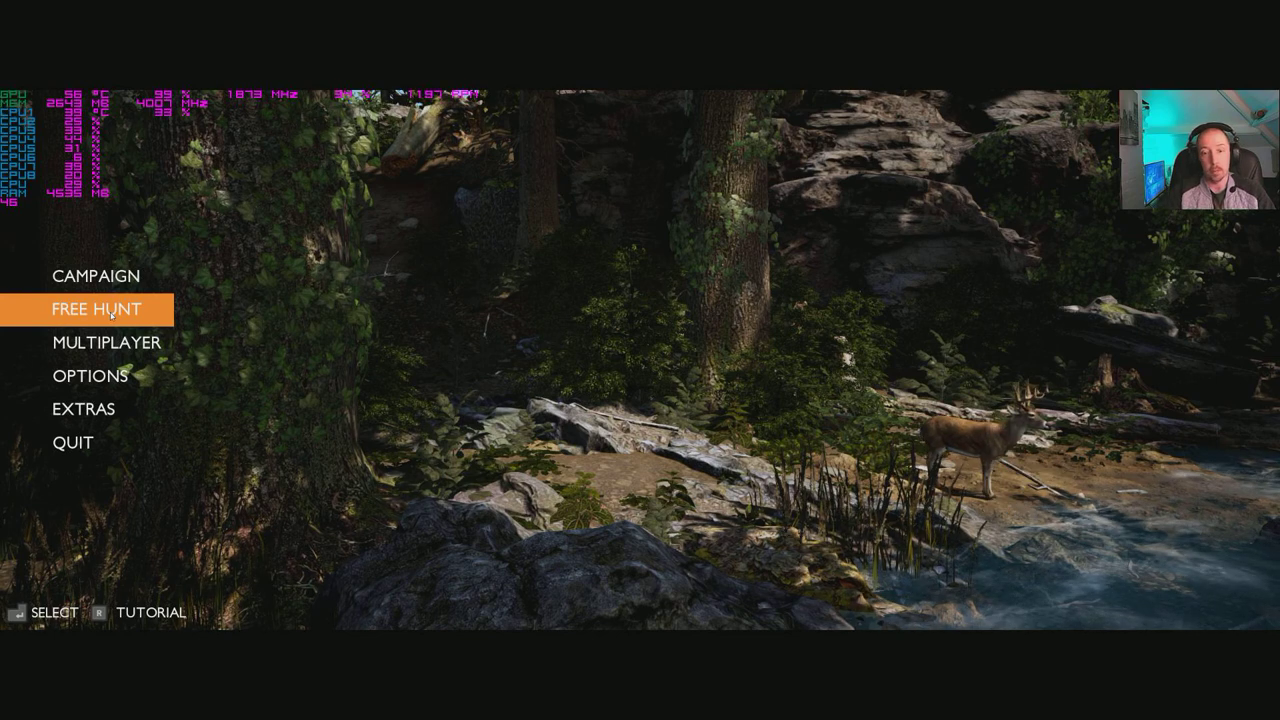
Choose Free Hunt in Midwest Subalpine with the 12-Hour Day spawn.
left_click(93, 309)
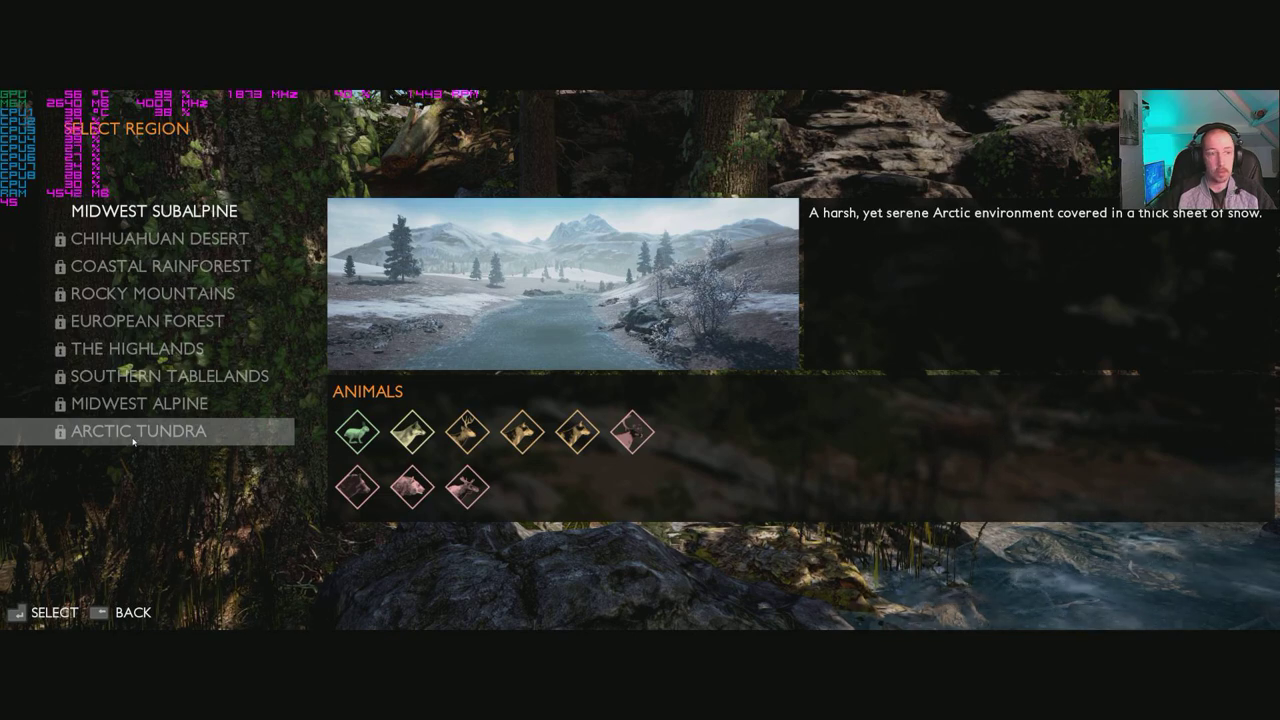
left_click(158, 266)
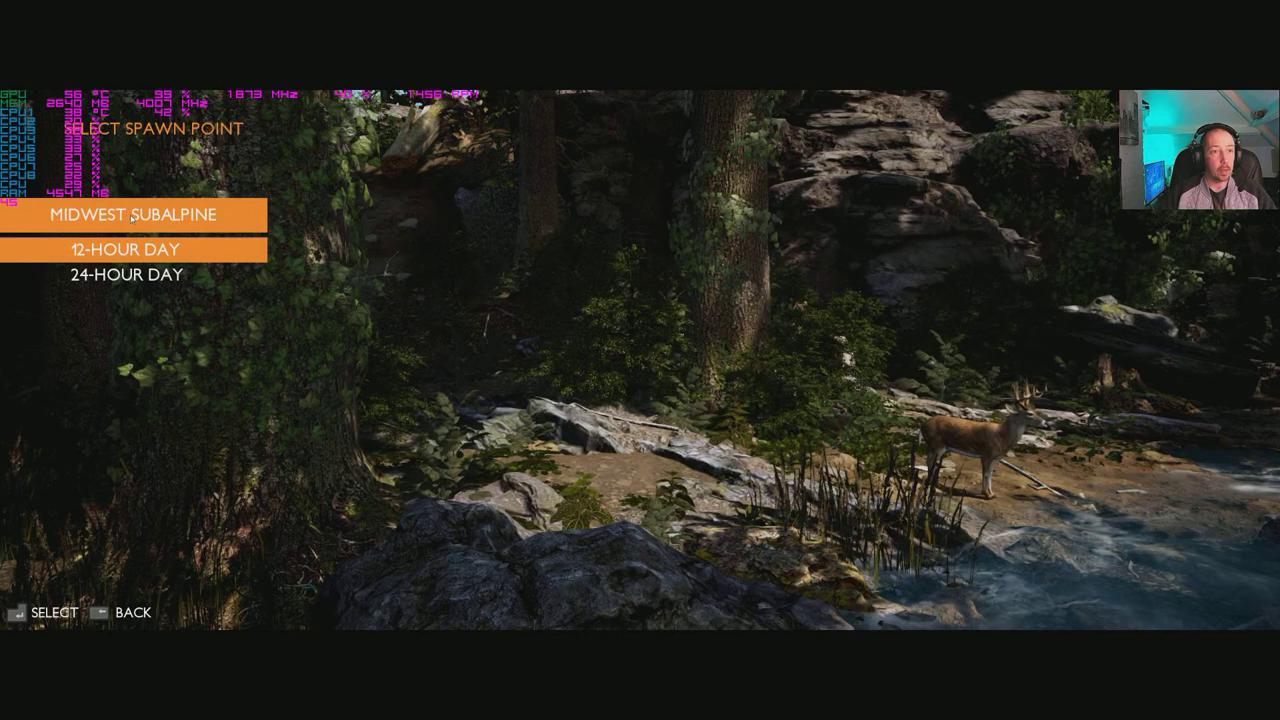
key("down")
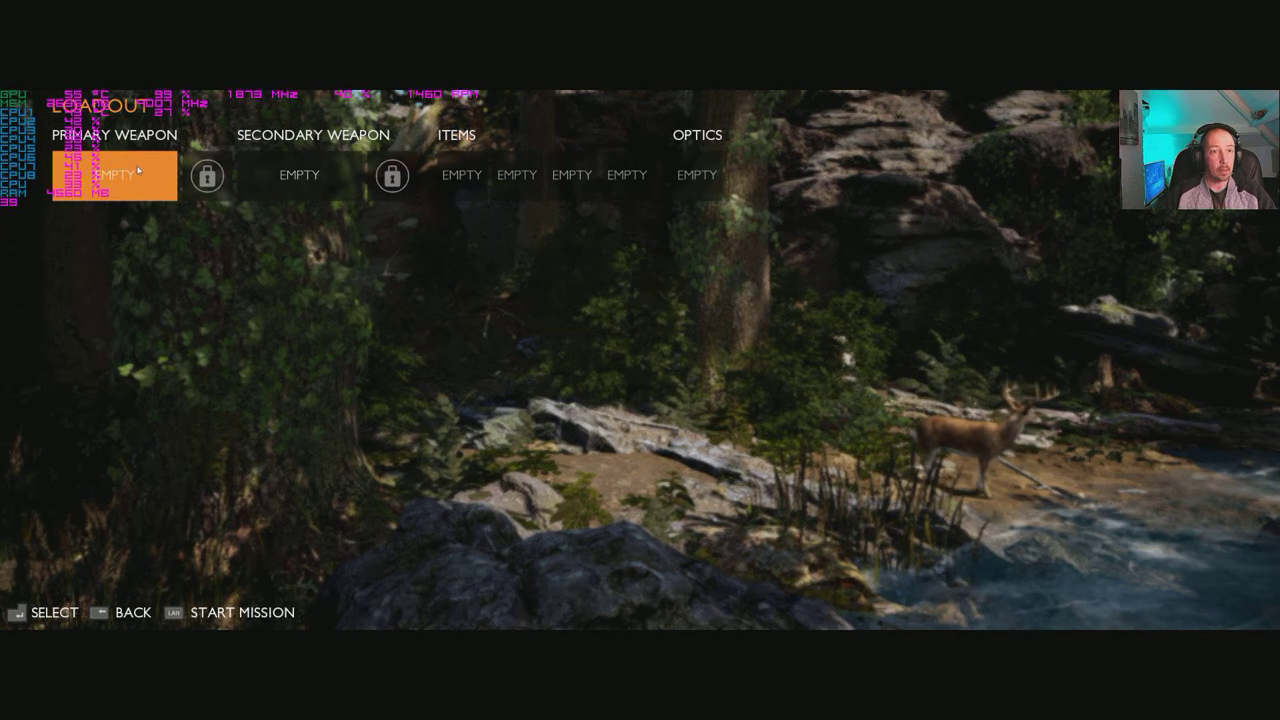
Preview the XPR Composite, double-barrelled shotgun and Tranquilliser Rifle, then assign a rifle as primary.
left_click(113, 174)
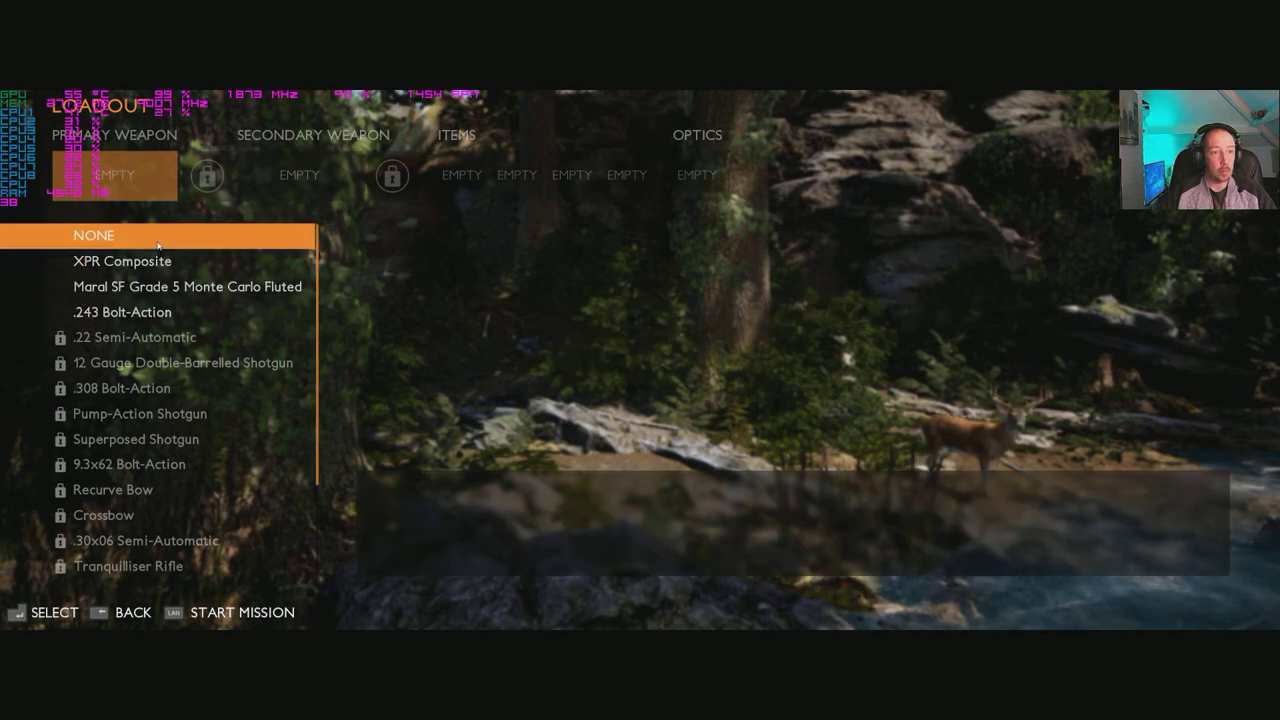
left_click(122, 260)
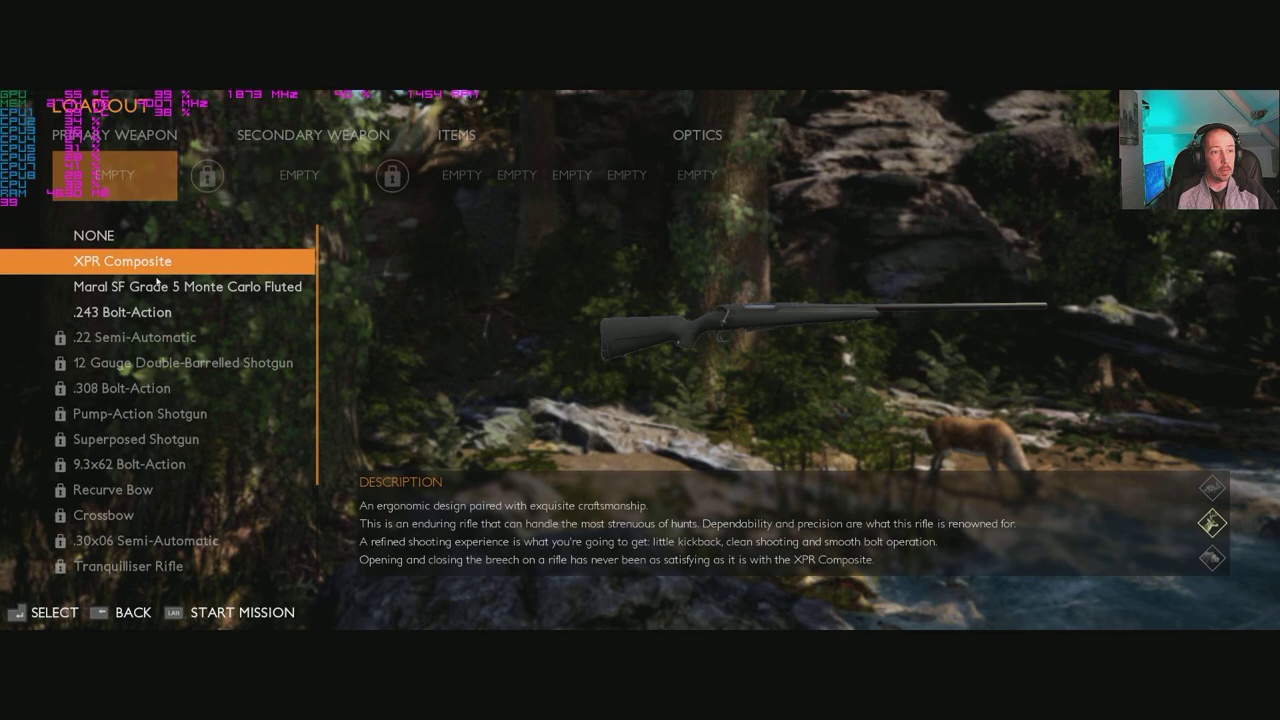
left_click(186, 287)
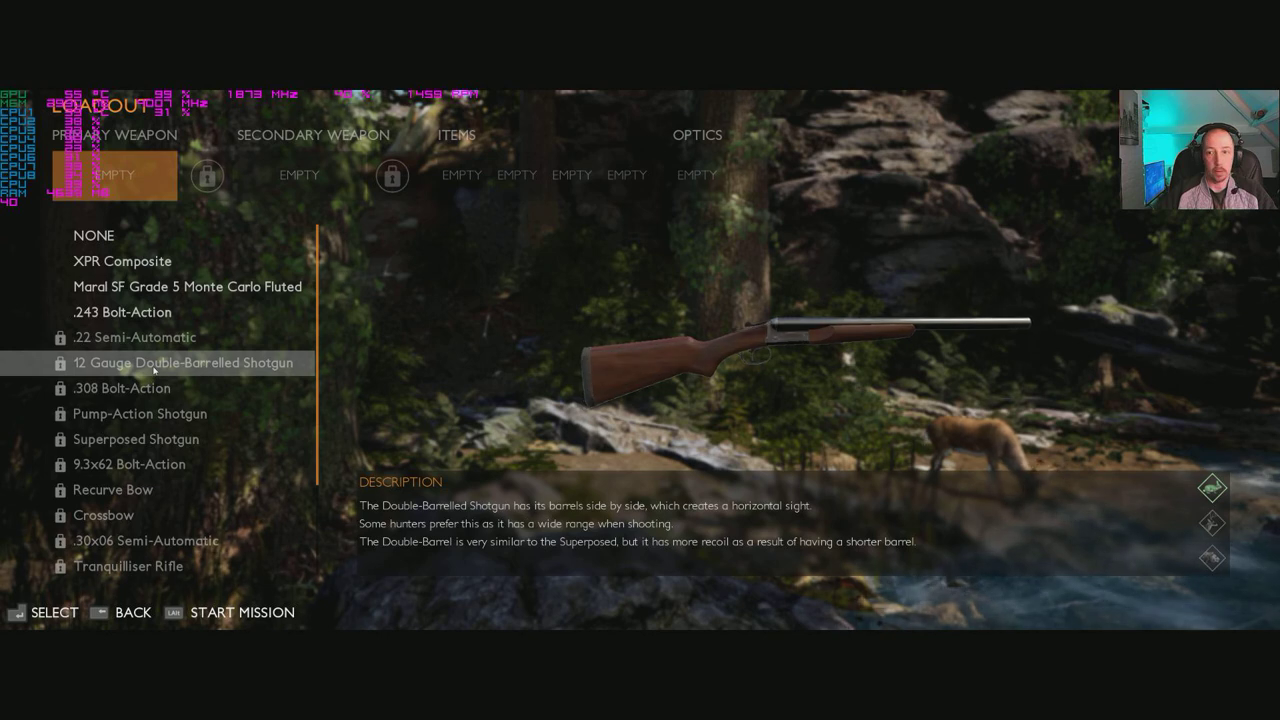
left_click(139, 413)
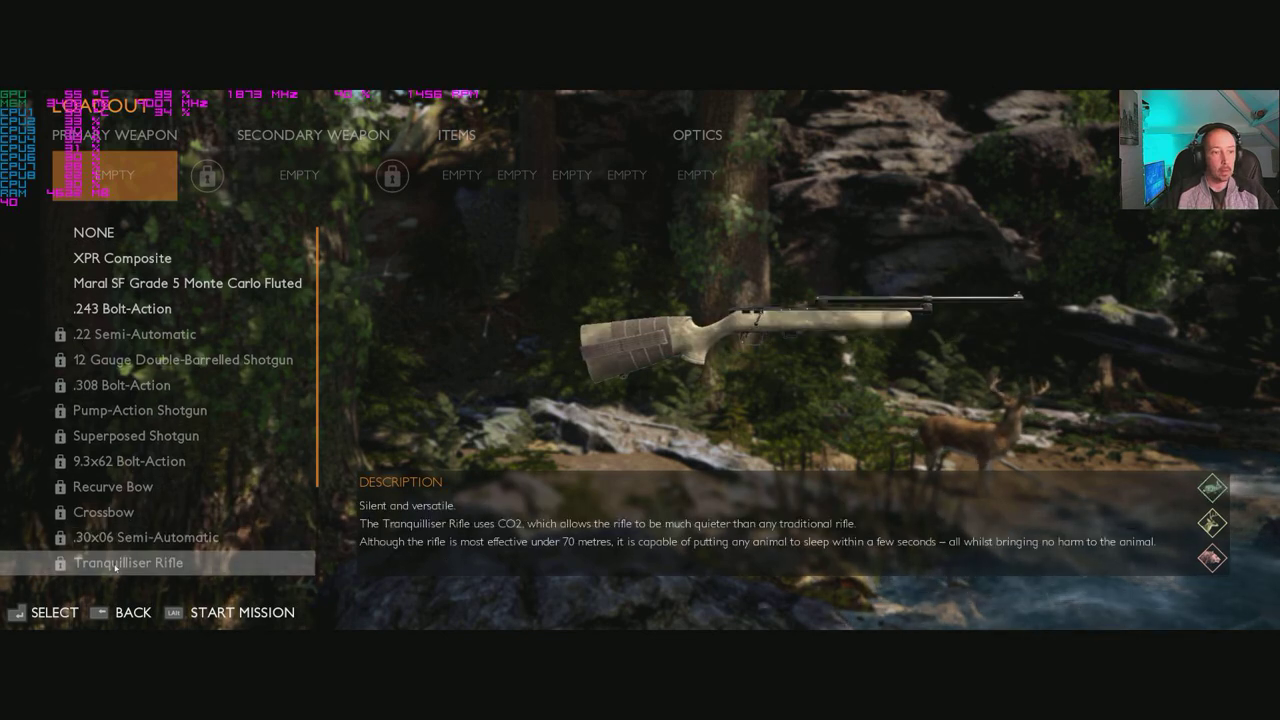
scroll("down", 3)
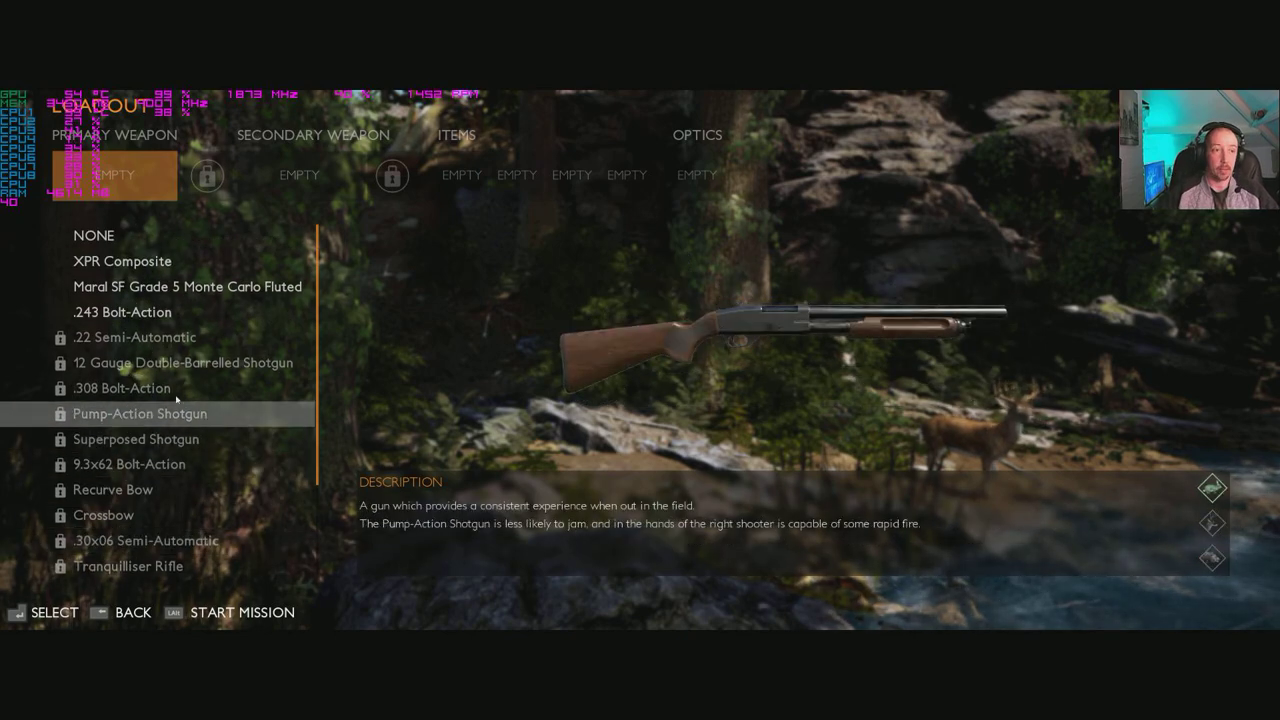
left_click(121, 261)
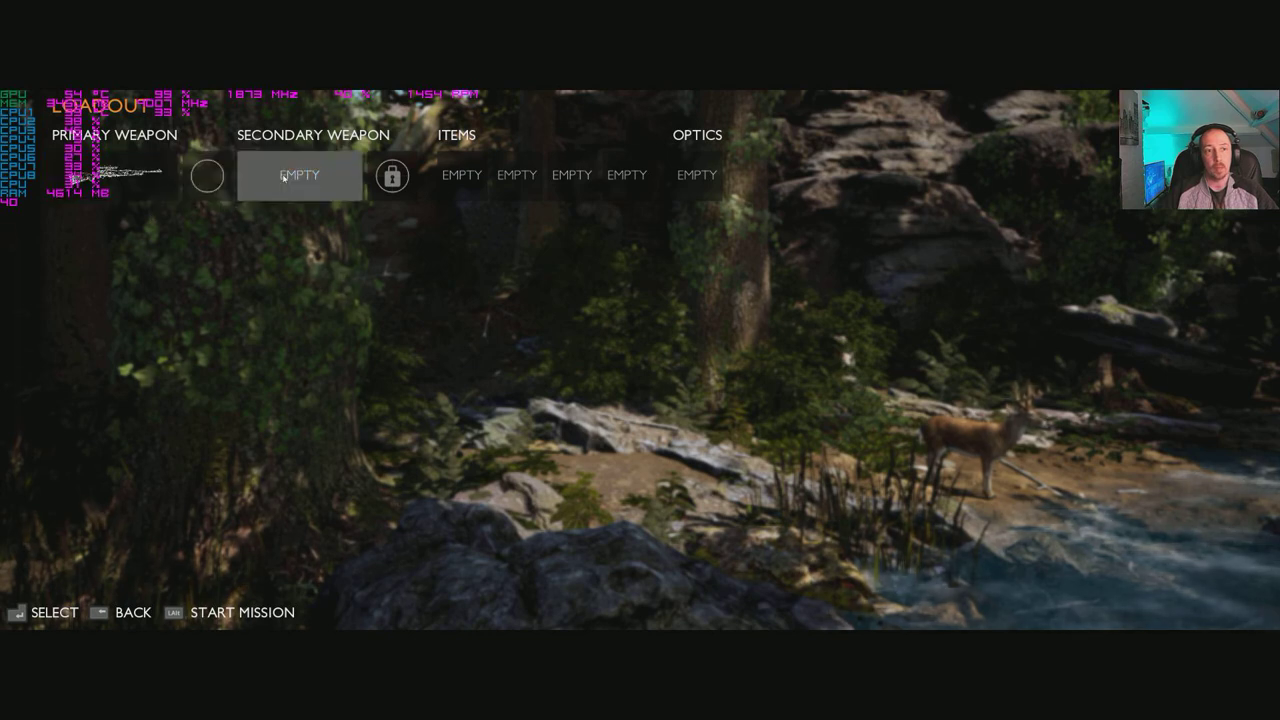
Equip the XPR Composite as secondary, browse items and binocular optics, and start the mission.
left_click(299, 175)
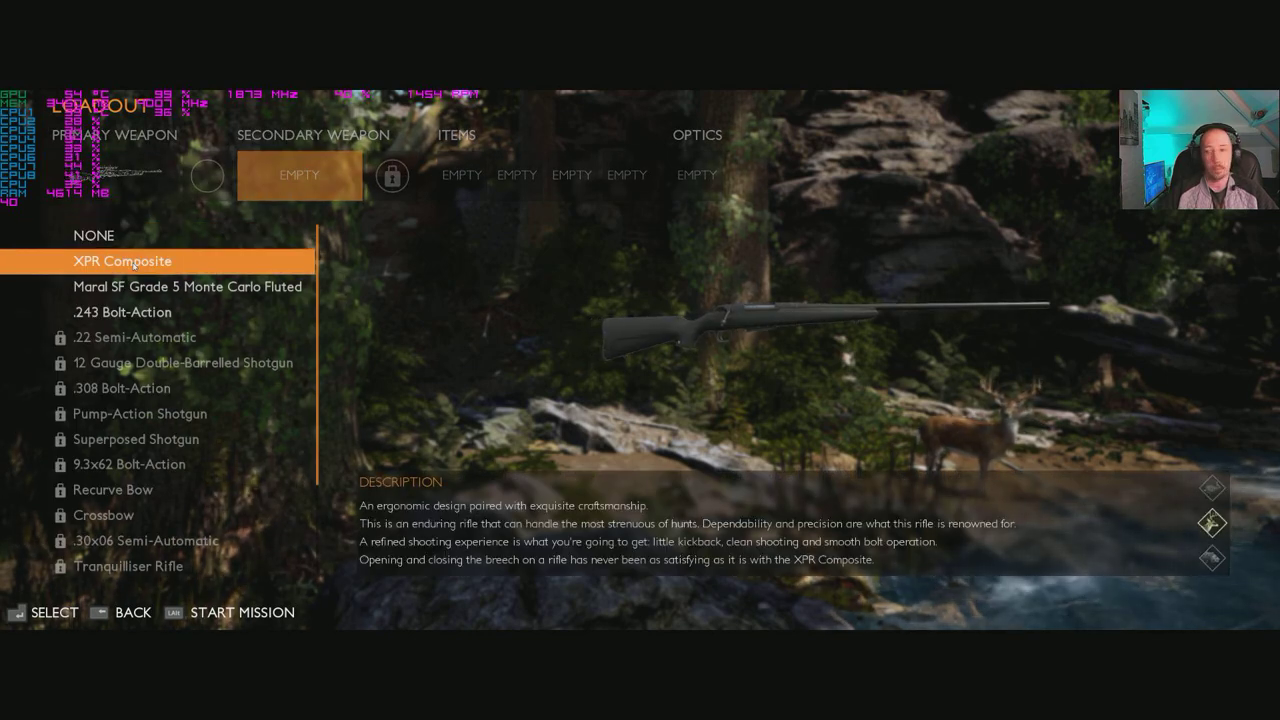
left_click(122, 260)
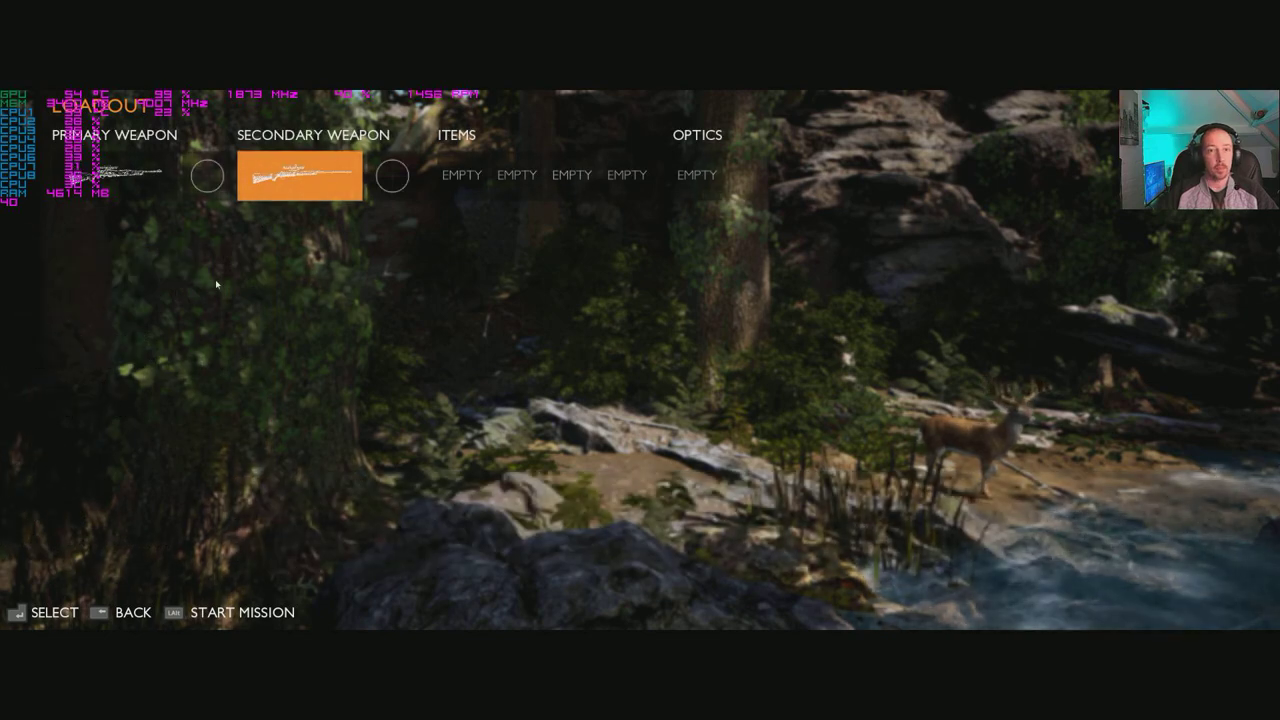
left_click(461, 174)
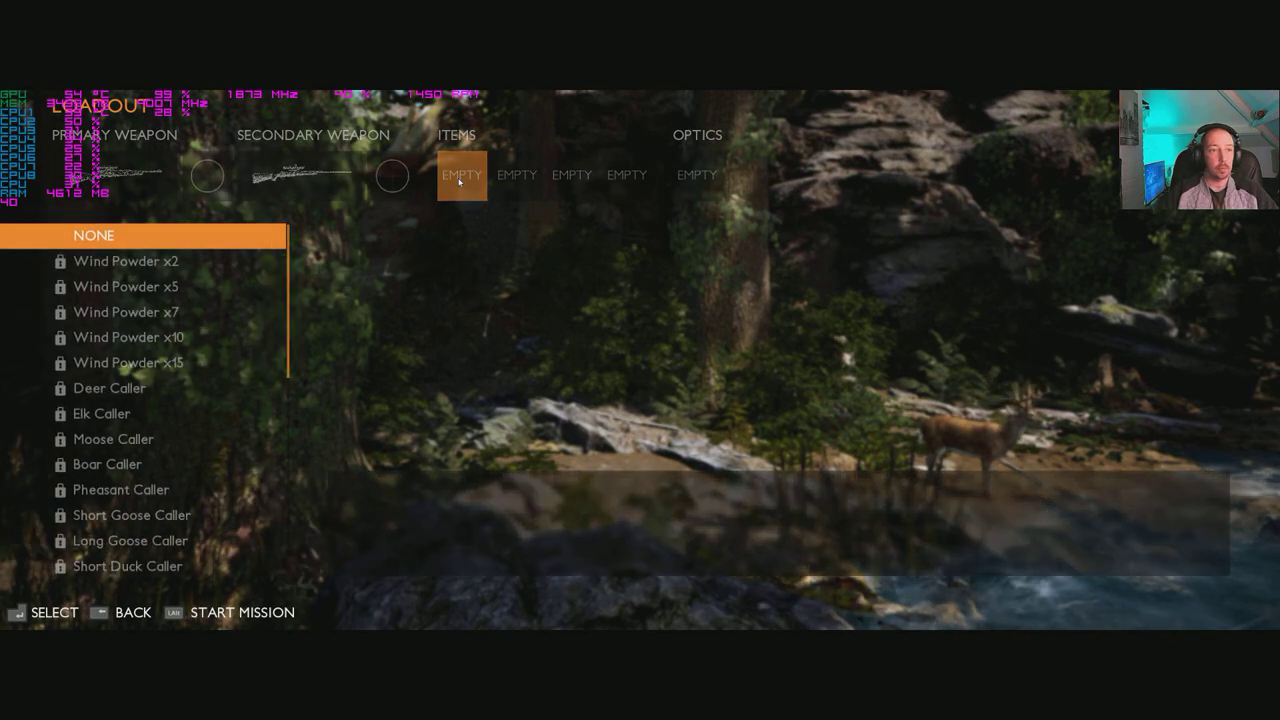
mouse_move(128, 312)
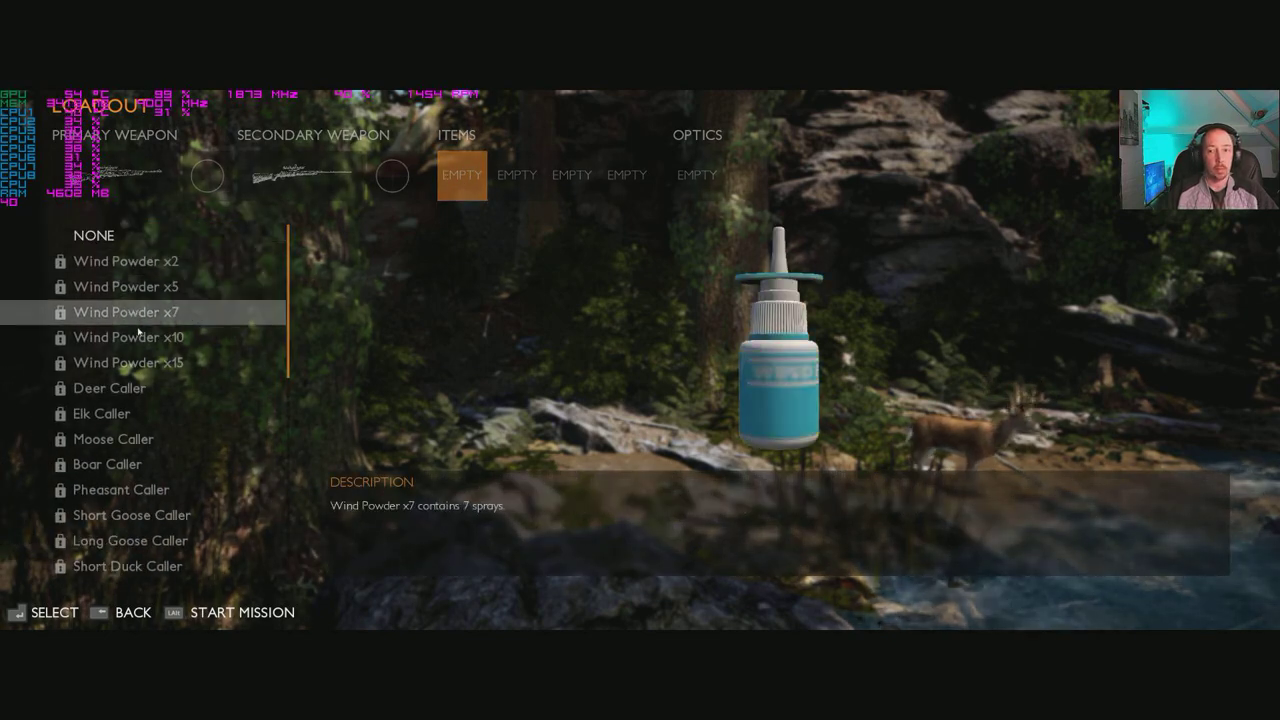
left_click(130, 540)
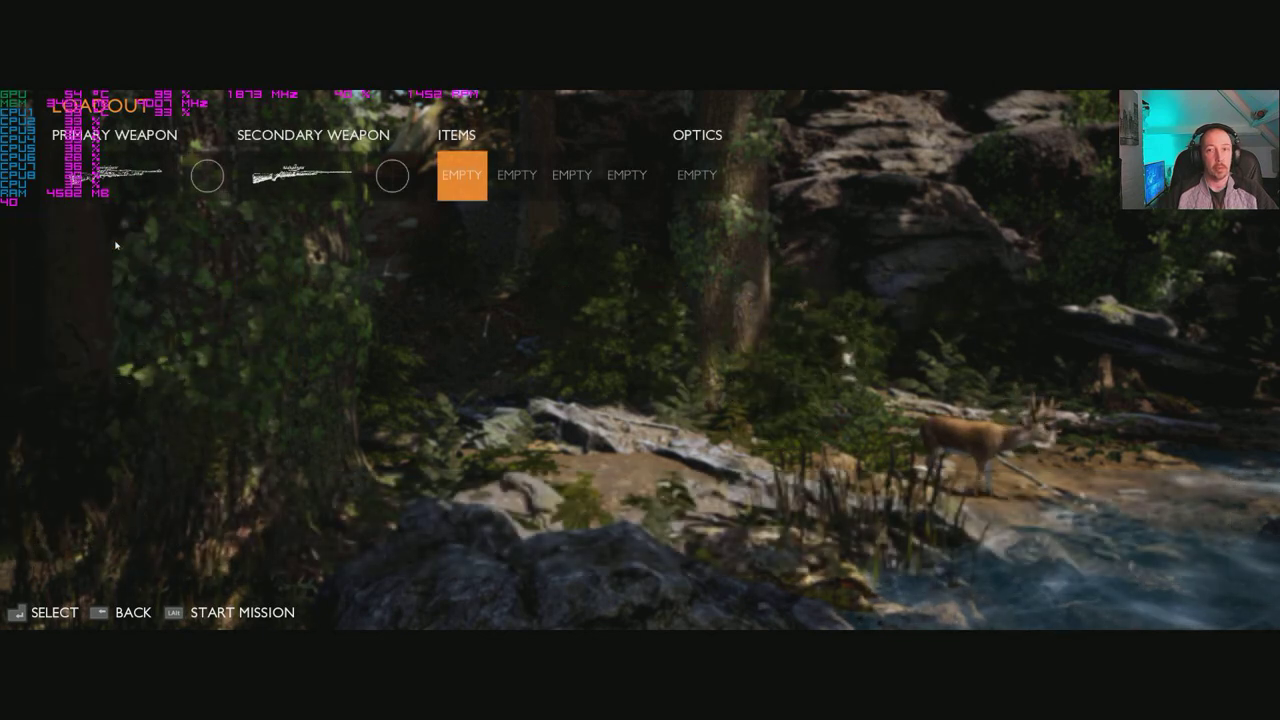
left_click(697, 175)
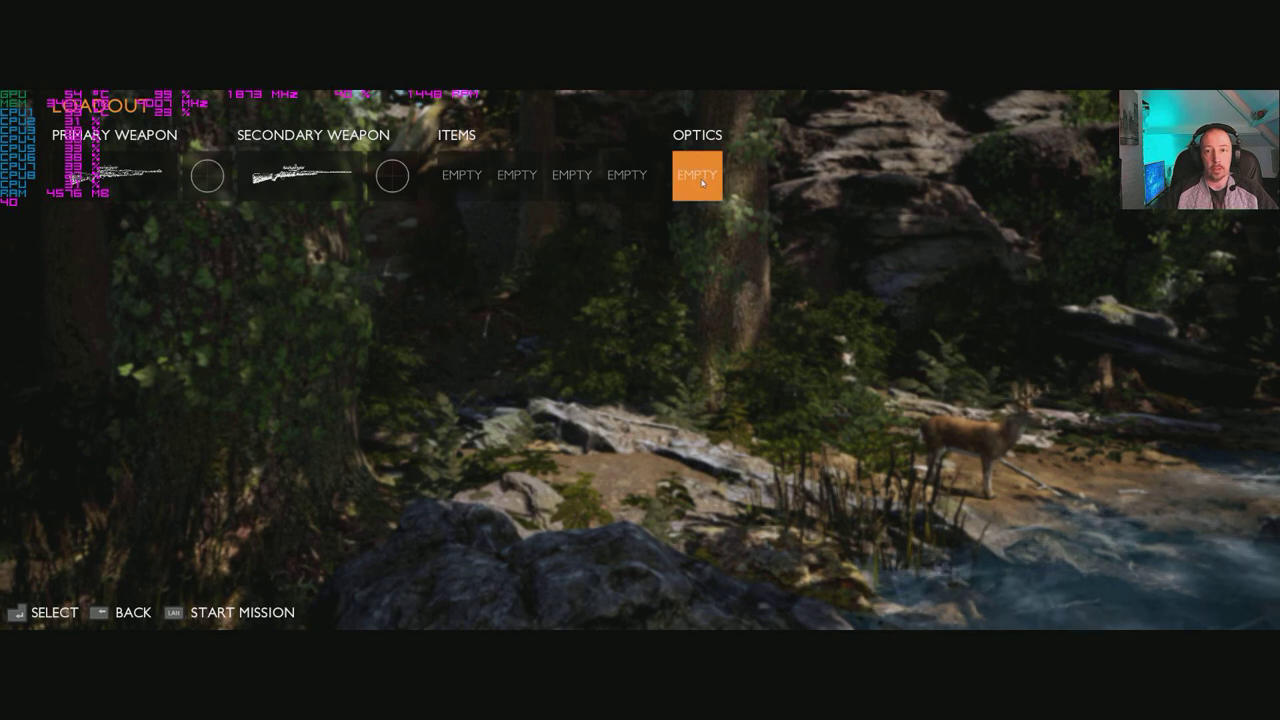
left_click(697, 174)
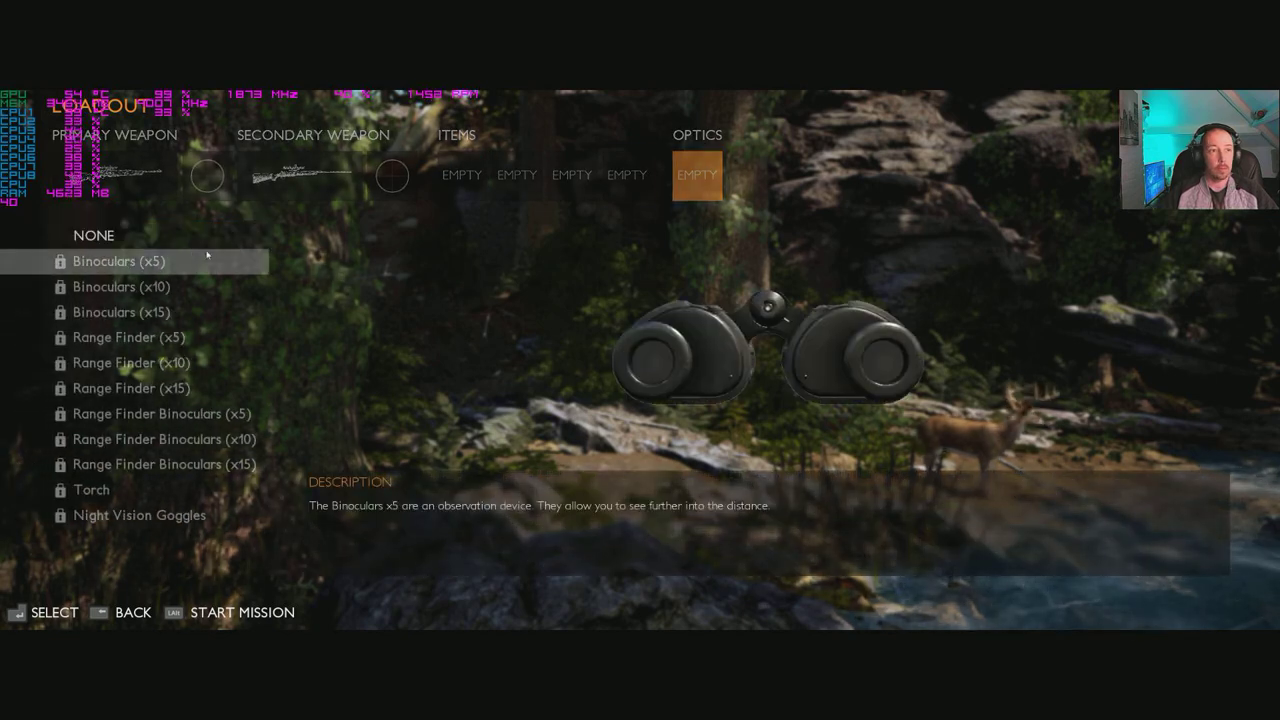
left_click(91, 489)
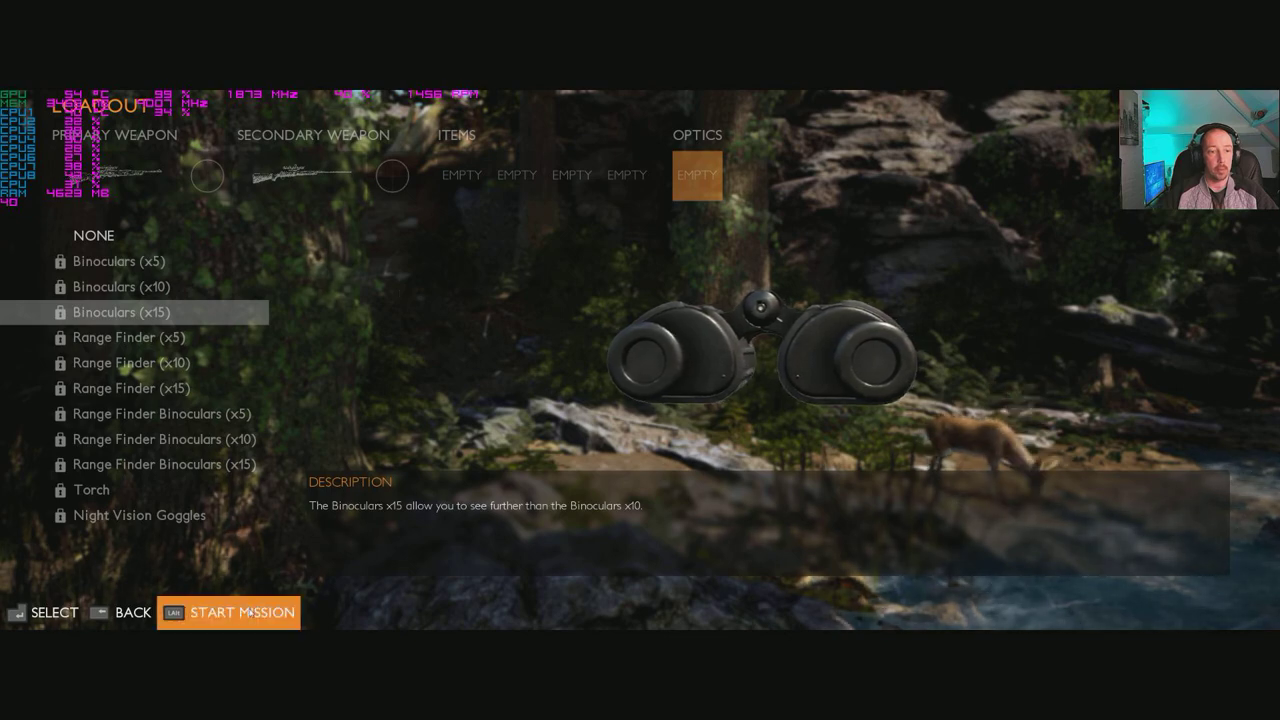
left_click(242, 612)
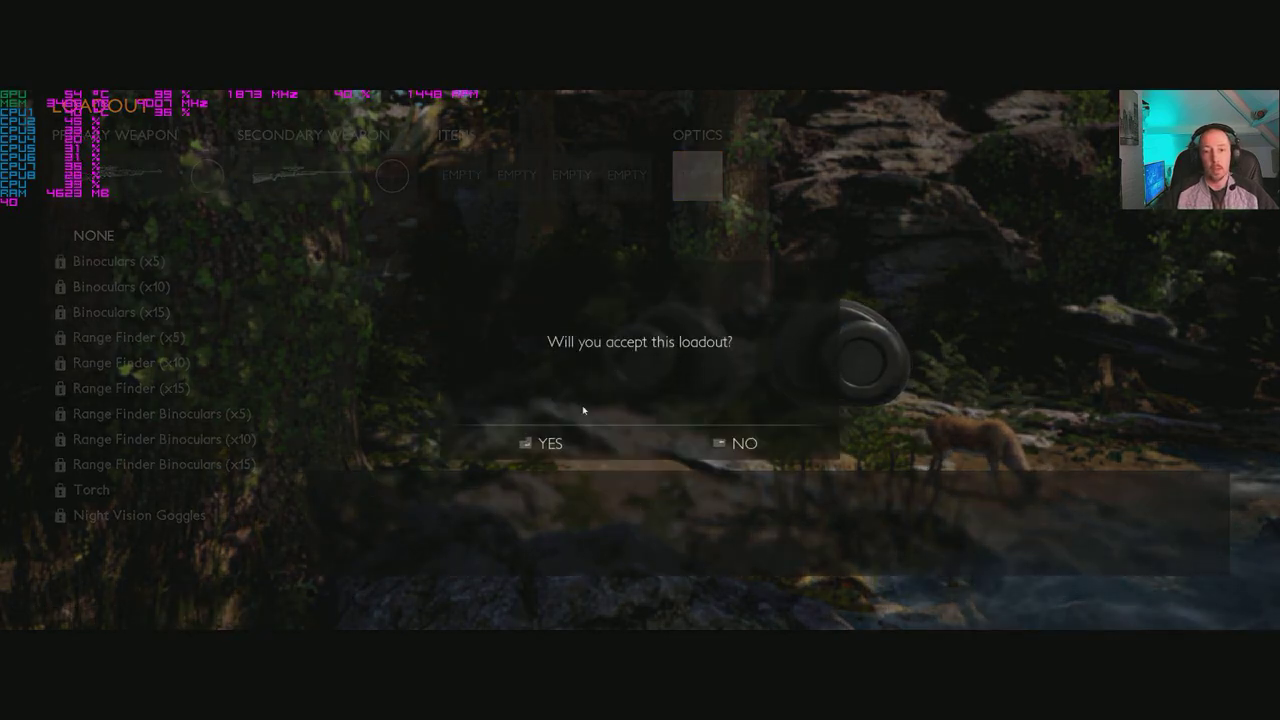
left_click(550, 443)
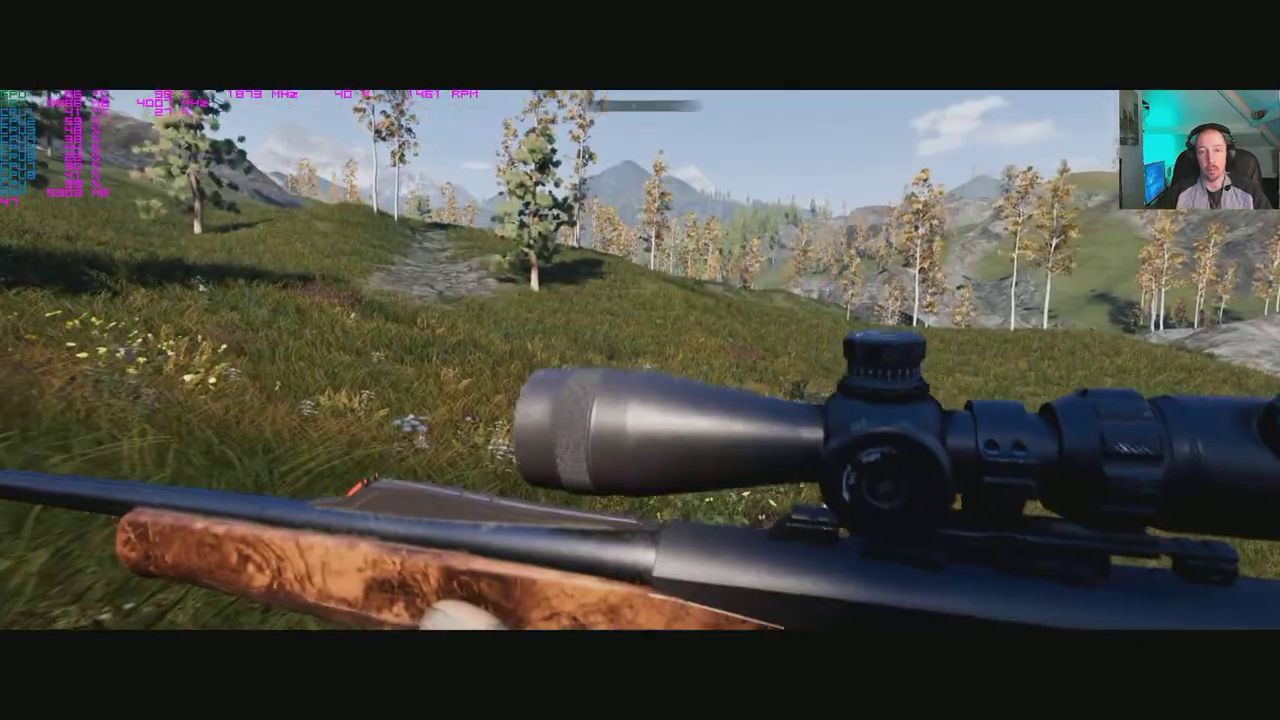
Pause the hunt and go through Options and Display to the Graphics quality settings.
key("Escape")
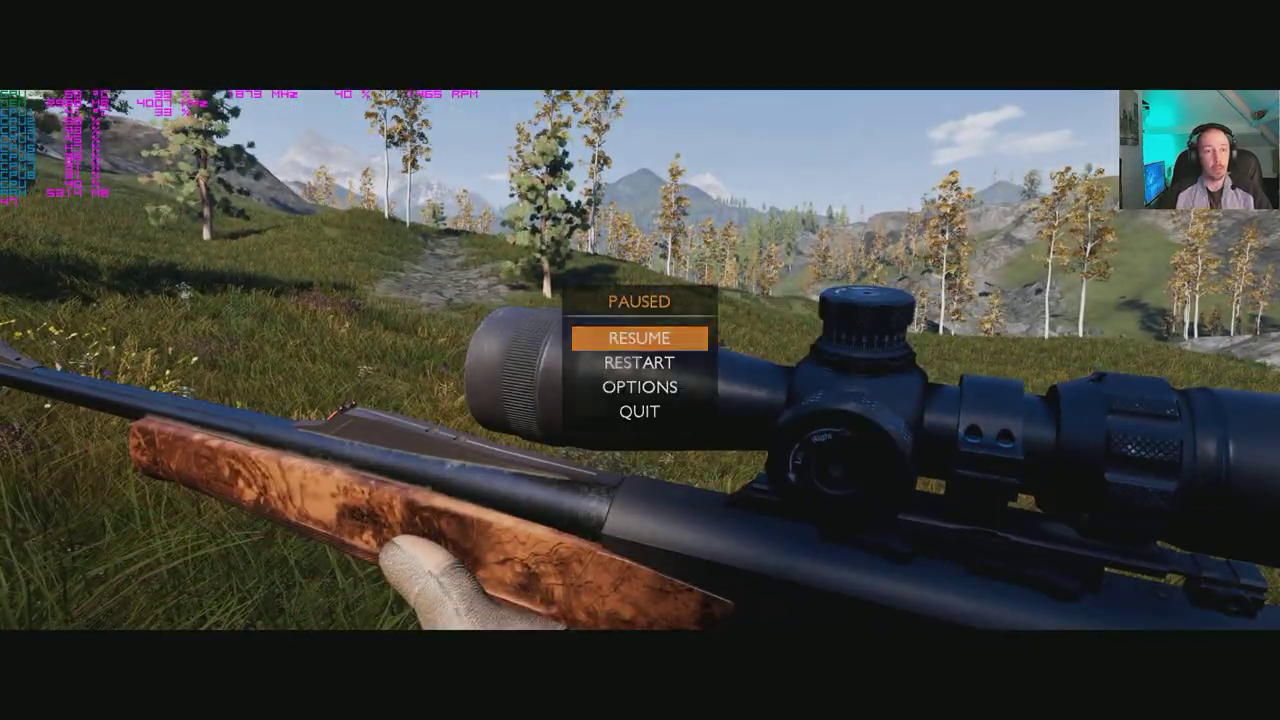
left_click(639, 387)
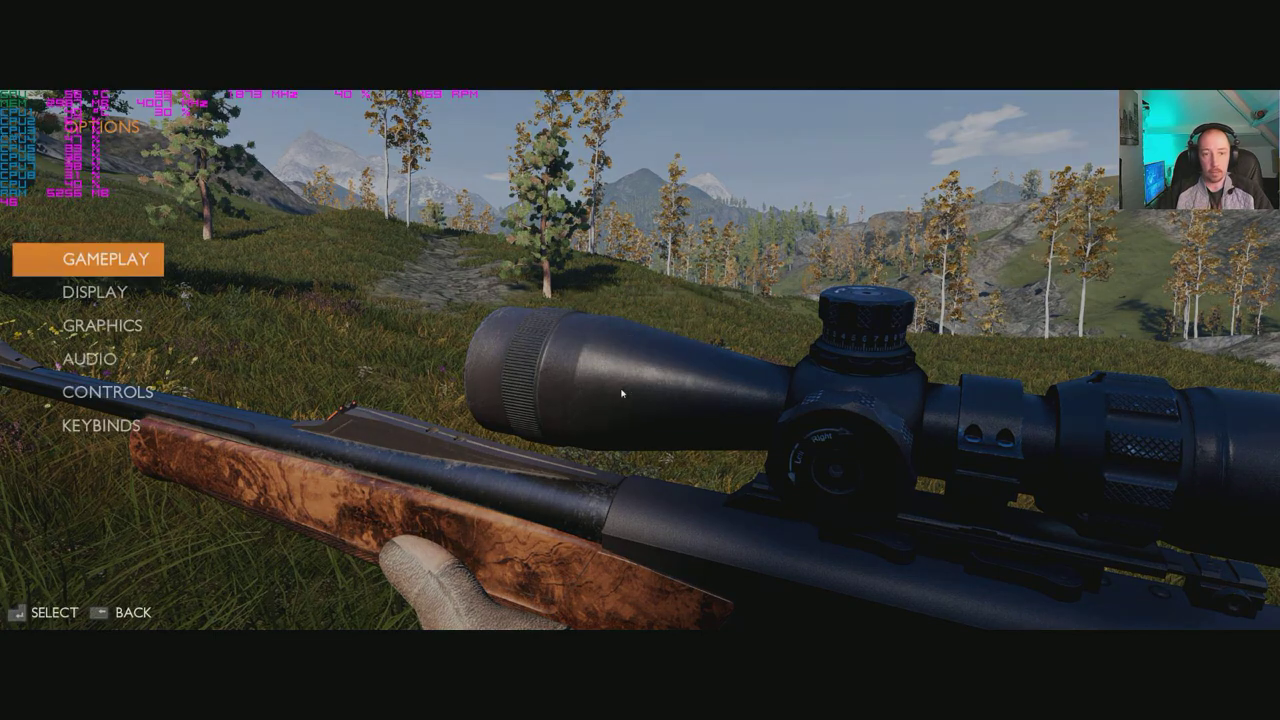
left_click(104, 258)
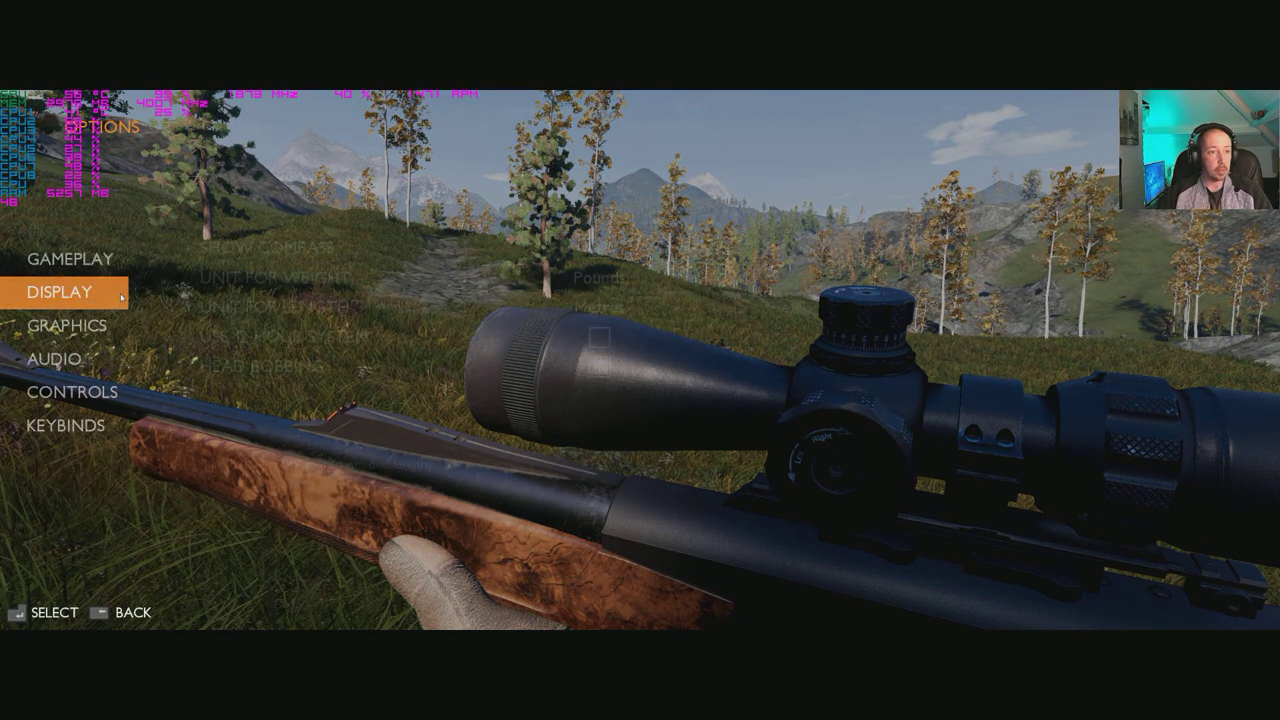
left_click(66, 324)
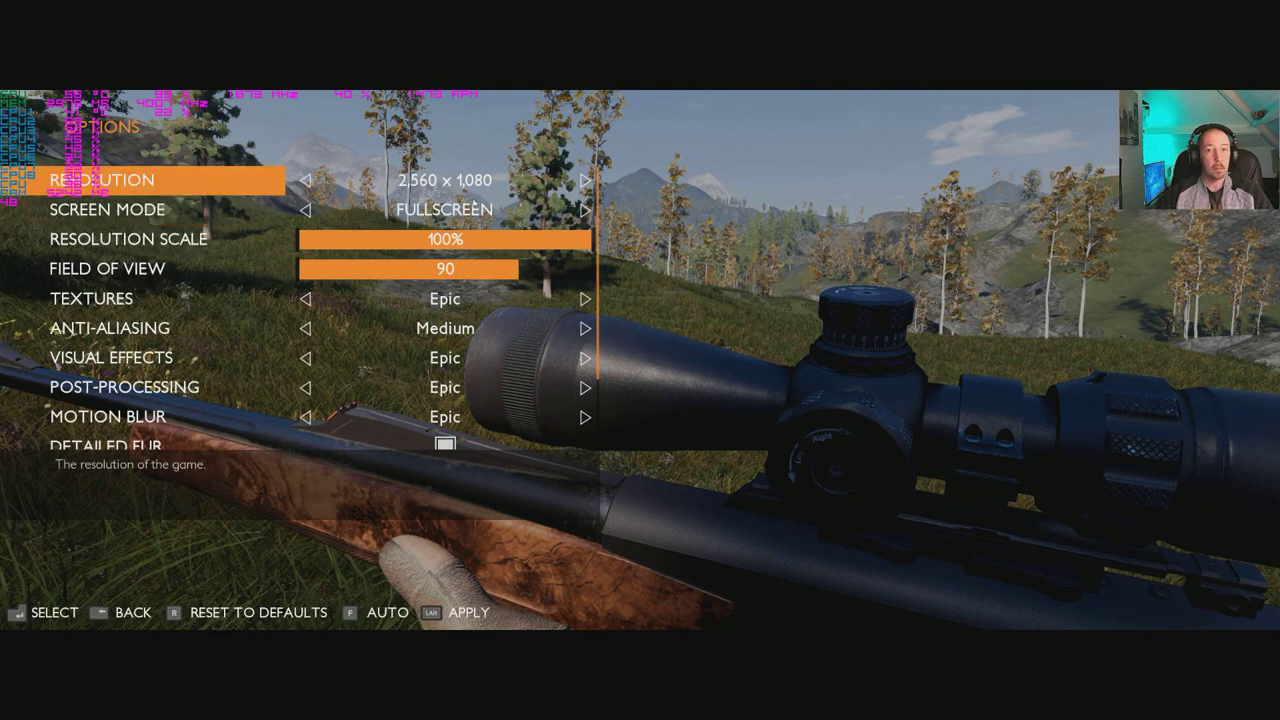
Set Shadows and Foliage quality to High.
scroll("down", 3)
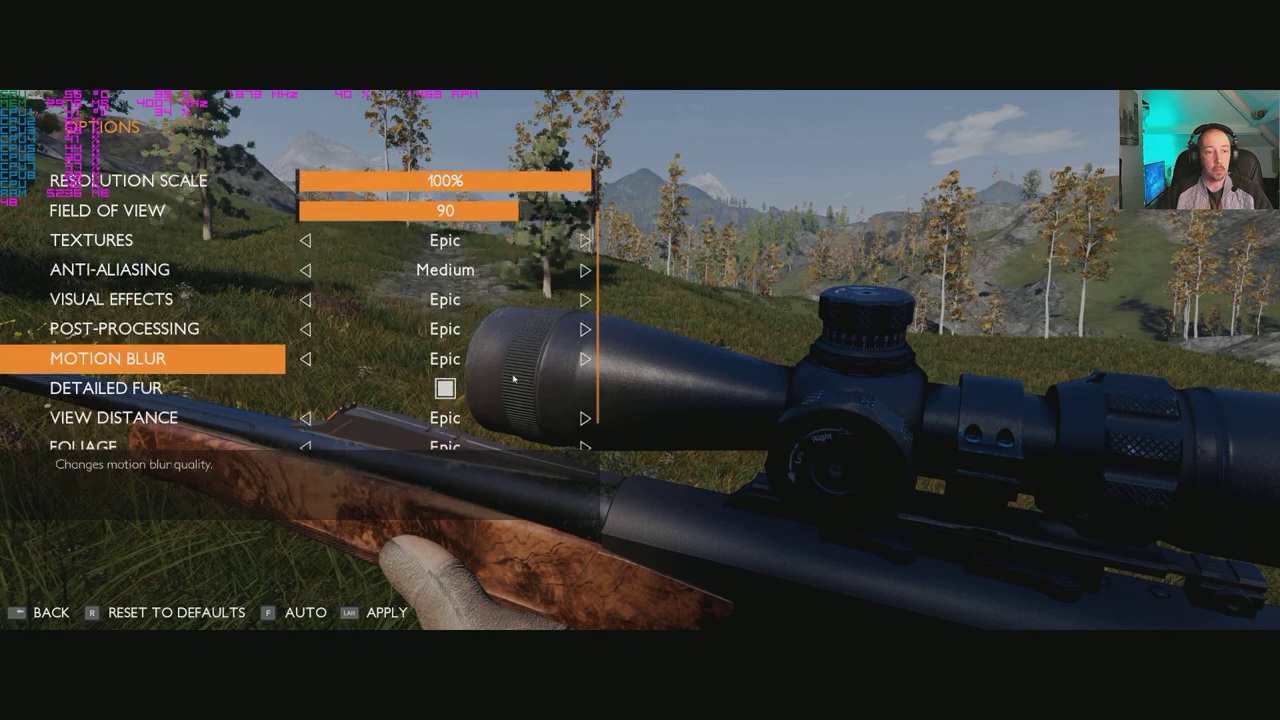
scroll("down", 3)
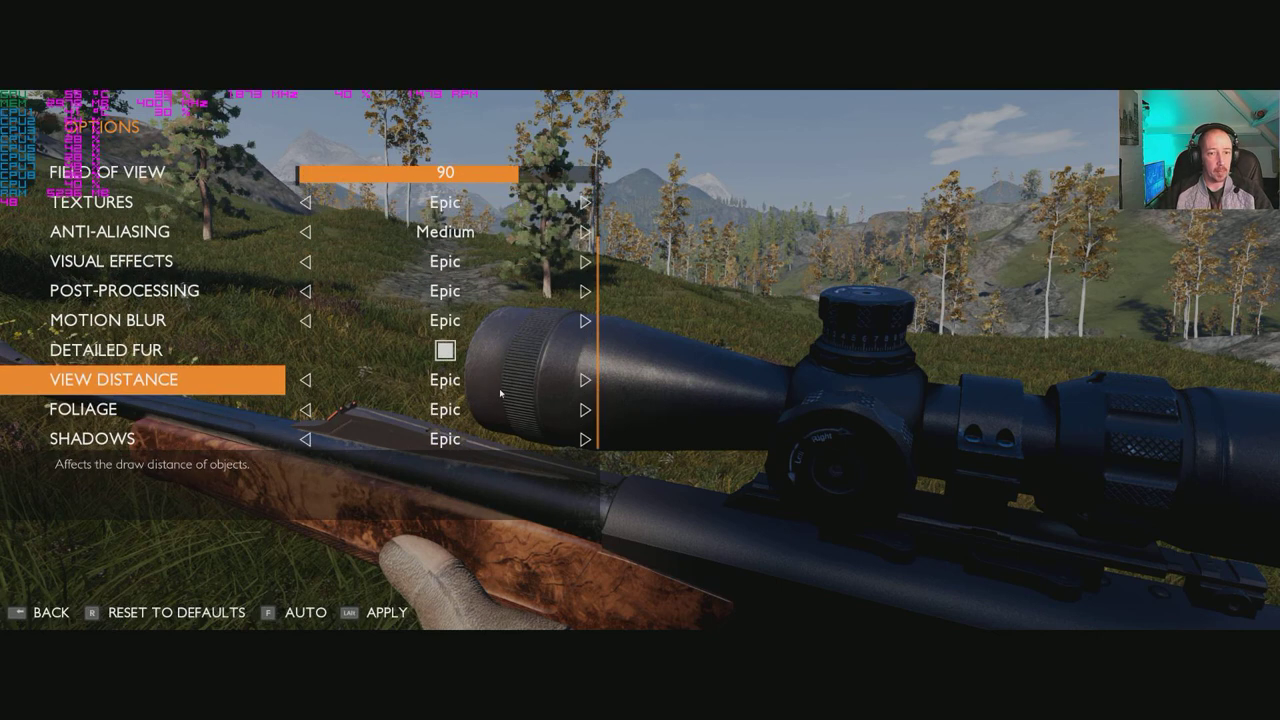
left_click(311, 438)
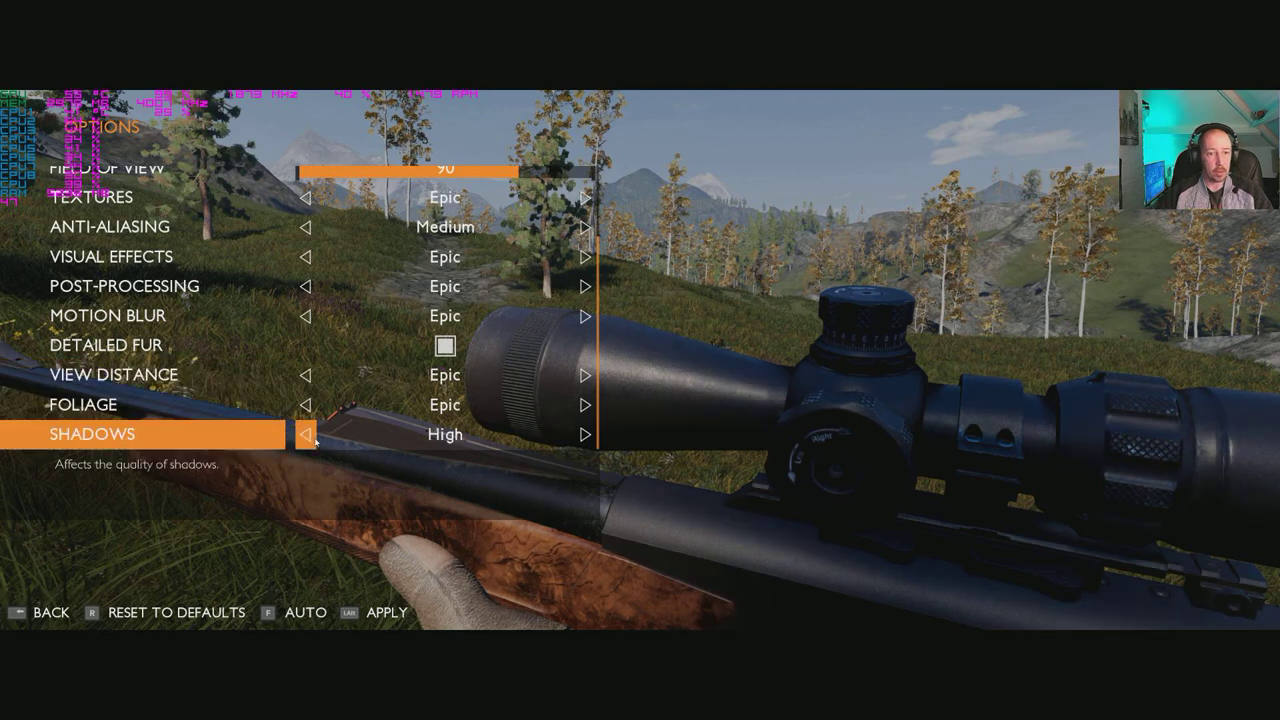
left_click(587, 434)
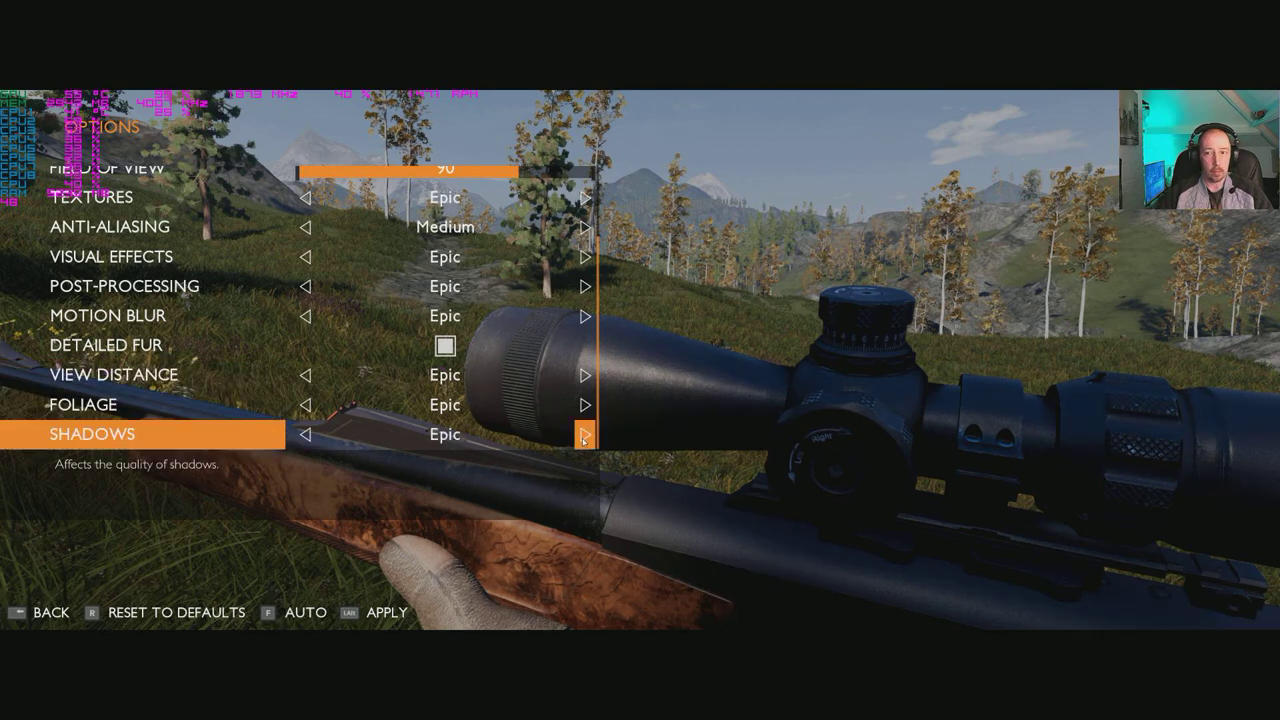
left_click(307, 435)
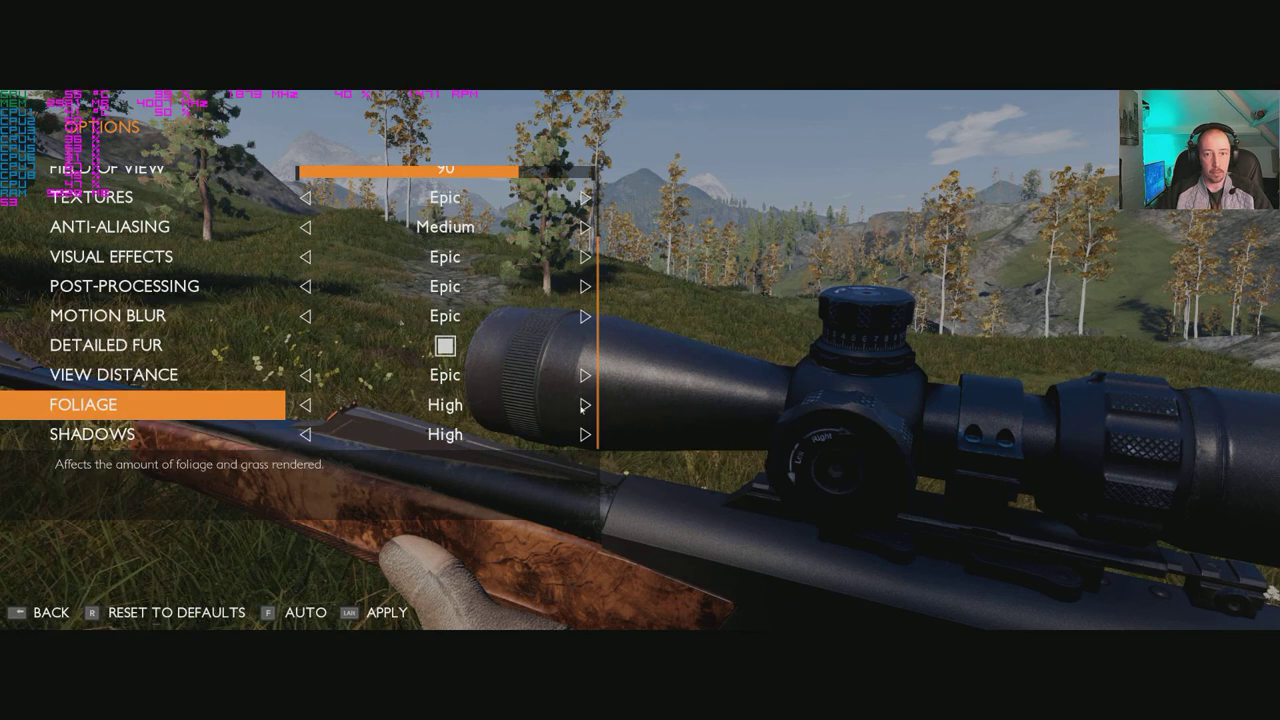
left_click(586, 405)
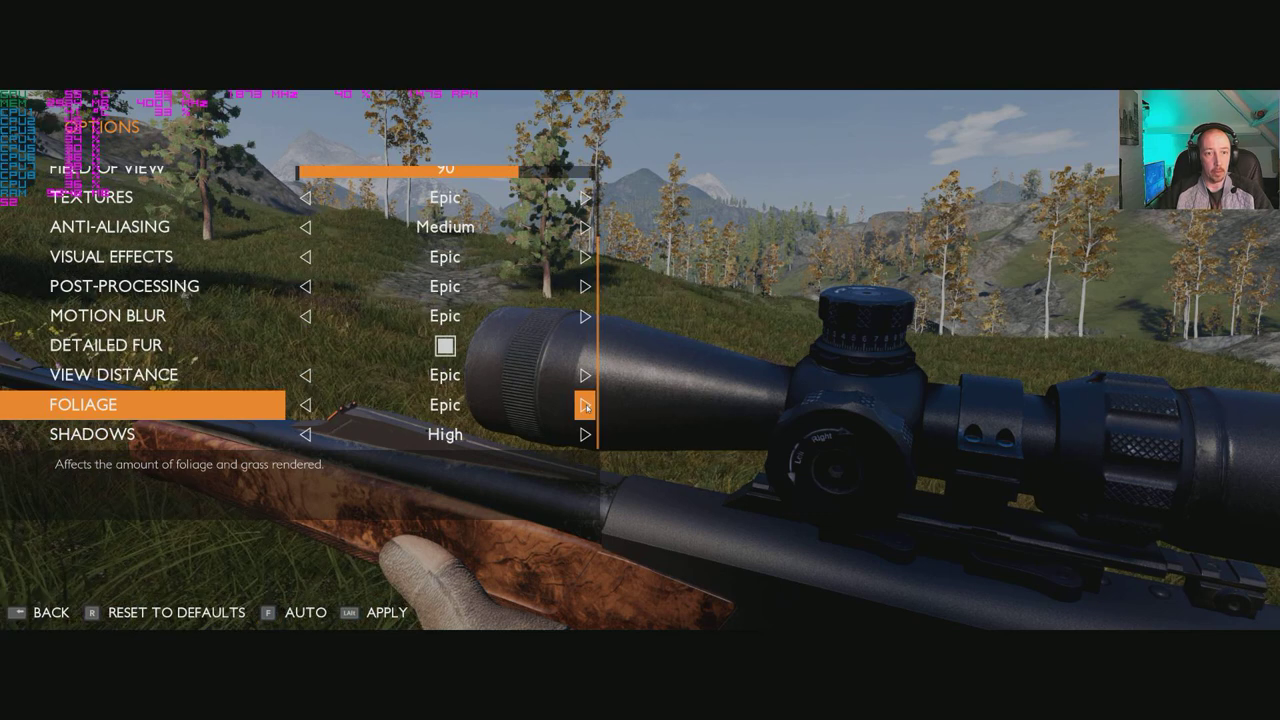
left_click(309, 405)
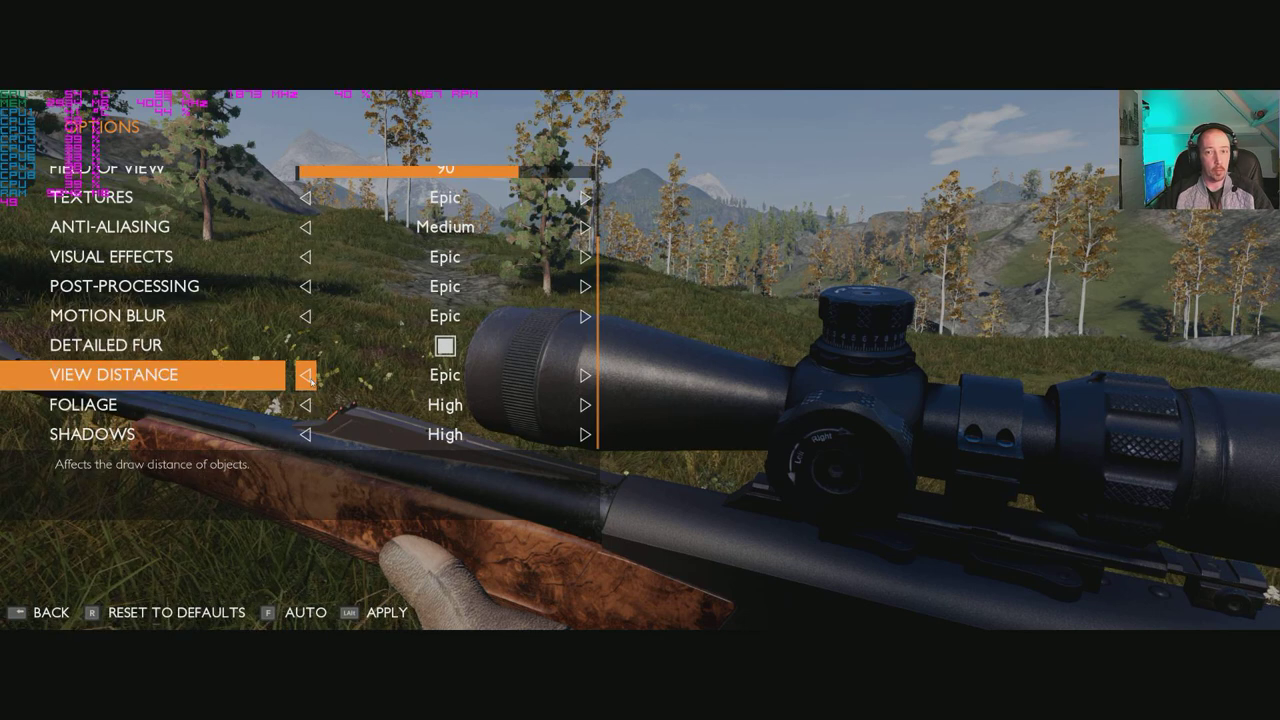
Set View Distance, Motion Blur and Post-Processing to High and apply.
left_click(308, 375)
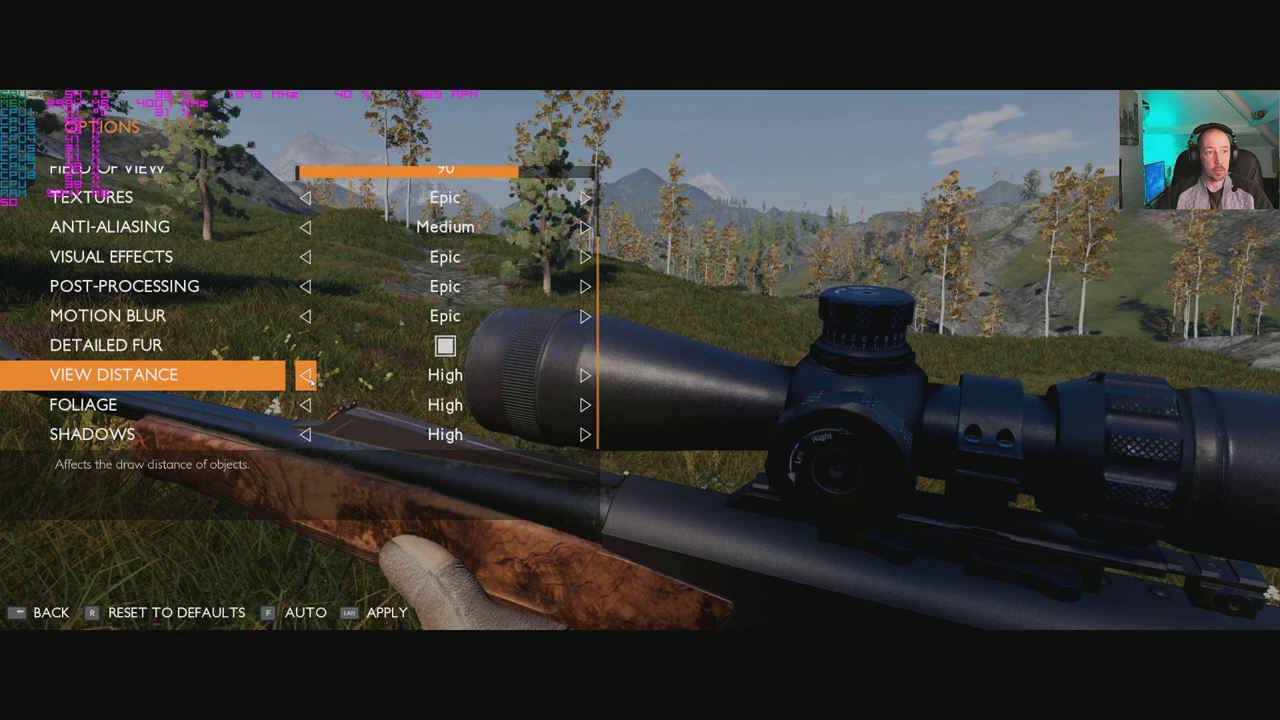
key("up")
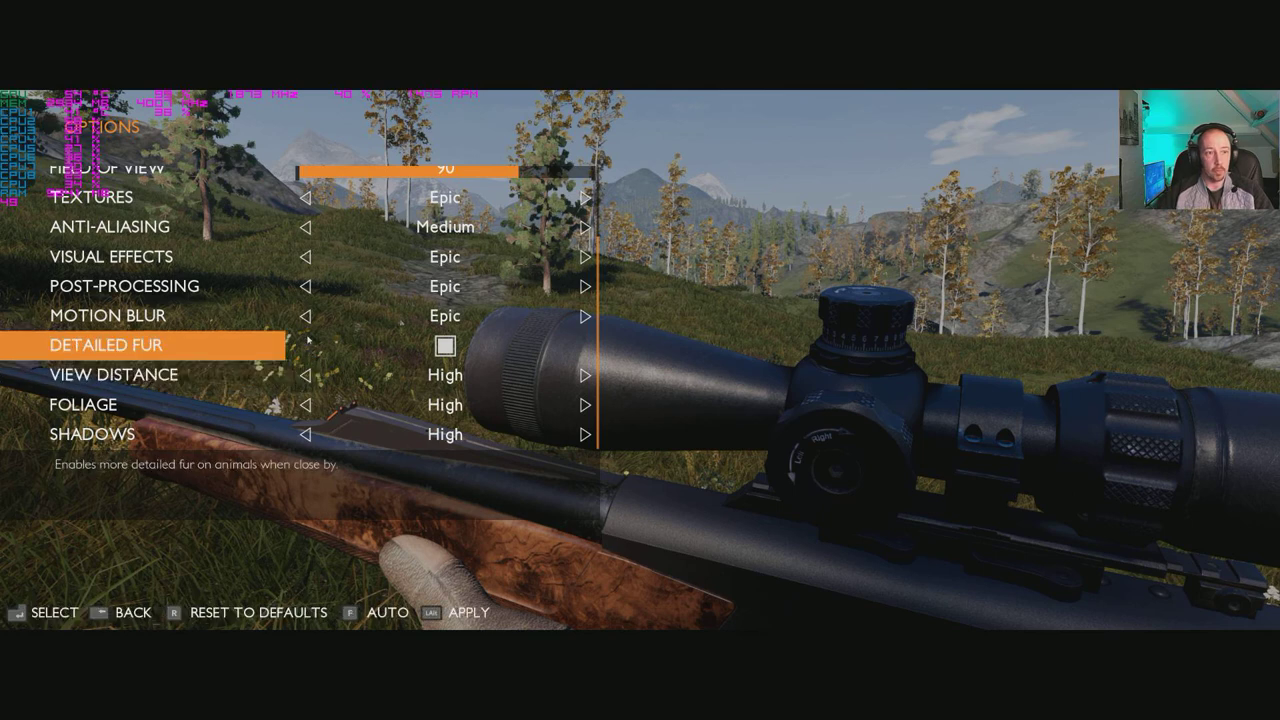
key("up")
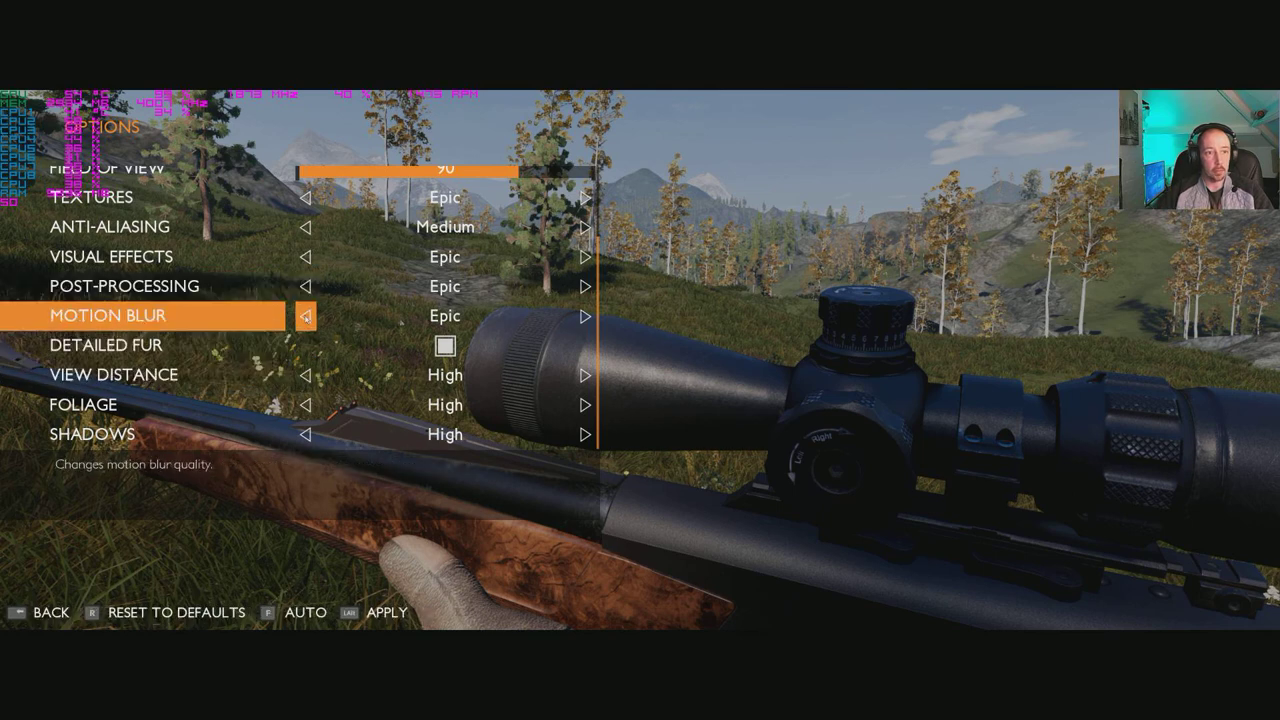
key("Up")
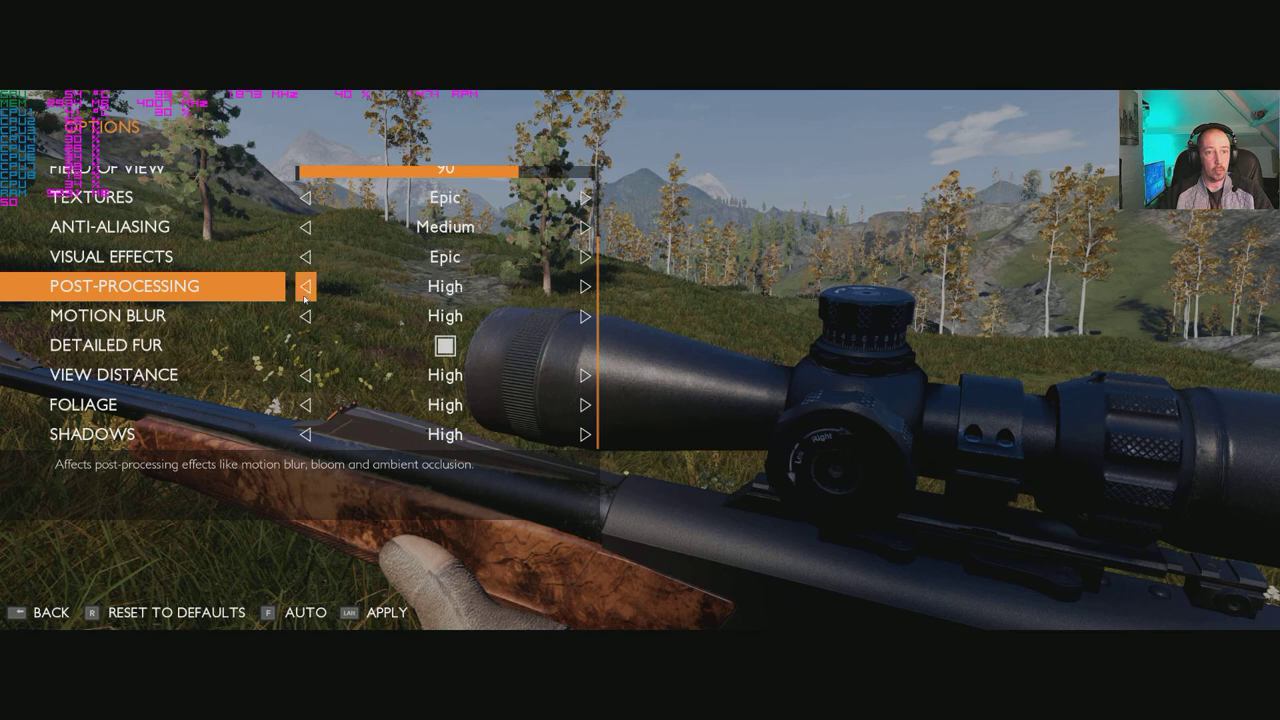
key("up")
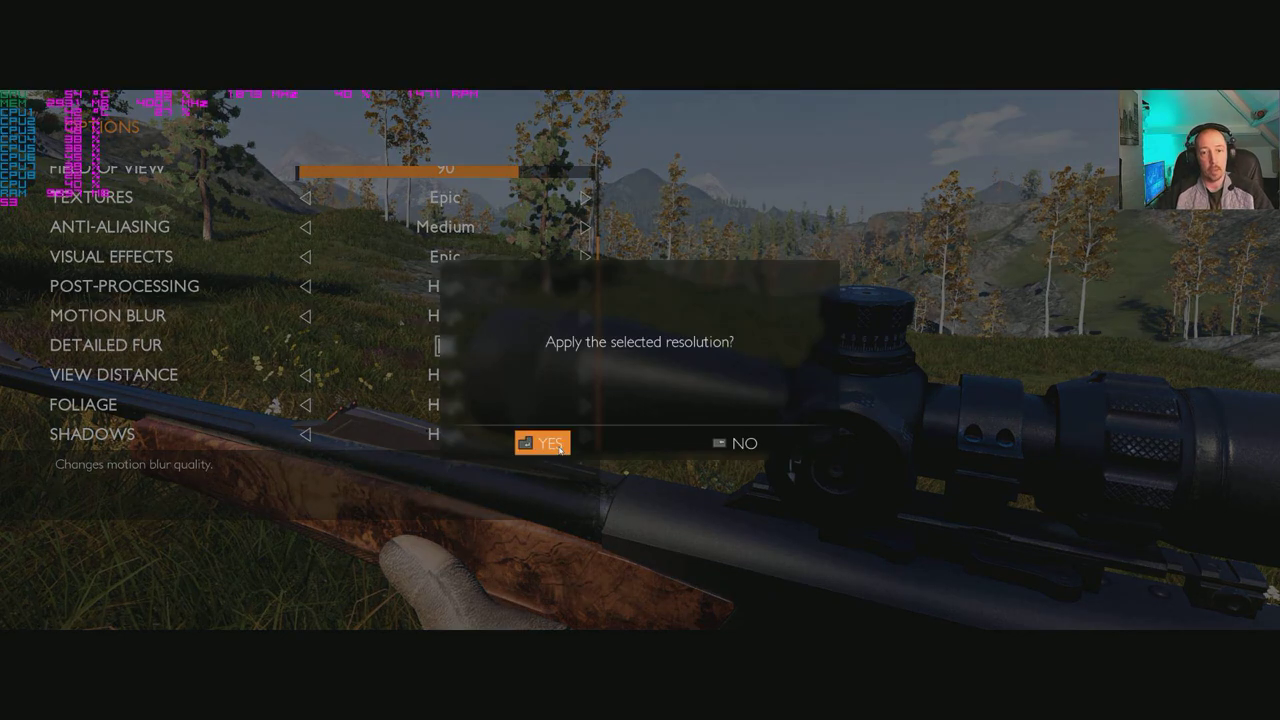
Confirm applying the High graphics settings and resume the hunt.
left_click(546, 442)
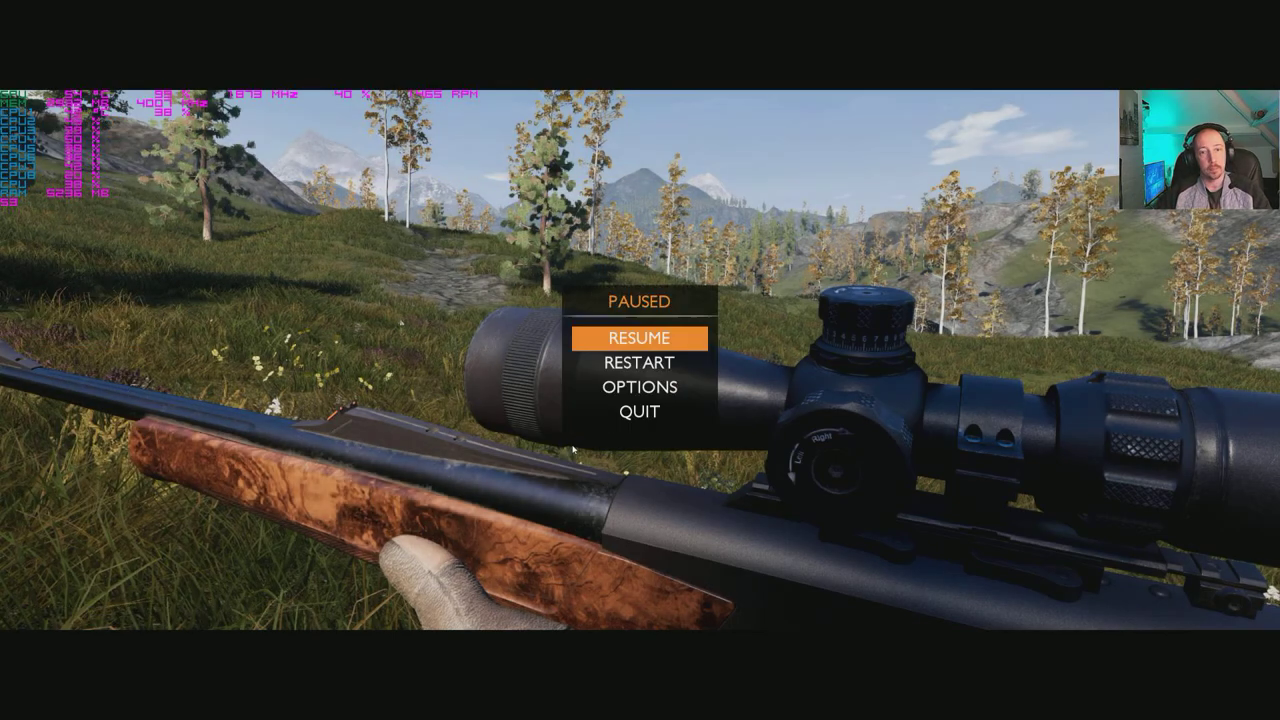
left_click(638, 337)
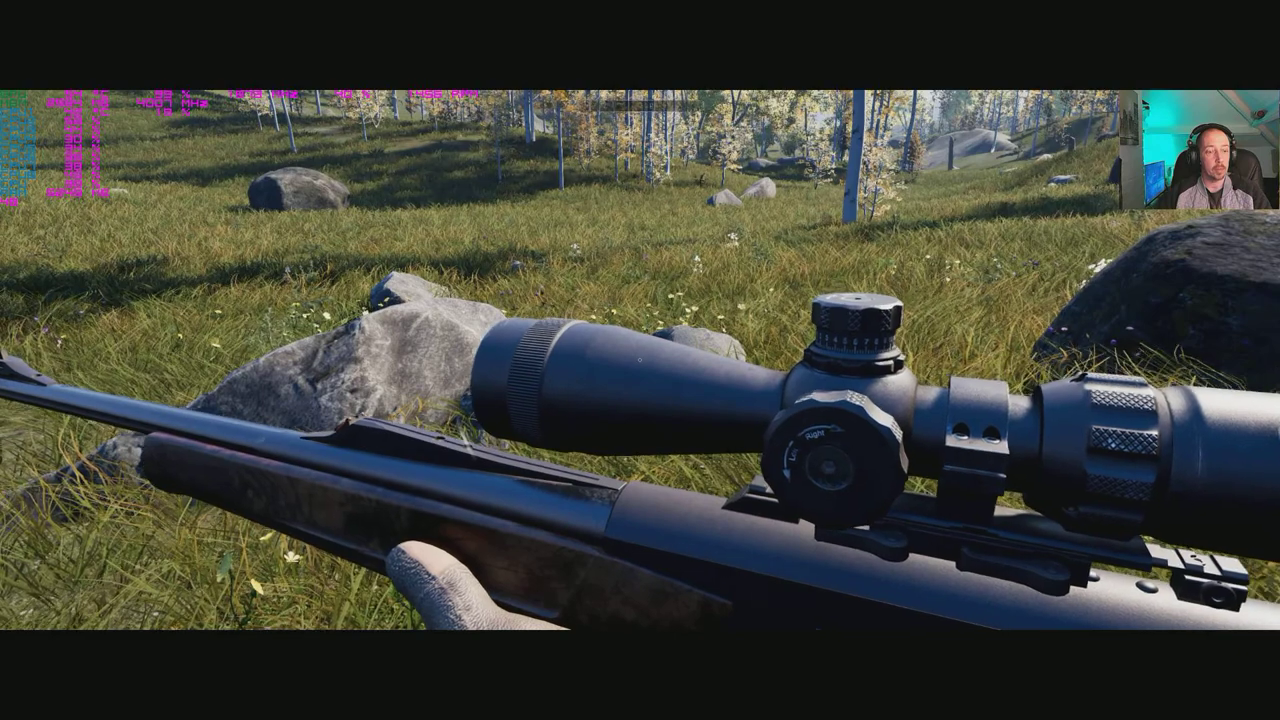
Pause and lower texture quality, motion blur and view distance to Low.
key("Escape")
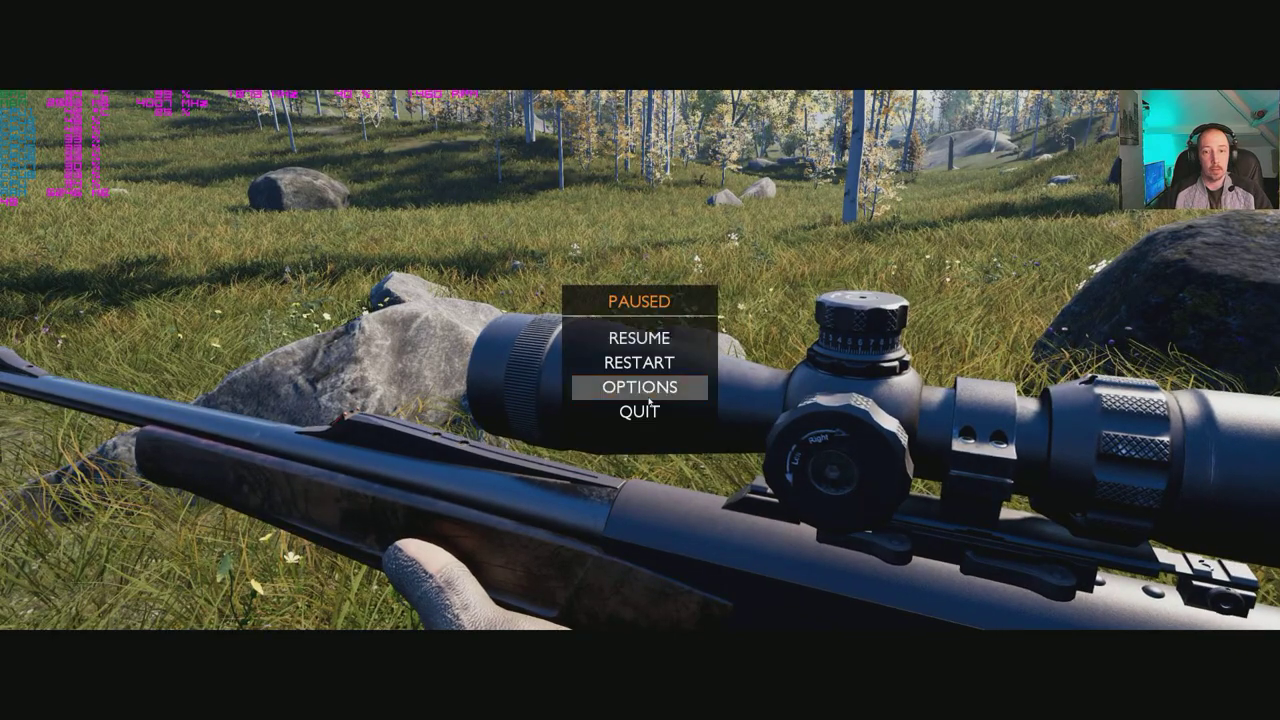
left_click(639, 387)
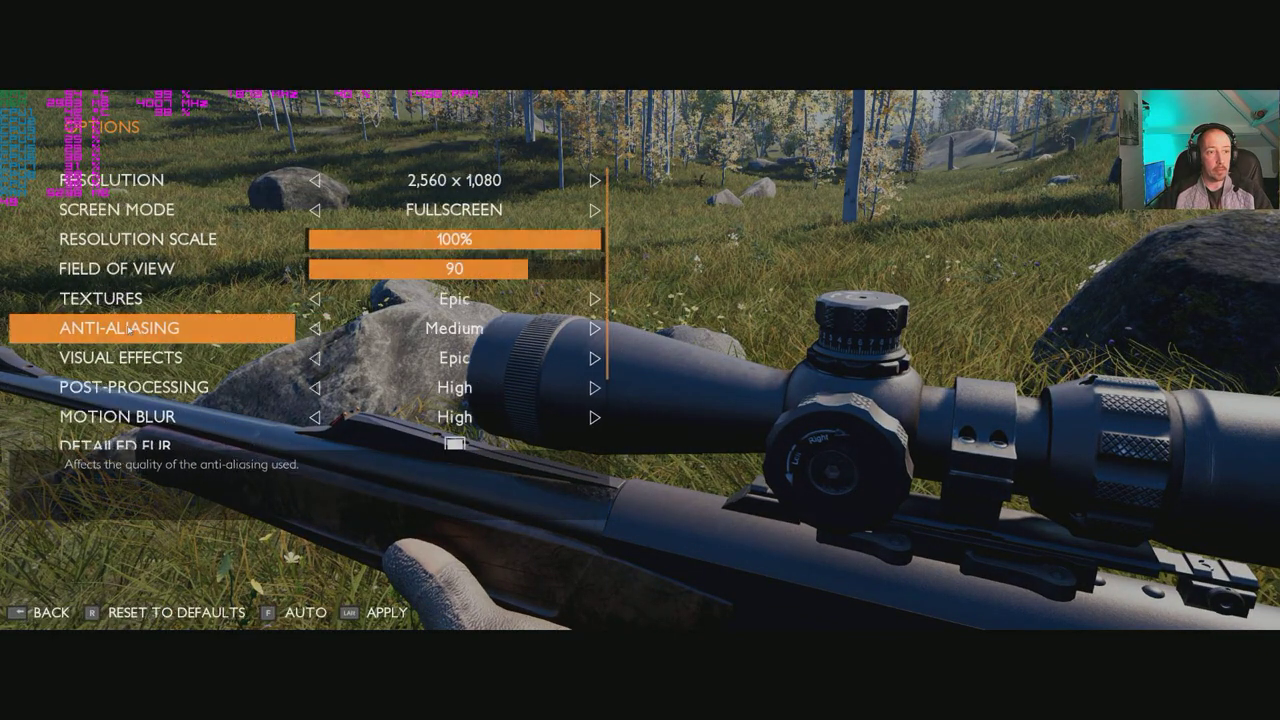
key("up")
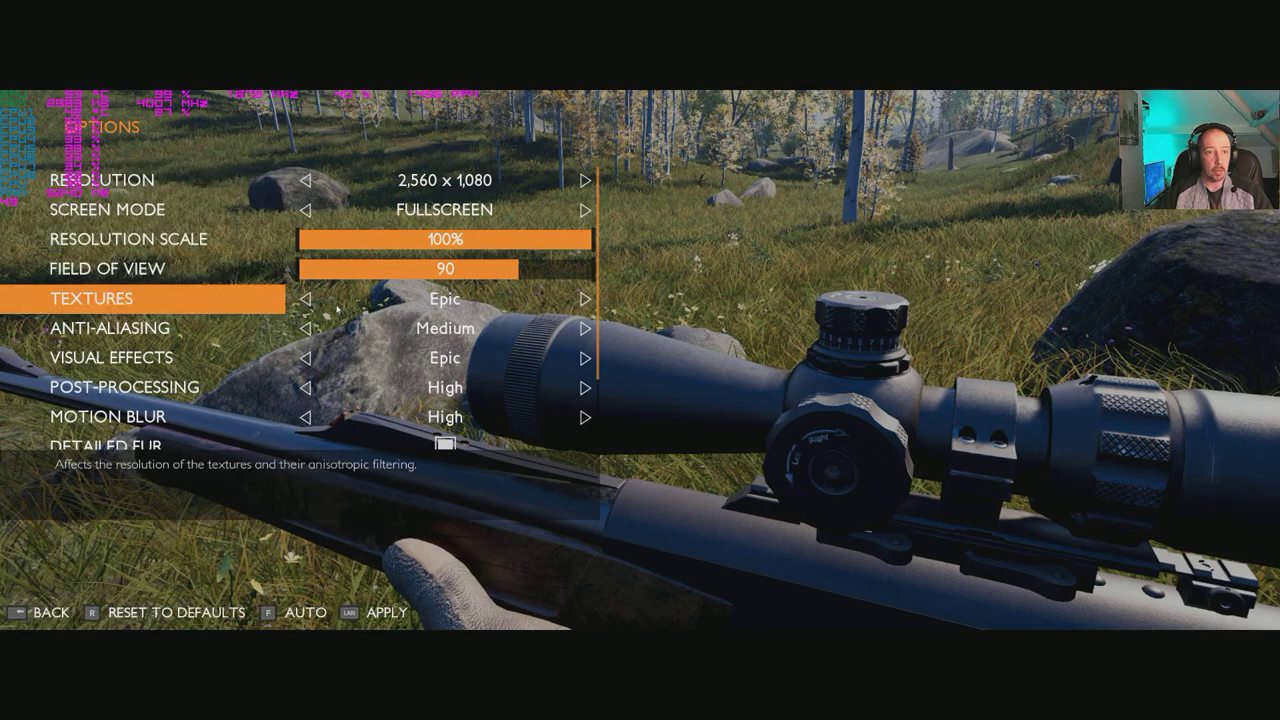
left_click(308, 298)
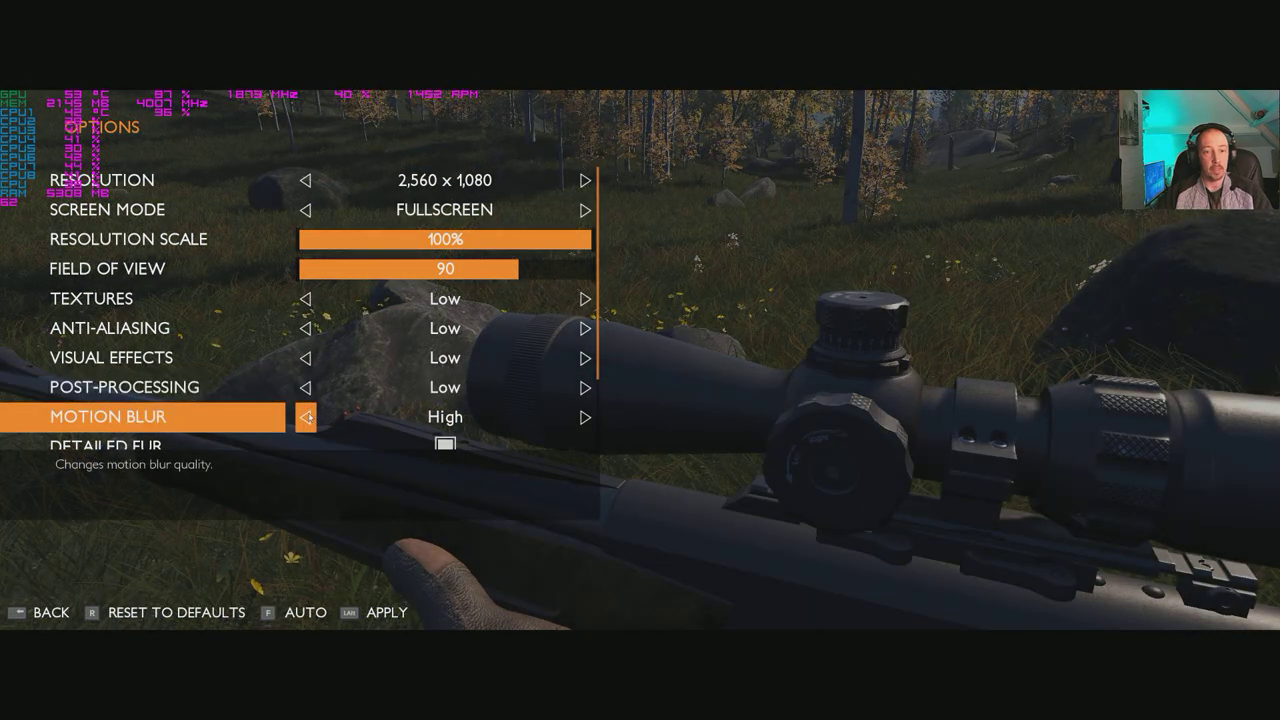
left_click(308, 417)
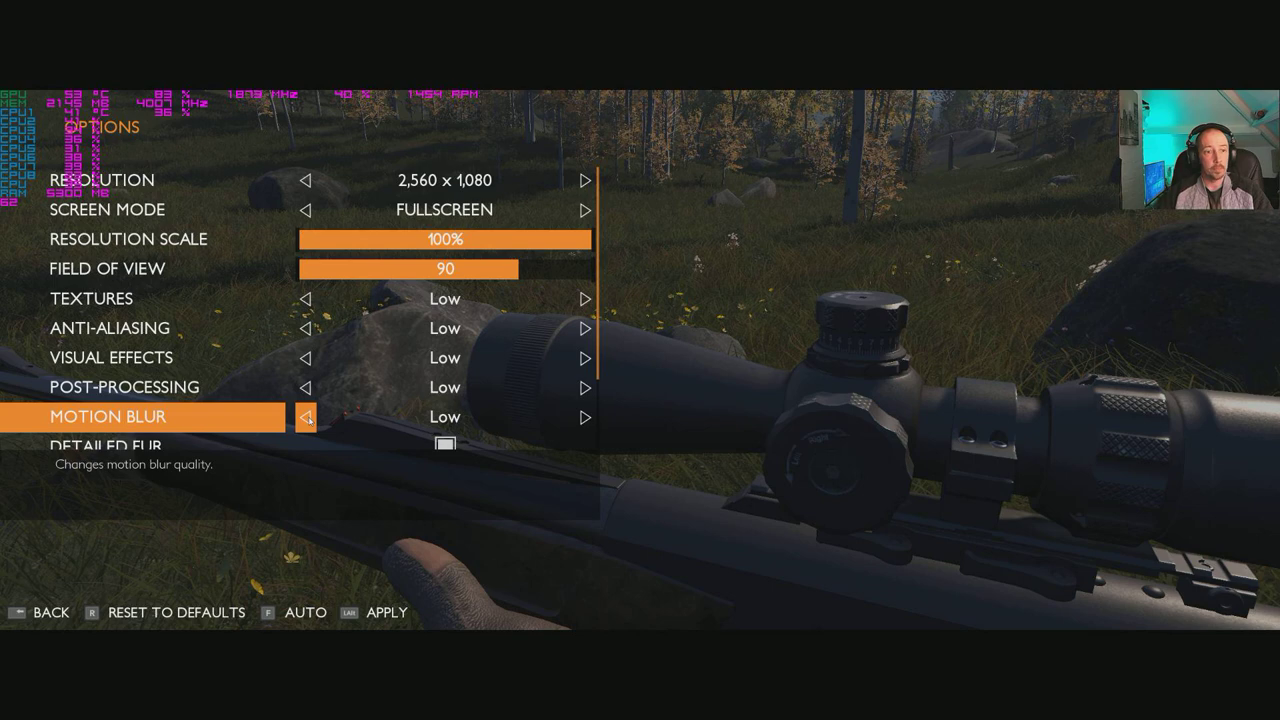
scroll("down", 3)
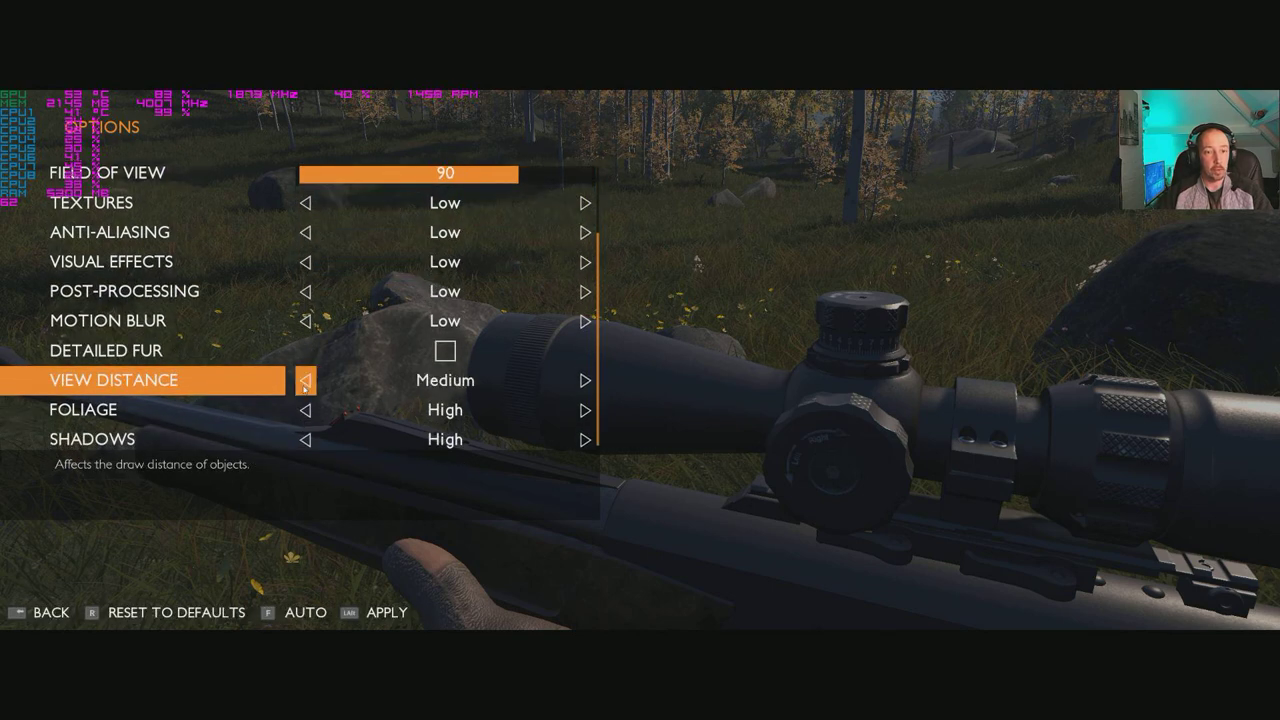
left_click(307, 380)
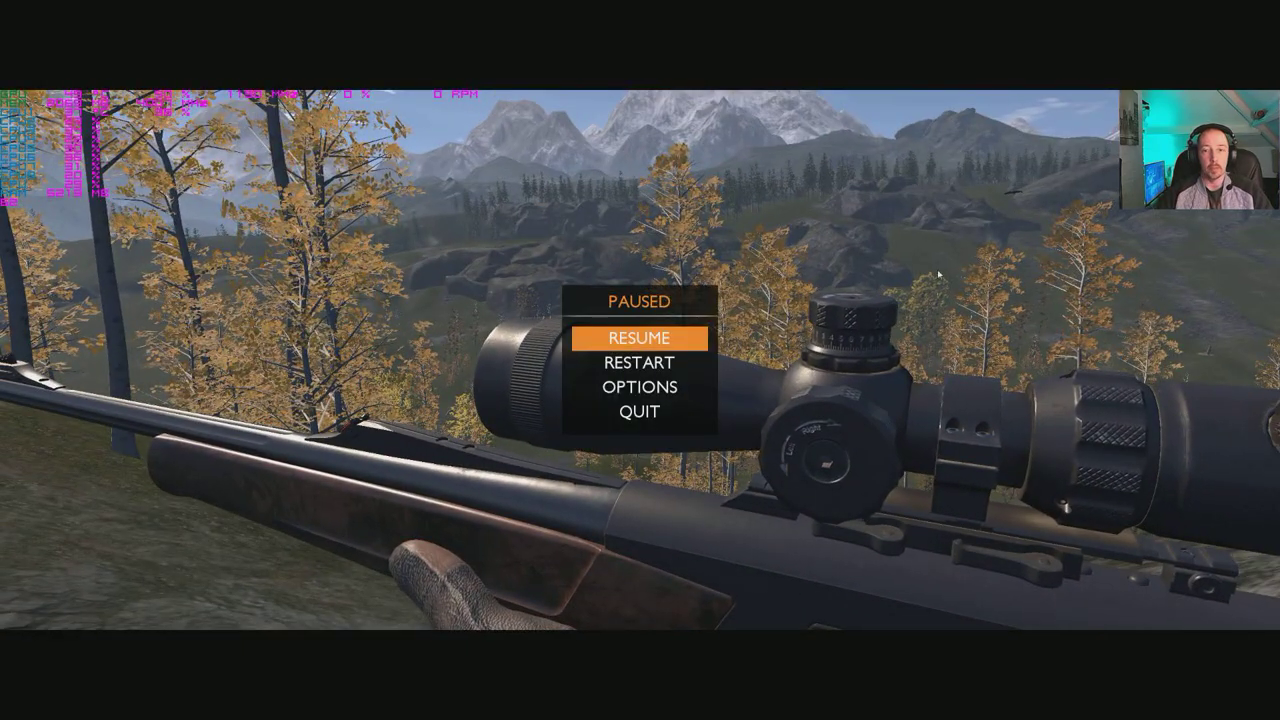
Reopen graphics options and raise textures through shadows back to Epic, with motion blur Off.
left_click(638, 387)
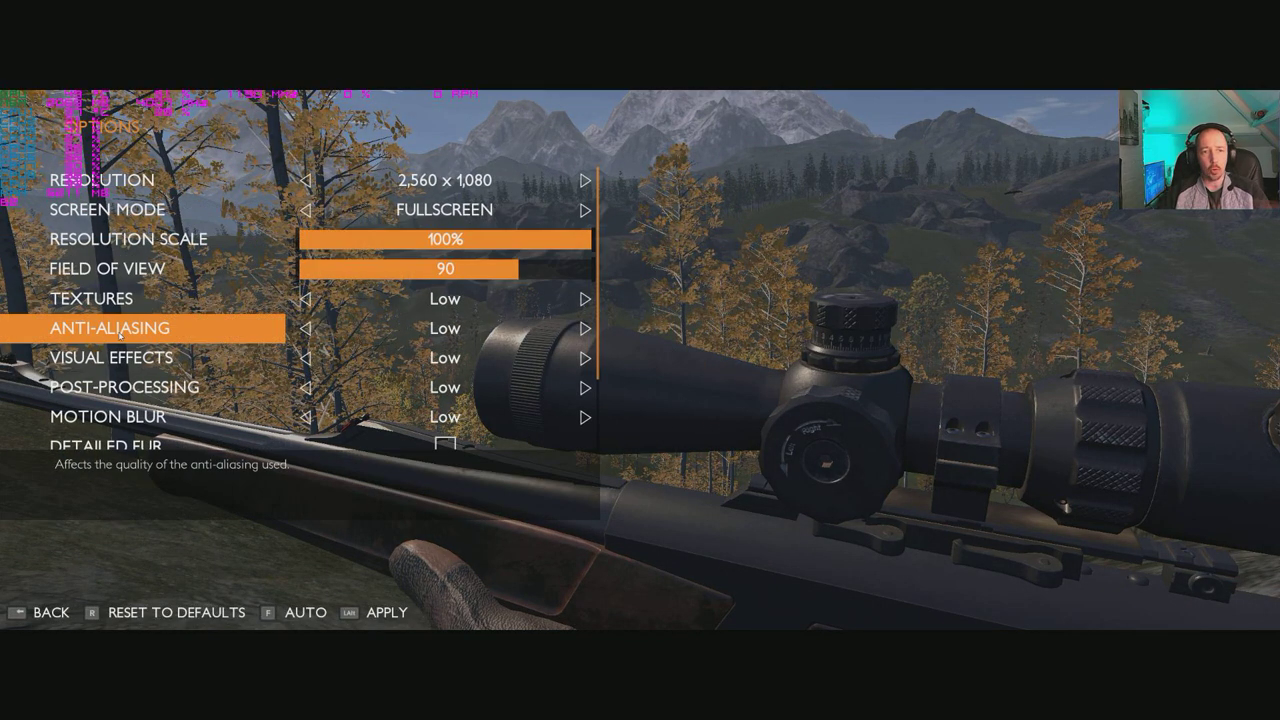
left_click(309, 298)
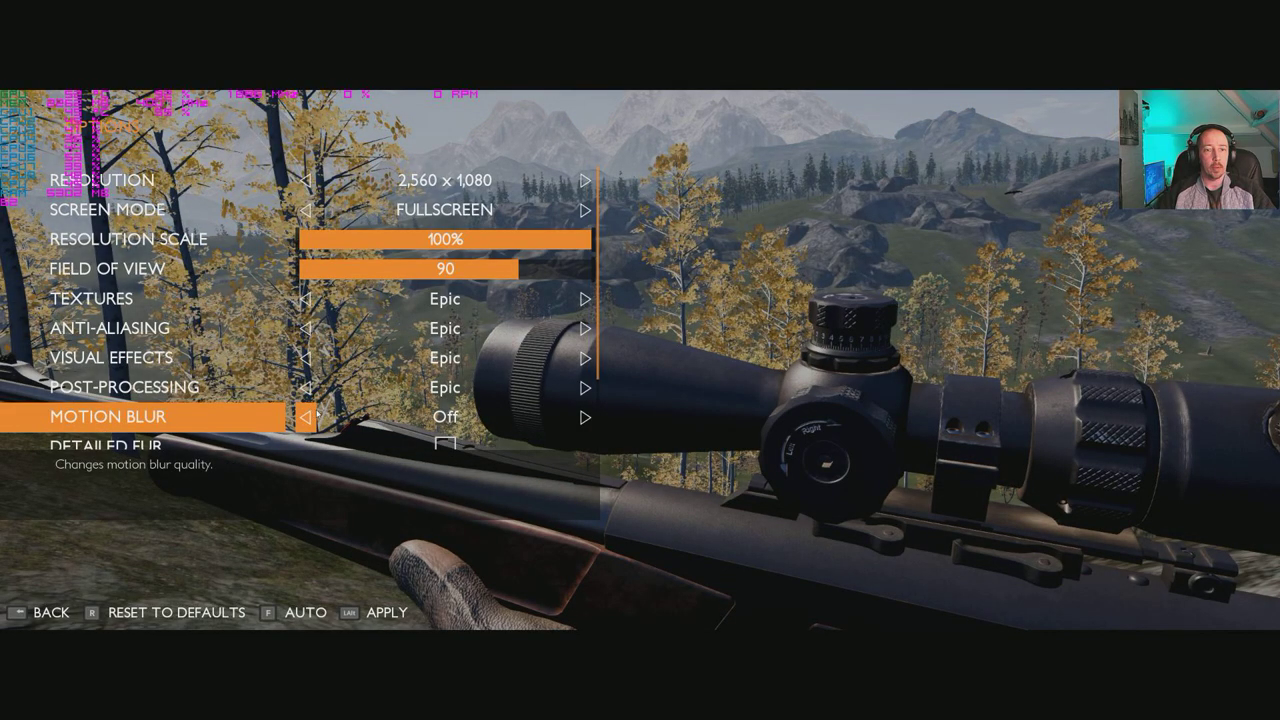
scroll("down", 3)
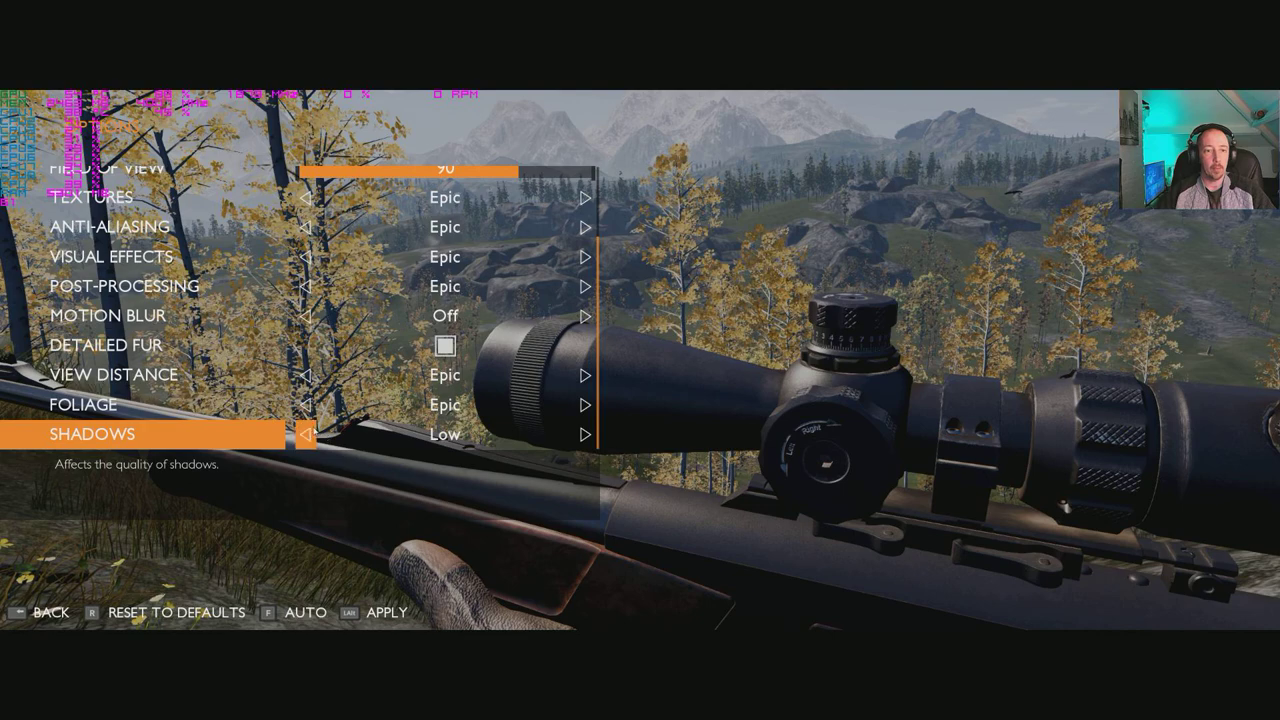
left_click(583, 434)
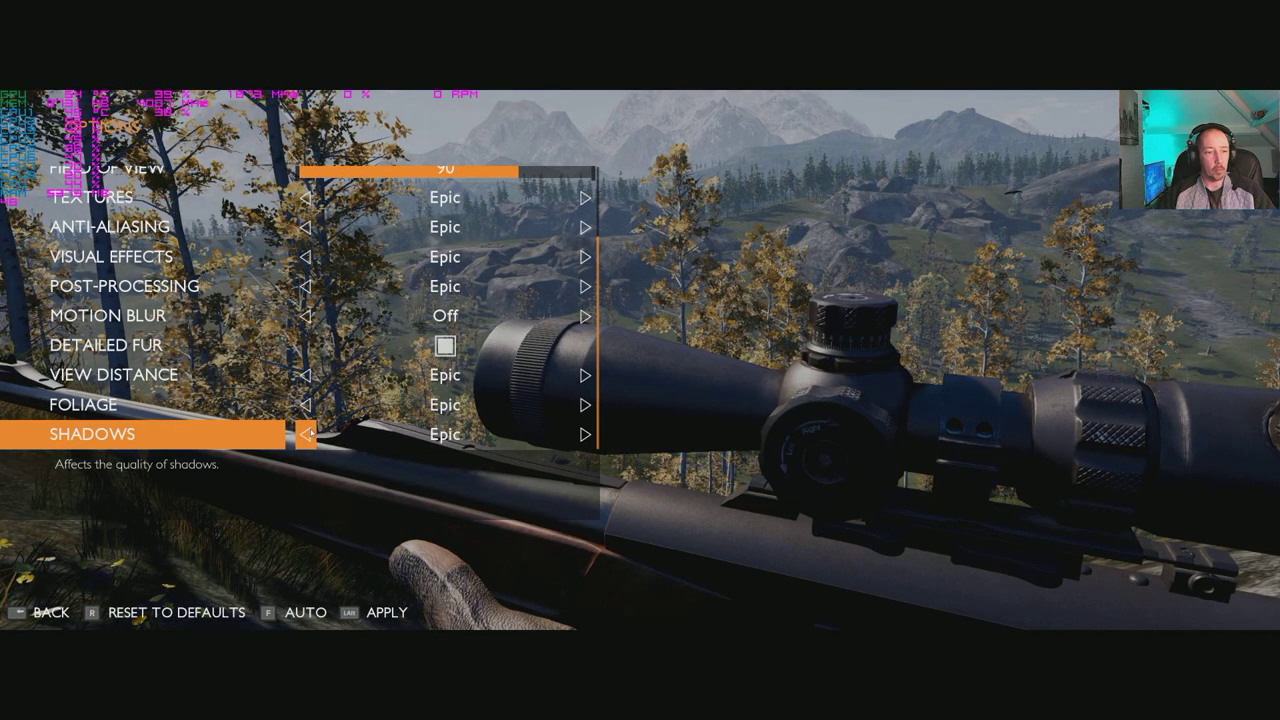